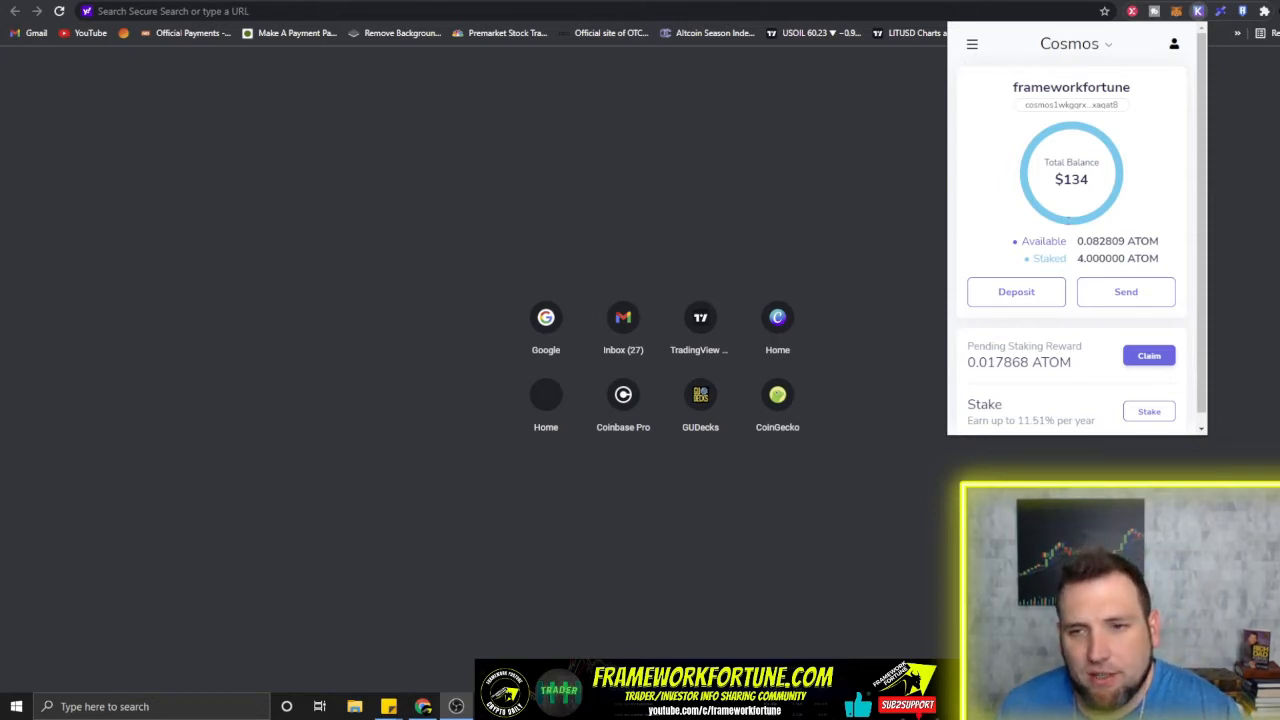
pyautogui.moveTo(945, 491)
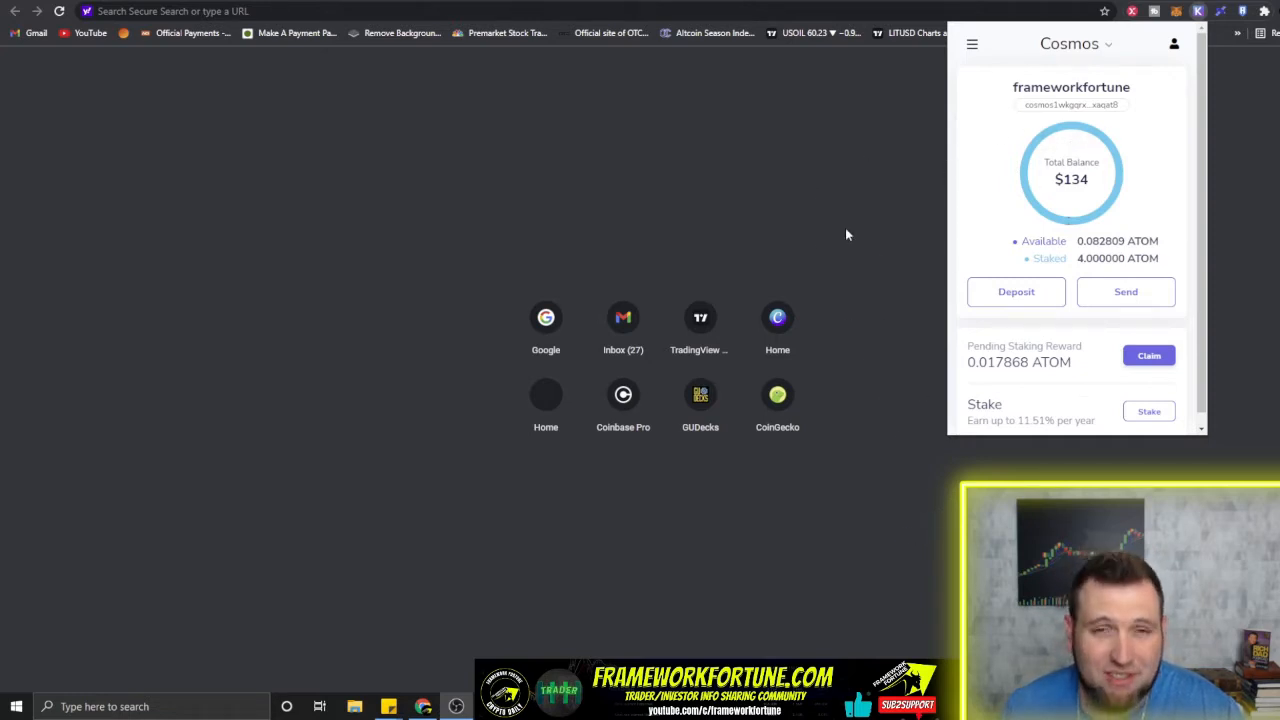
pyautogui.moveTo(901, 320)
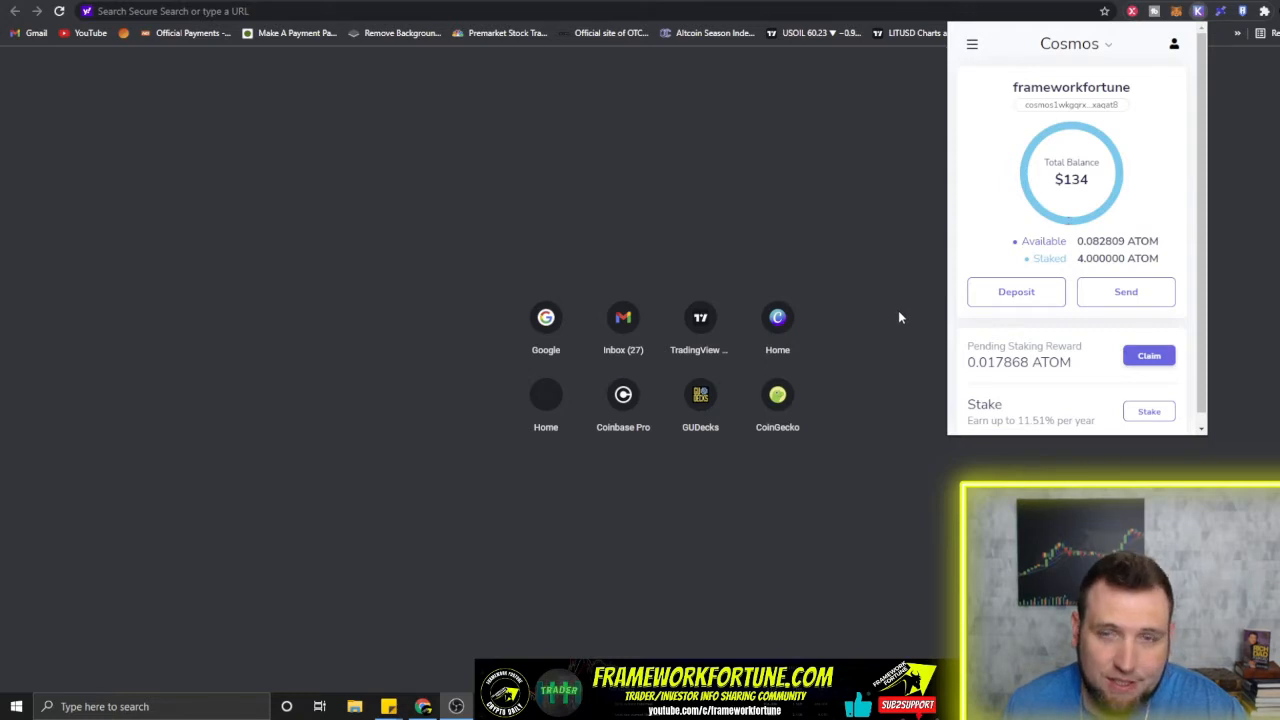
pyautogui.moveTo(902, 296)
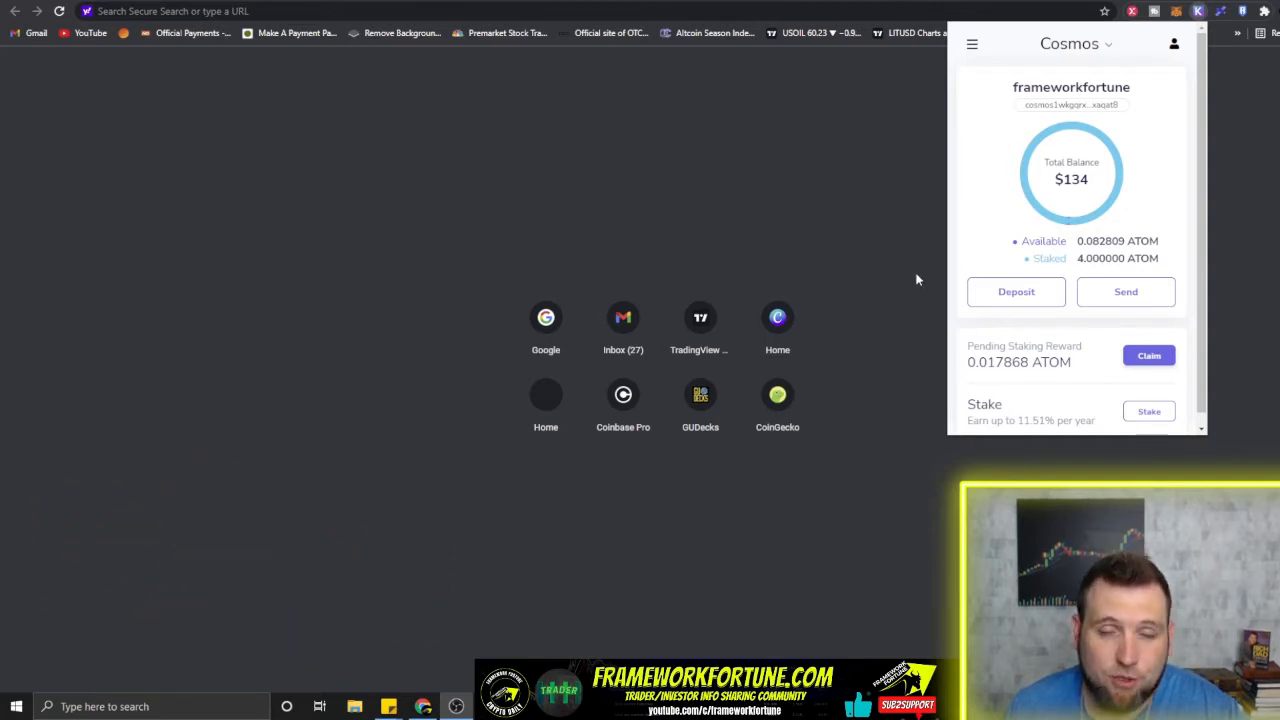
pyautogui.moveTo(1224, 166)
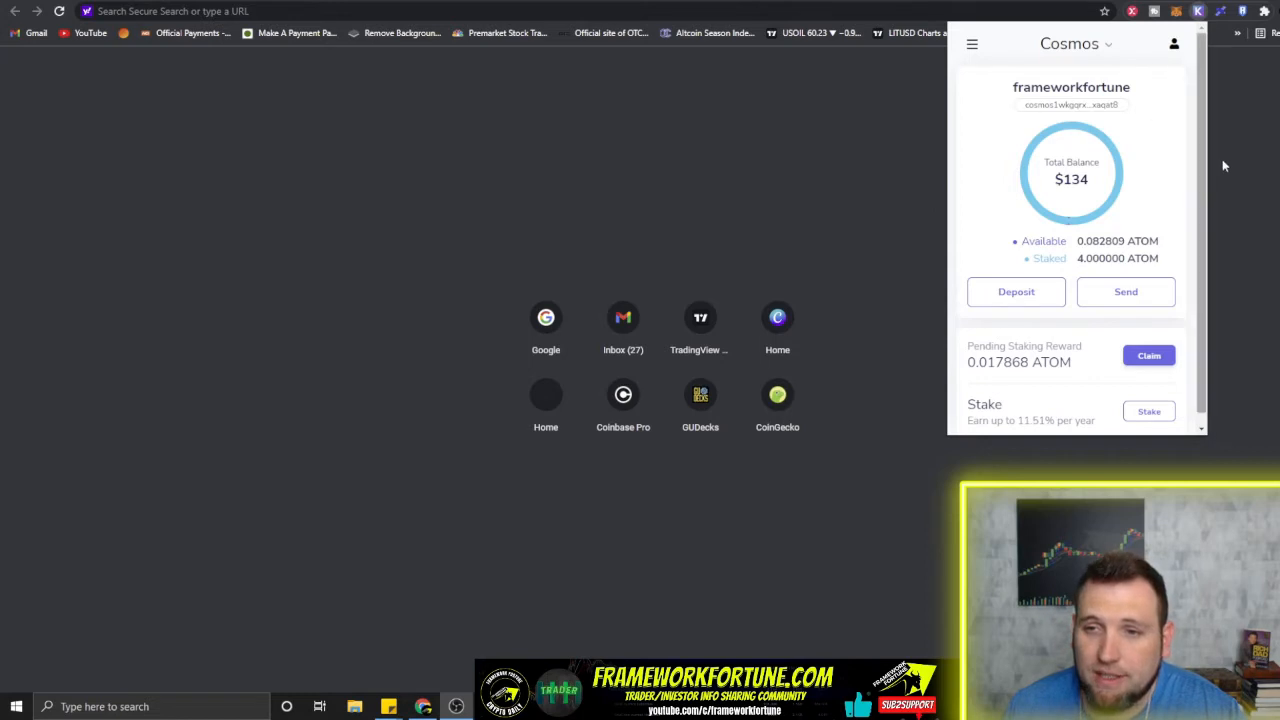
pyautogui.moveTo(1207, 28)
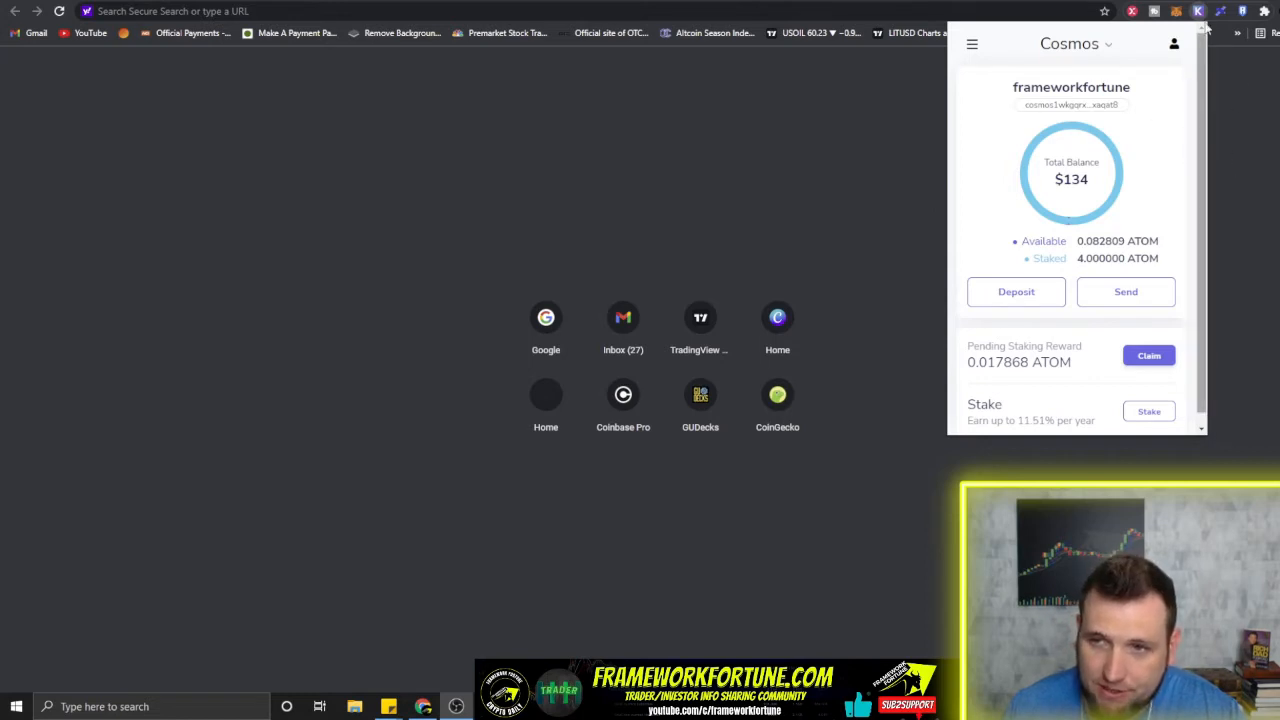
pyautogui.moveTo(1199, 11)
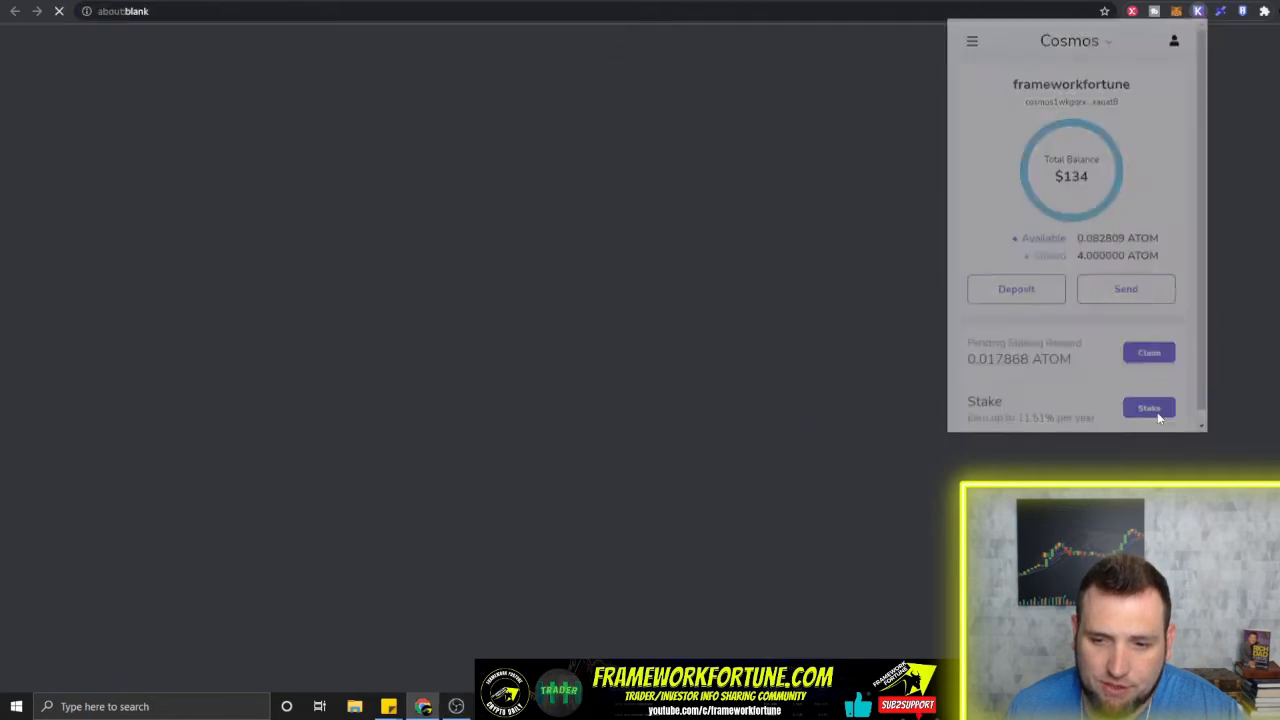
# Step: Open Cosmos staking and review validator voting power and commissions, e.g. Binance 2.5%, Kraken 100%
pyautogui.click(1148, 408)
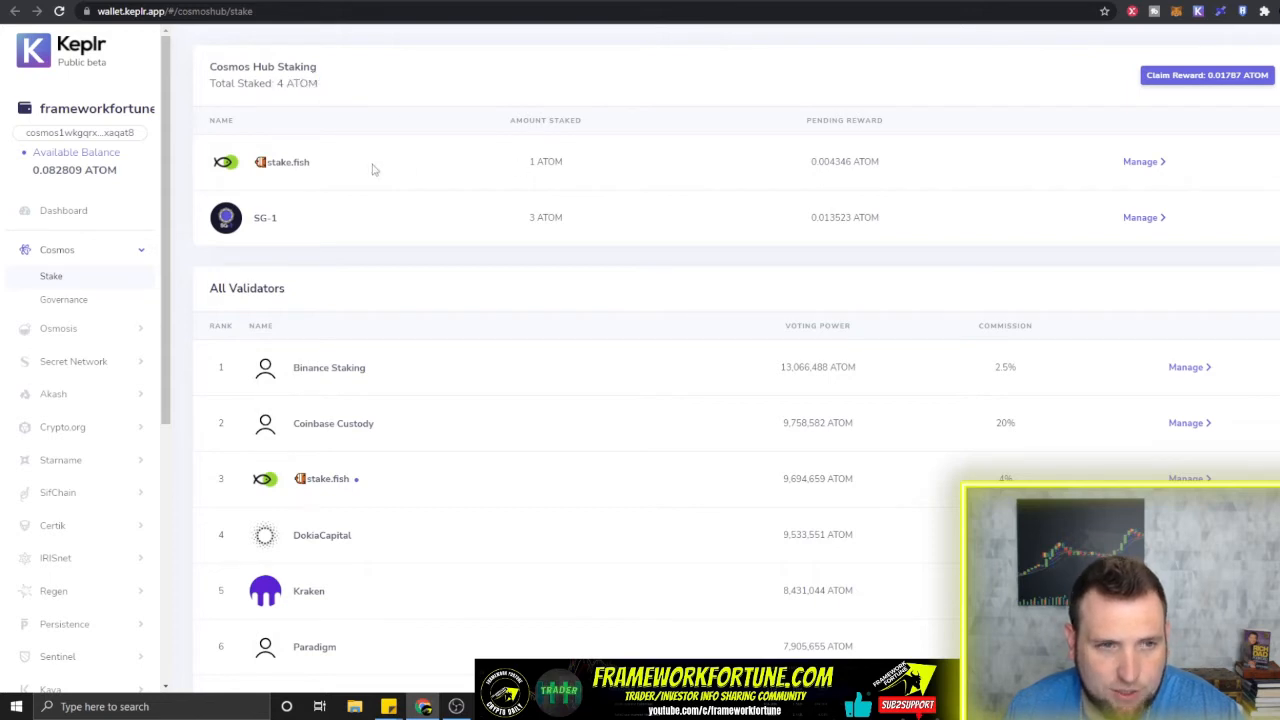
pyautogui.moveTo(325, 172)
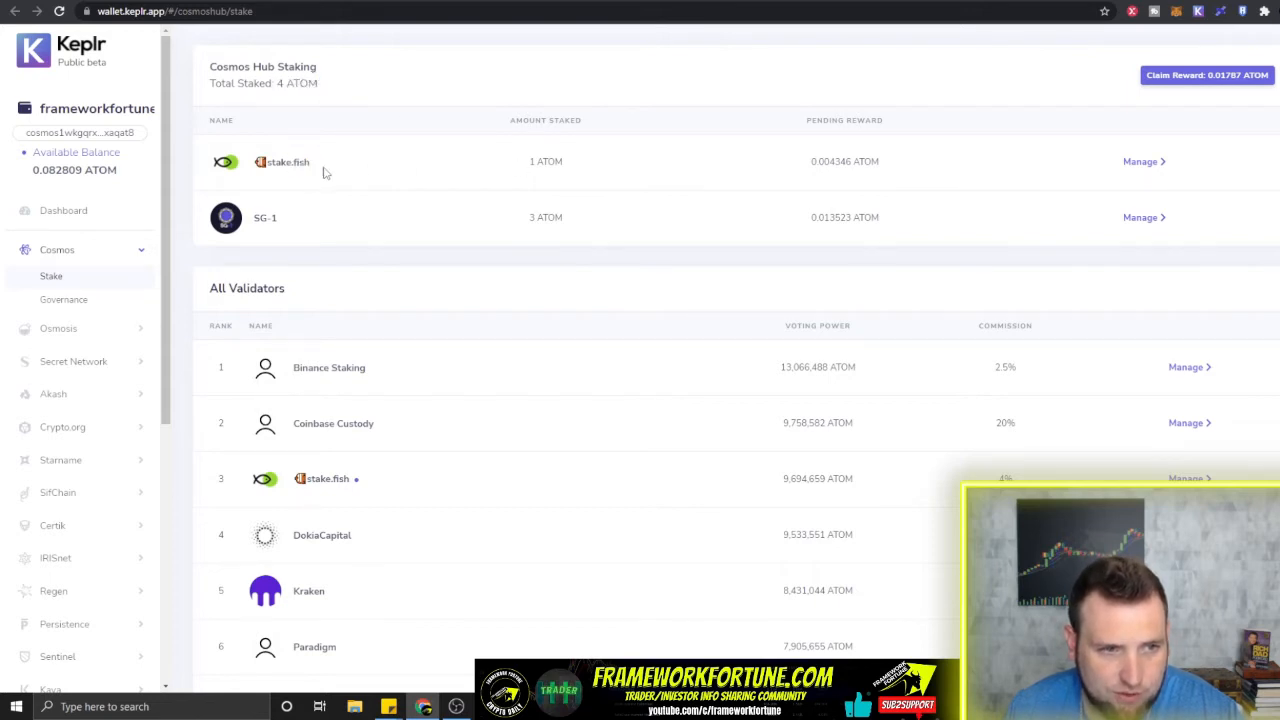
pyautogui.doubleClick(265, 217)
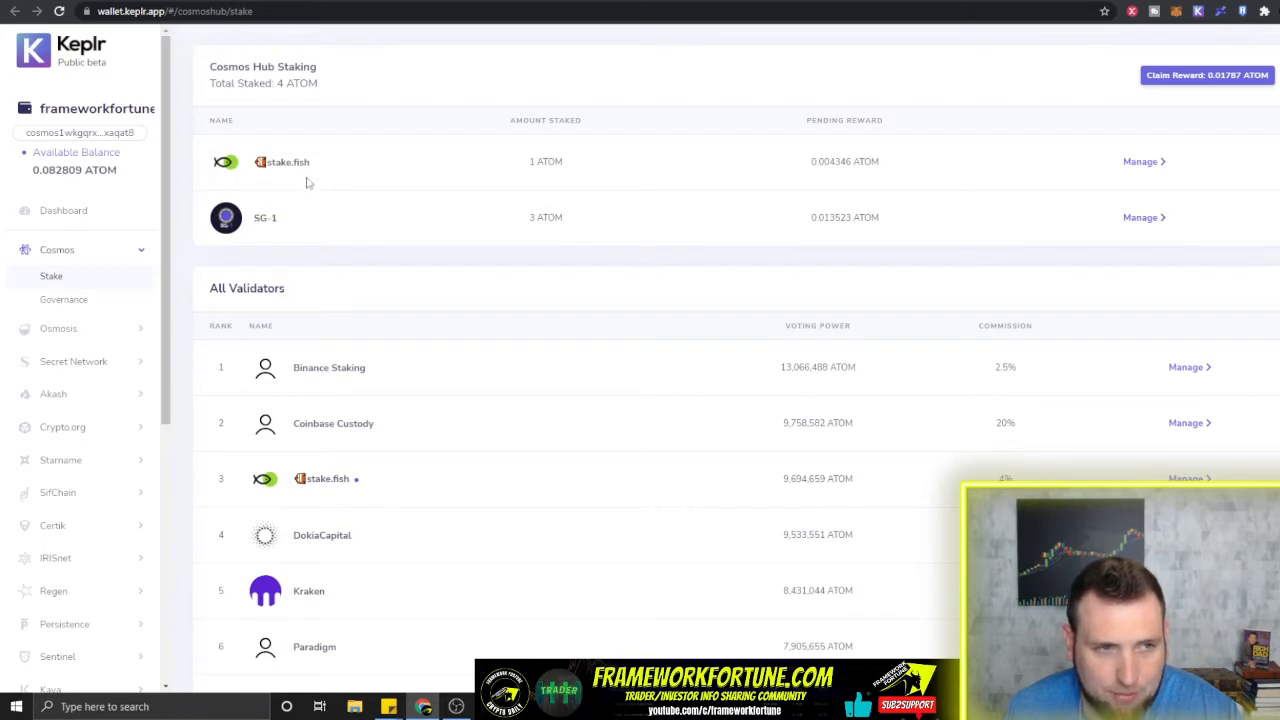
pyautogui.moveTo(464, 182)
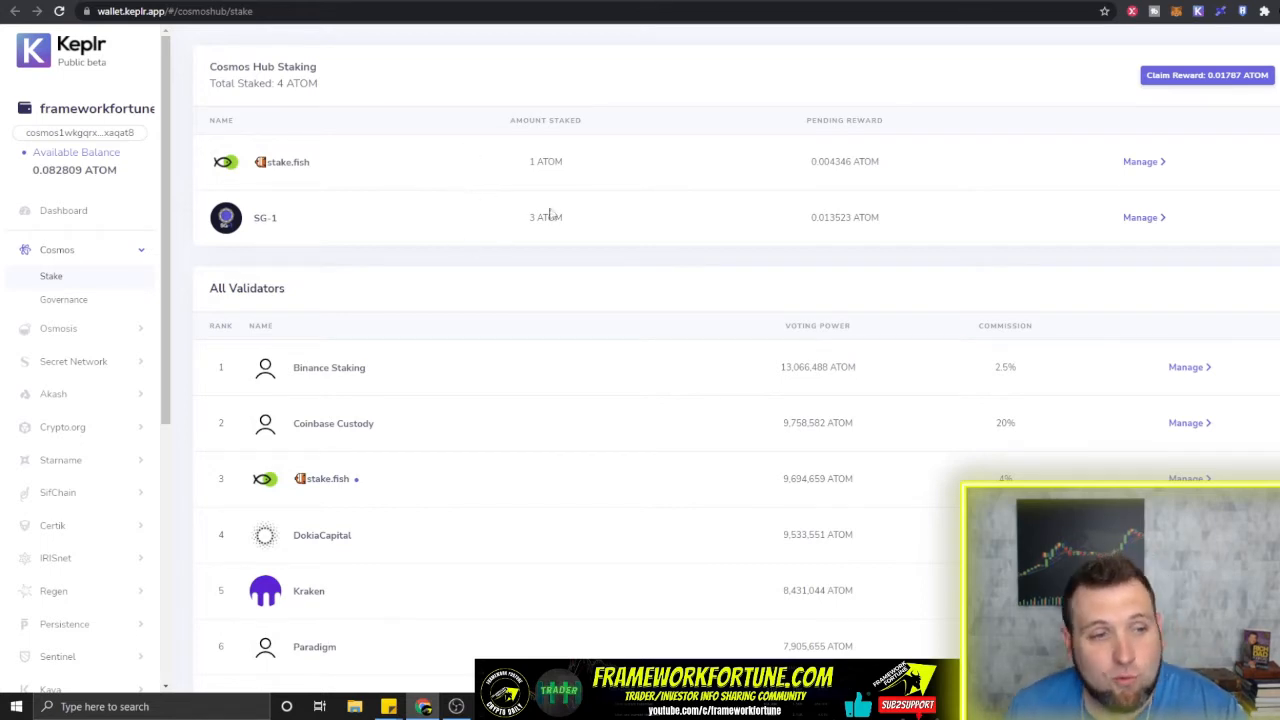
pyautogui.moveTo(551, 245)
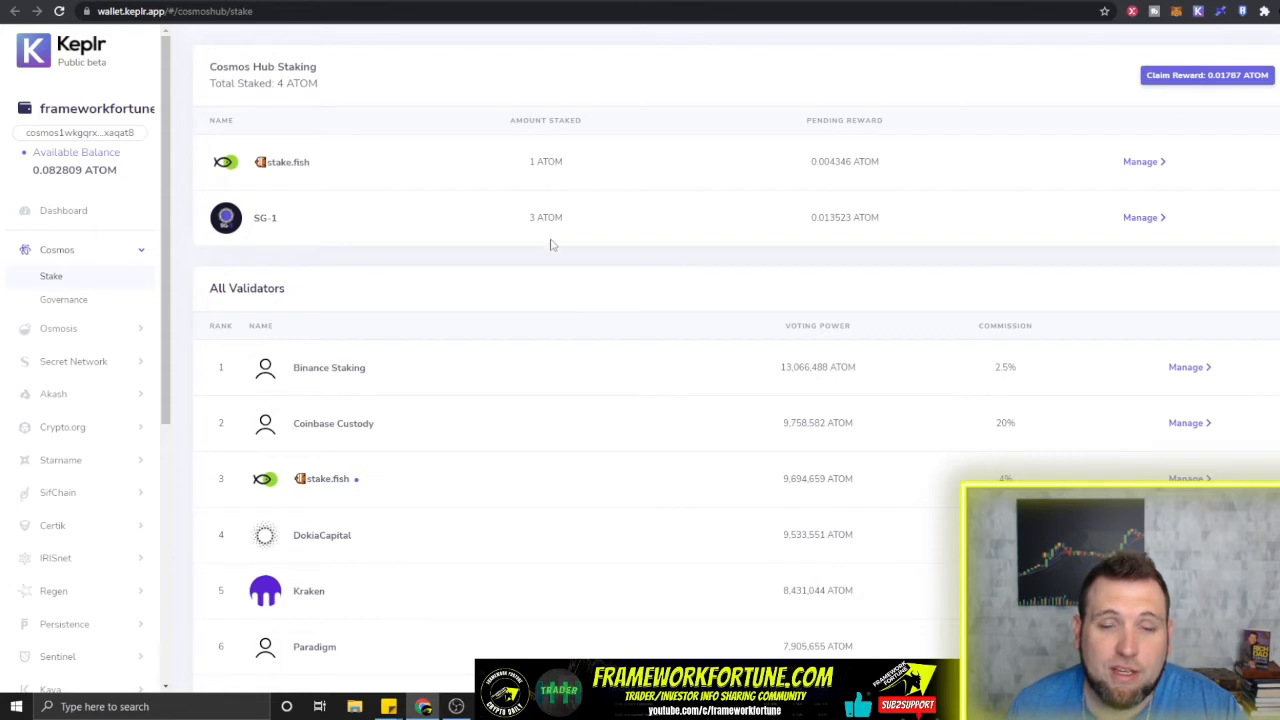
pyautogui.moveTo(549, 264)
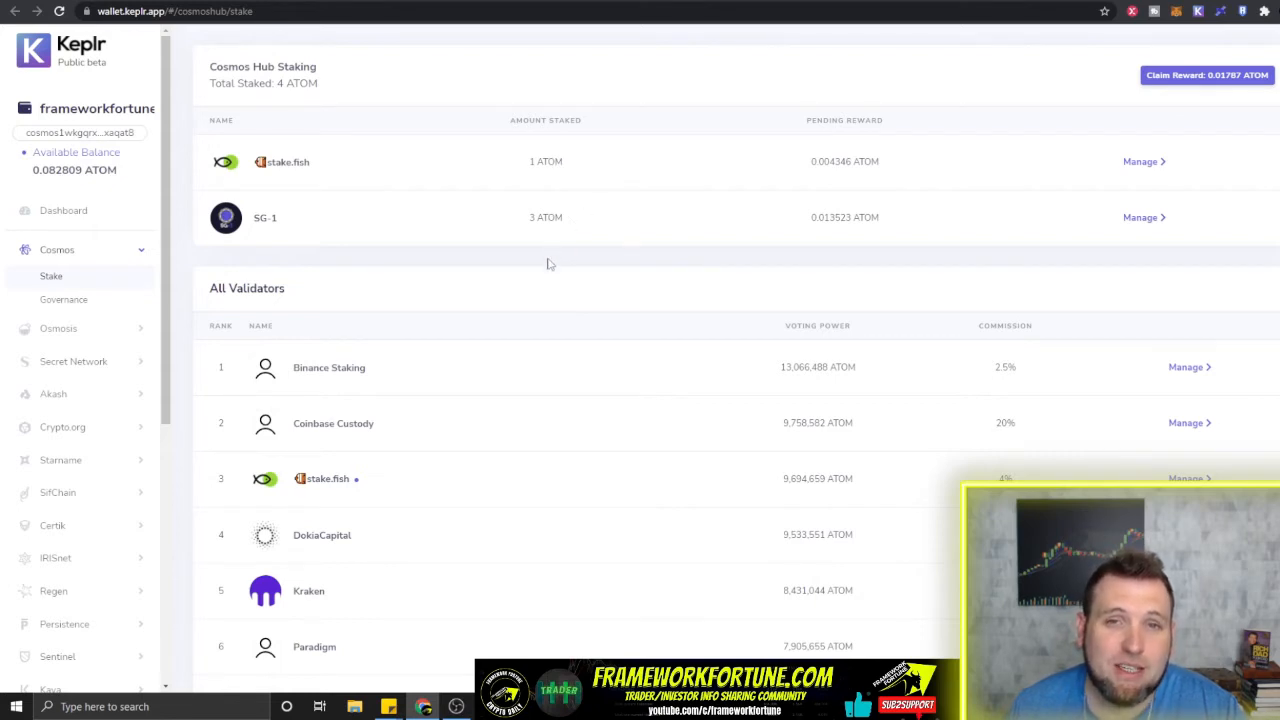
pyautogui.moveTo(781, 388)
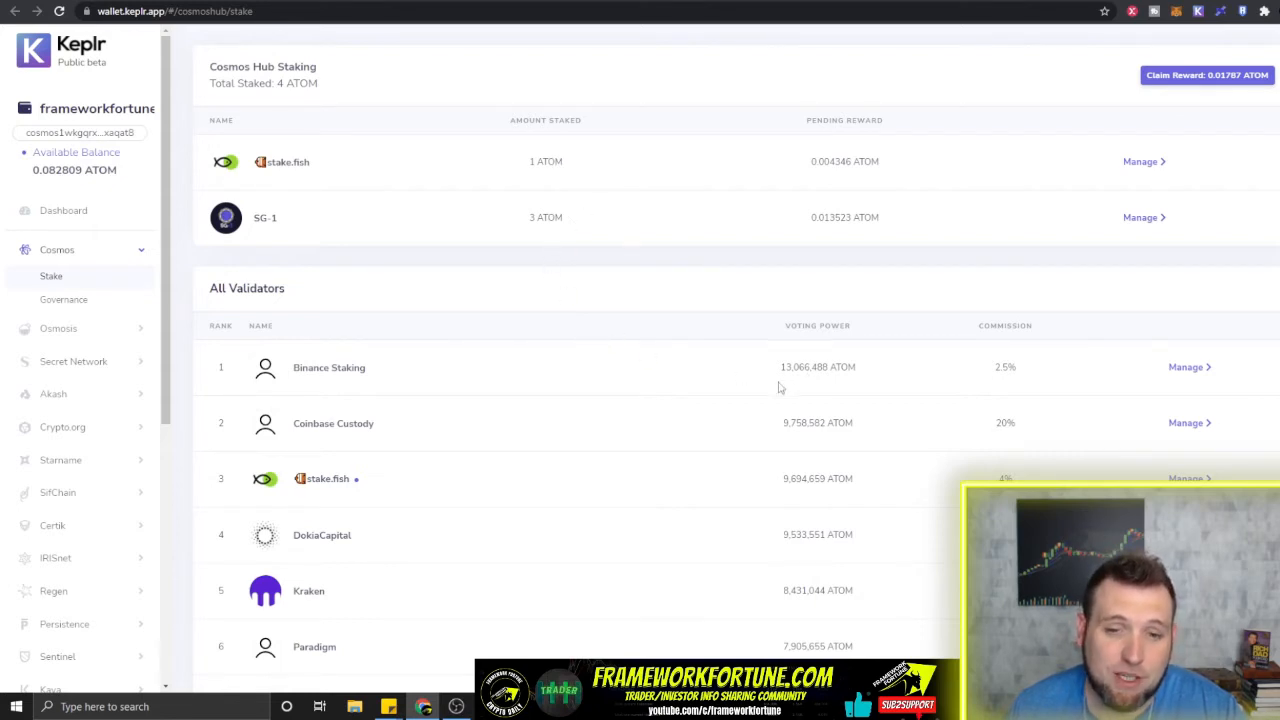
pyautogui.moveTo(753, 388)
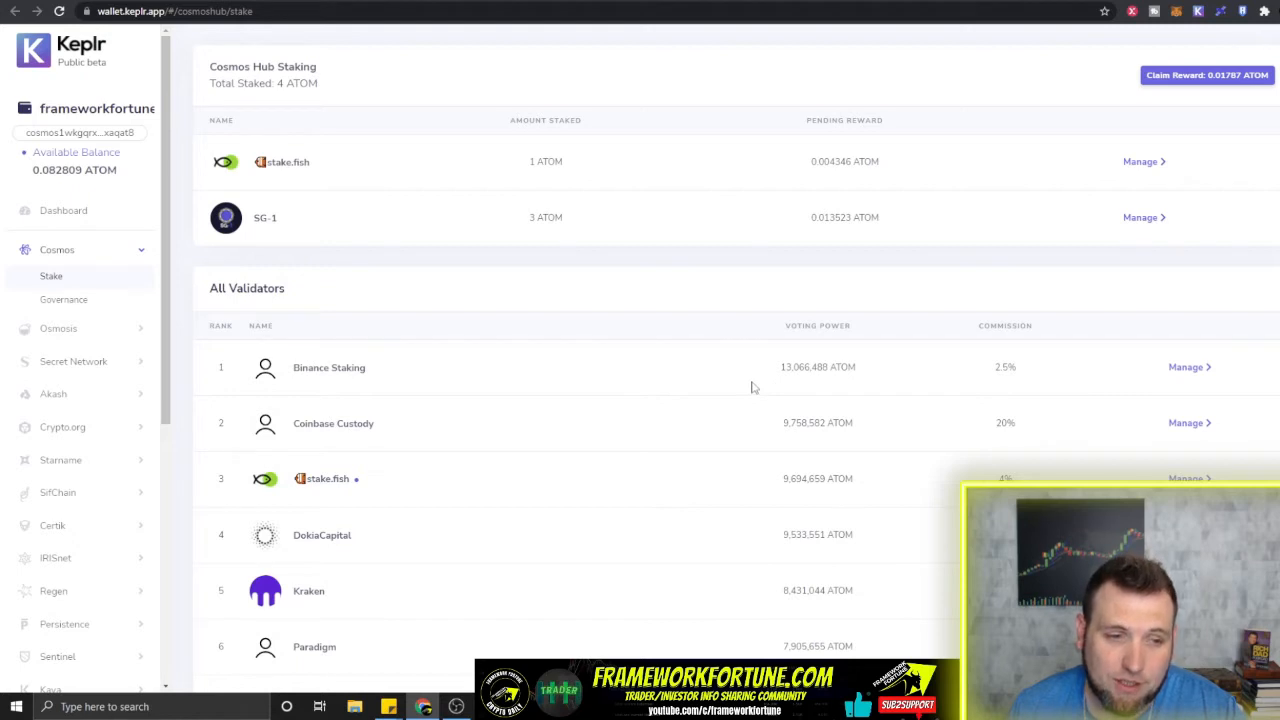
pyautogui.scroll(-3)
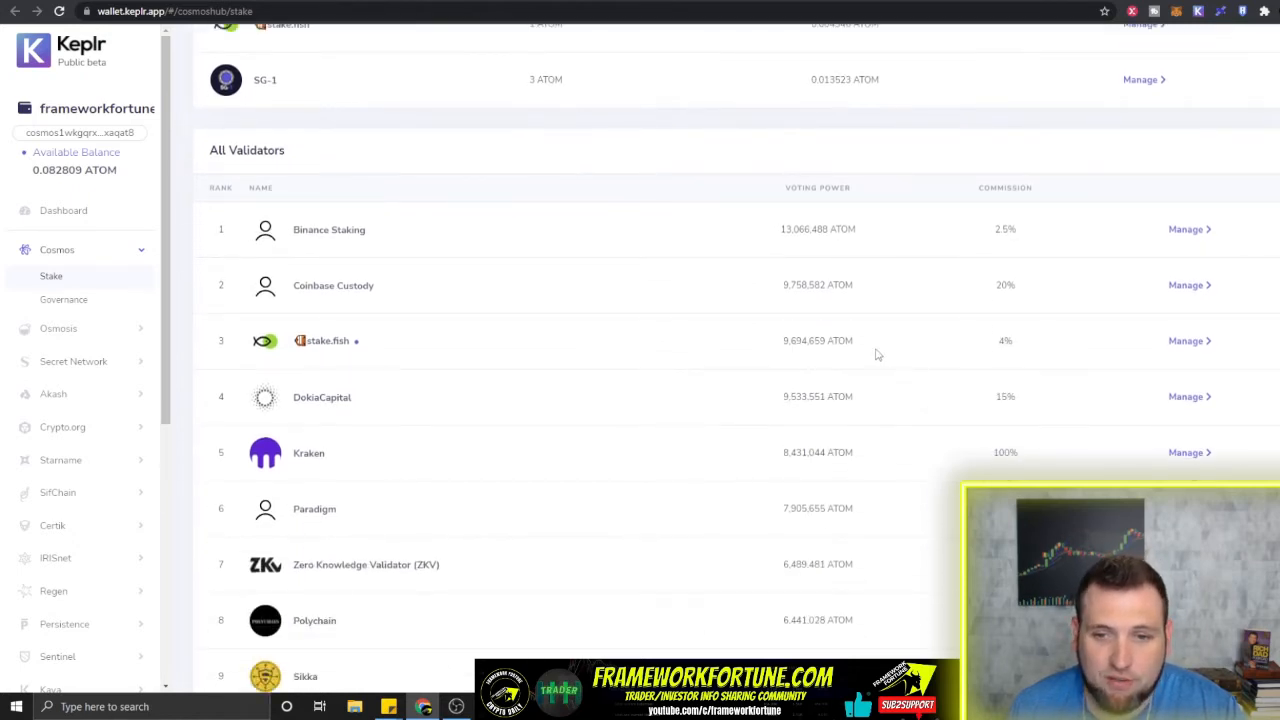
pyautogui.doubleClick(817, 340)
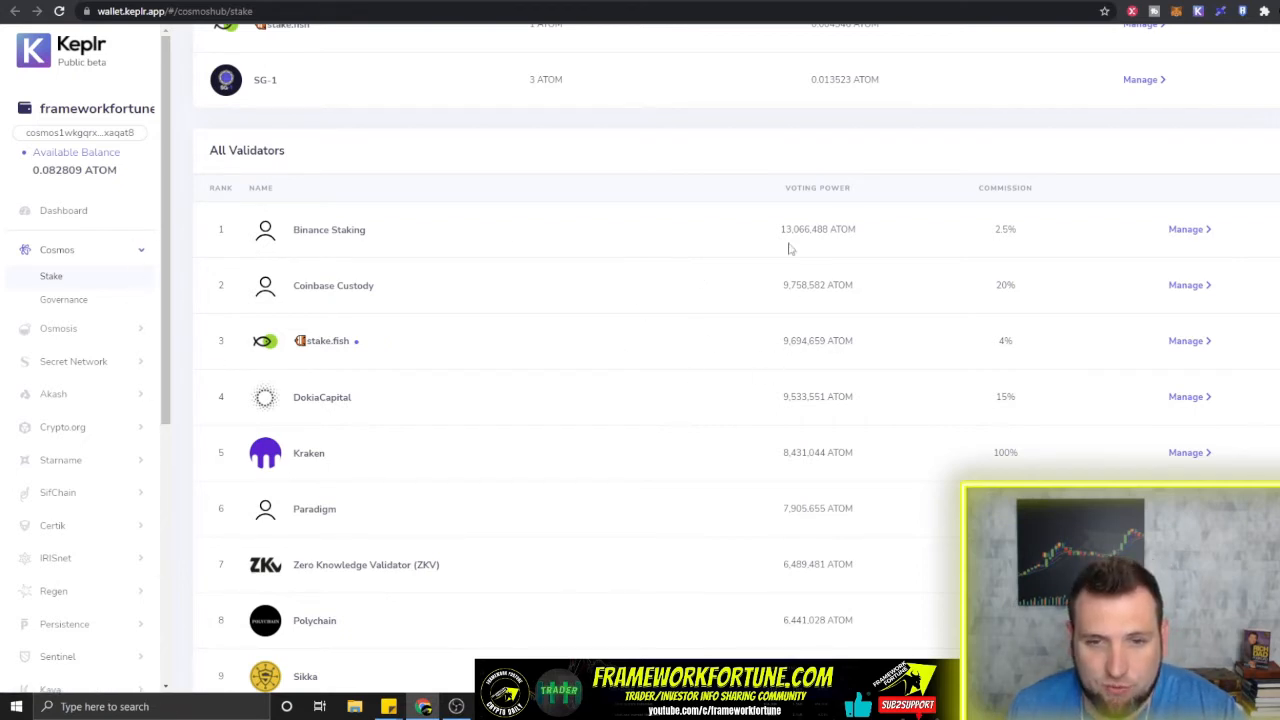
pyautogui.doubleClick(817, 285)
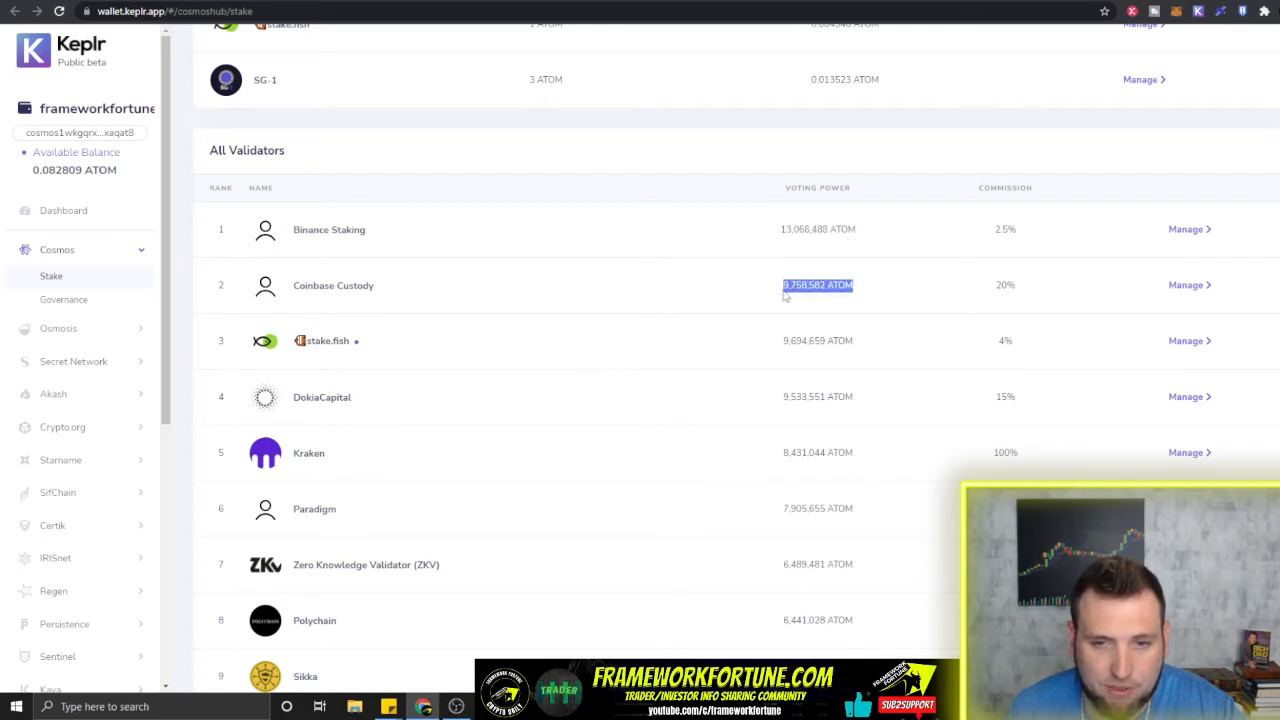
pyautogui.scroll(-3)
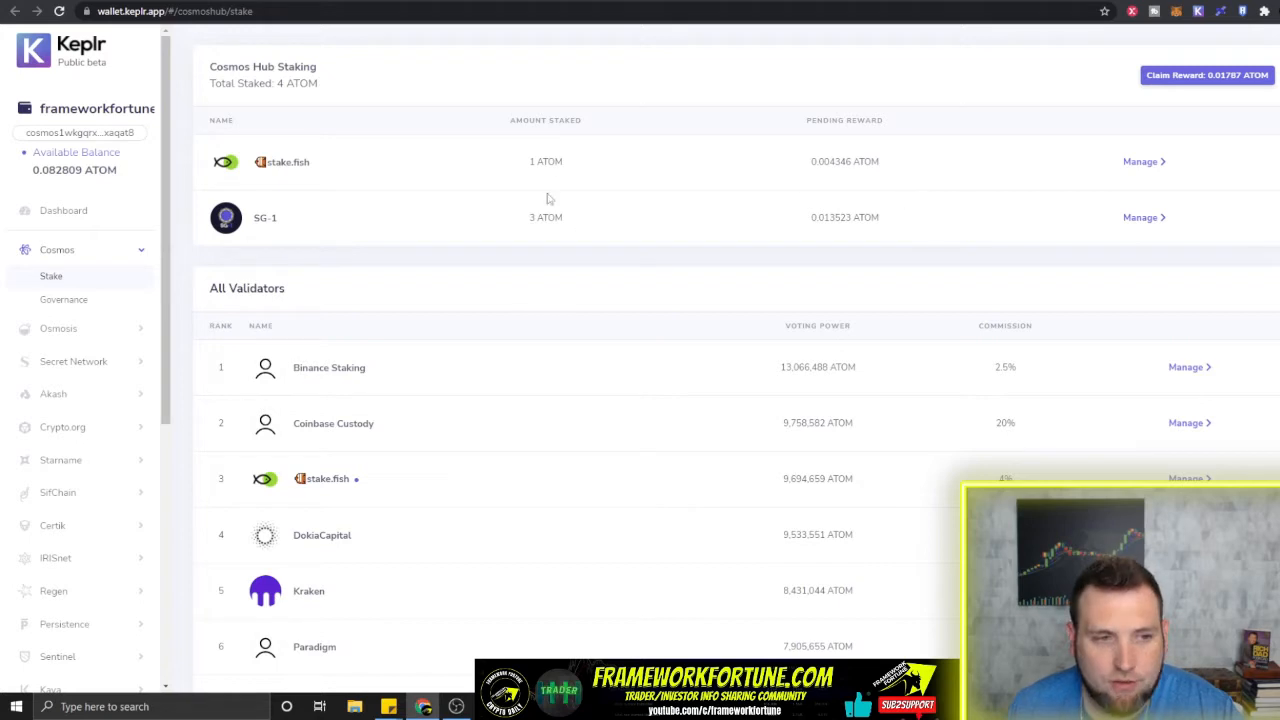
pyautogui.moveTo(643, 202)
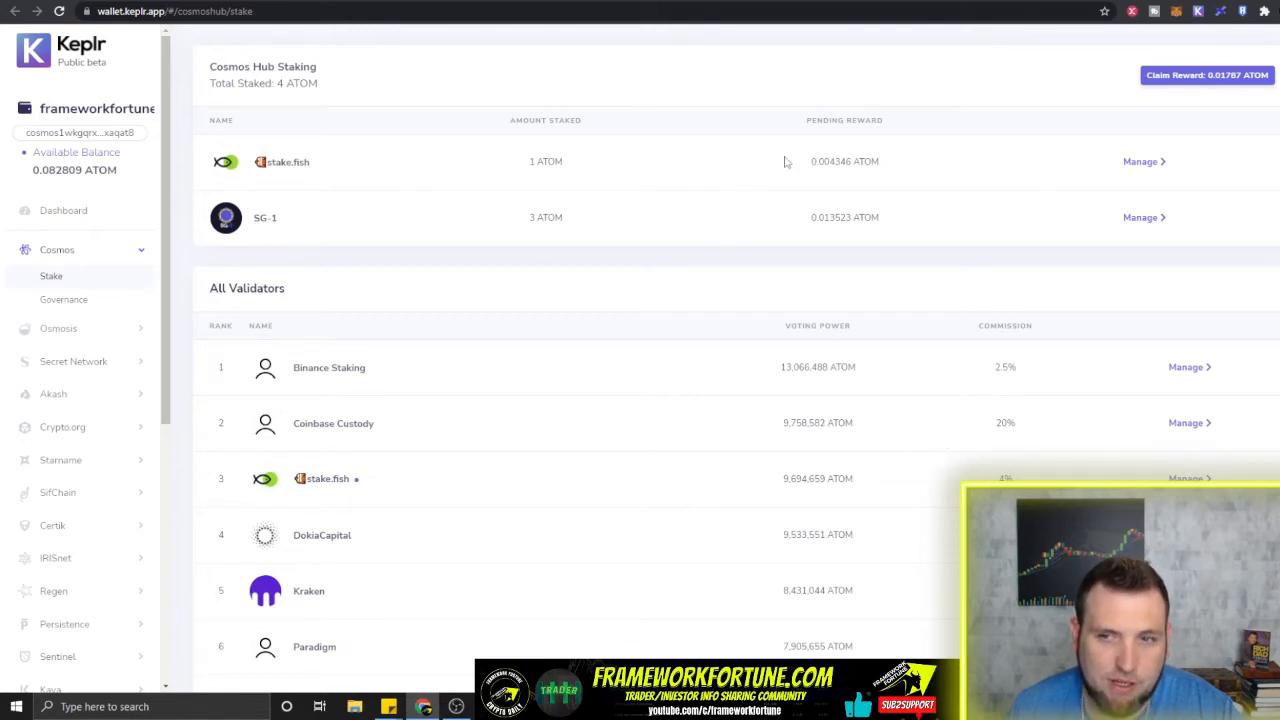
pyautogui.moveTo(332, 248)
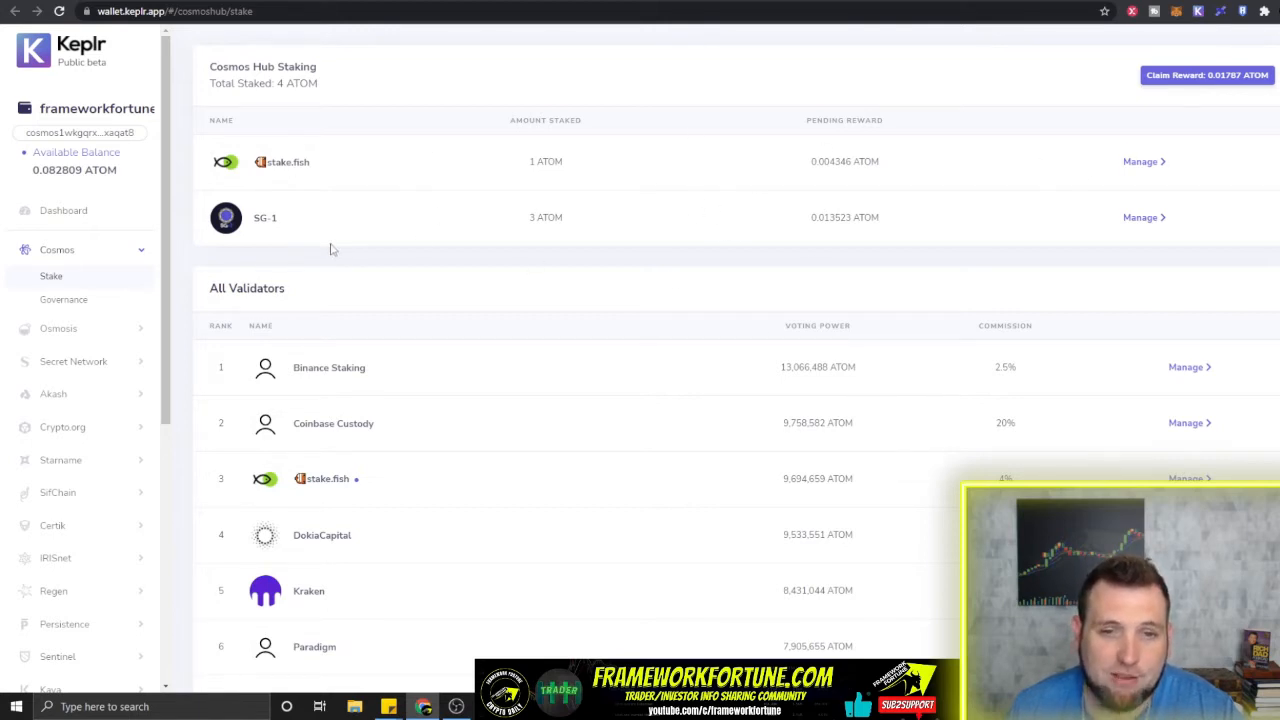
pyautogui.moveTo(573, 171)
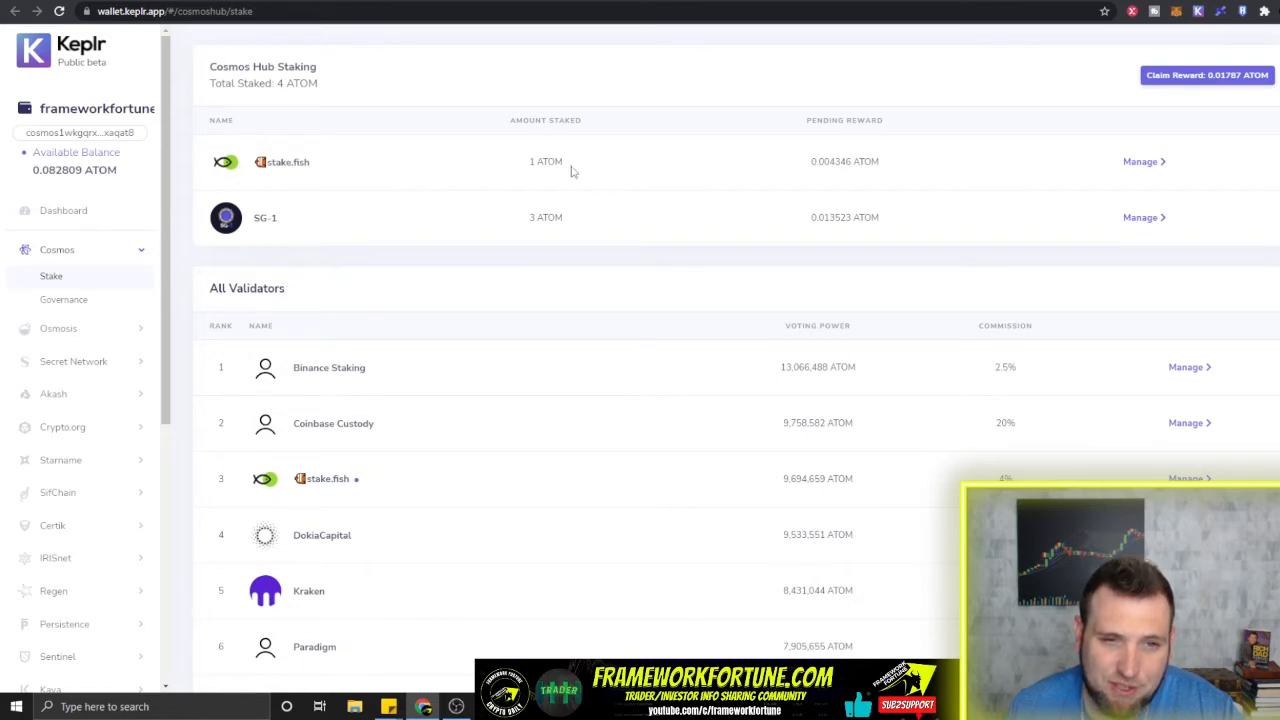
pyautogui.moveTo(535, 203)
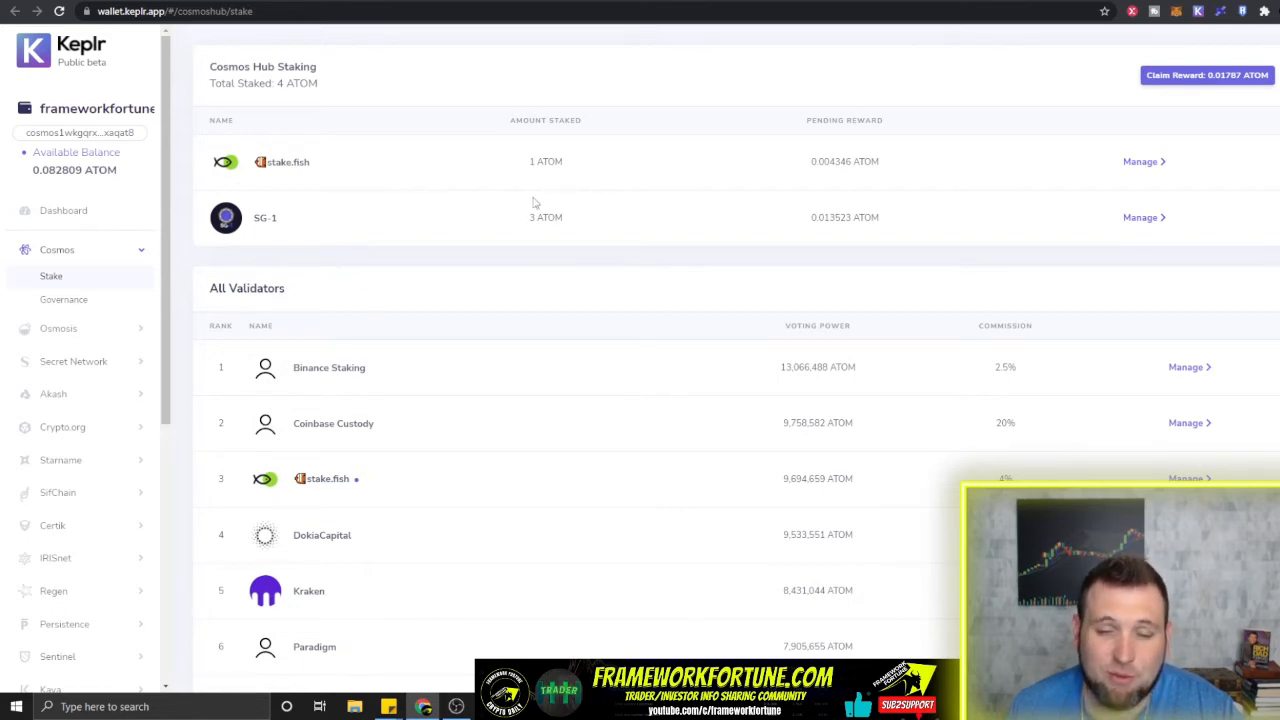
pyautogui.moveTo(311, 461)
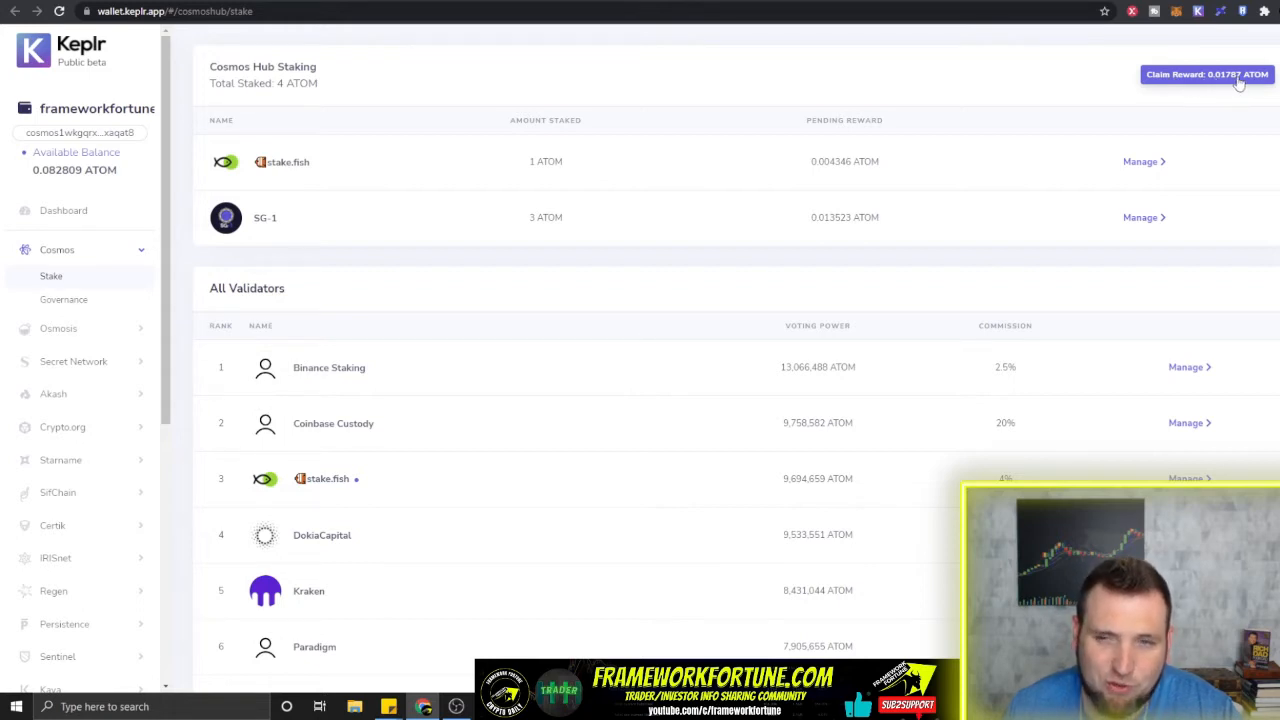
pyautogui.moveTo(628, 194)
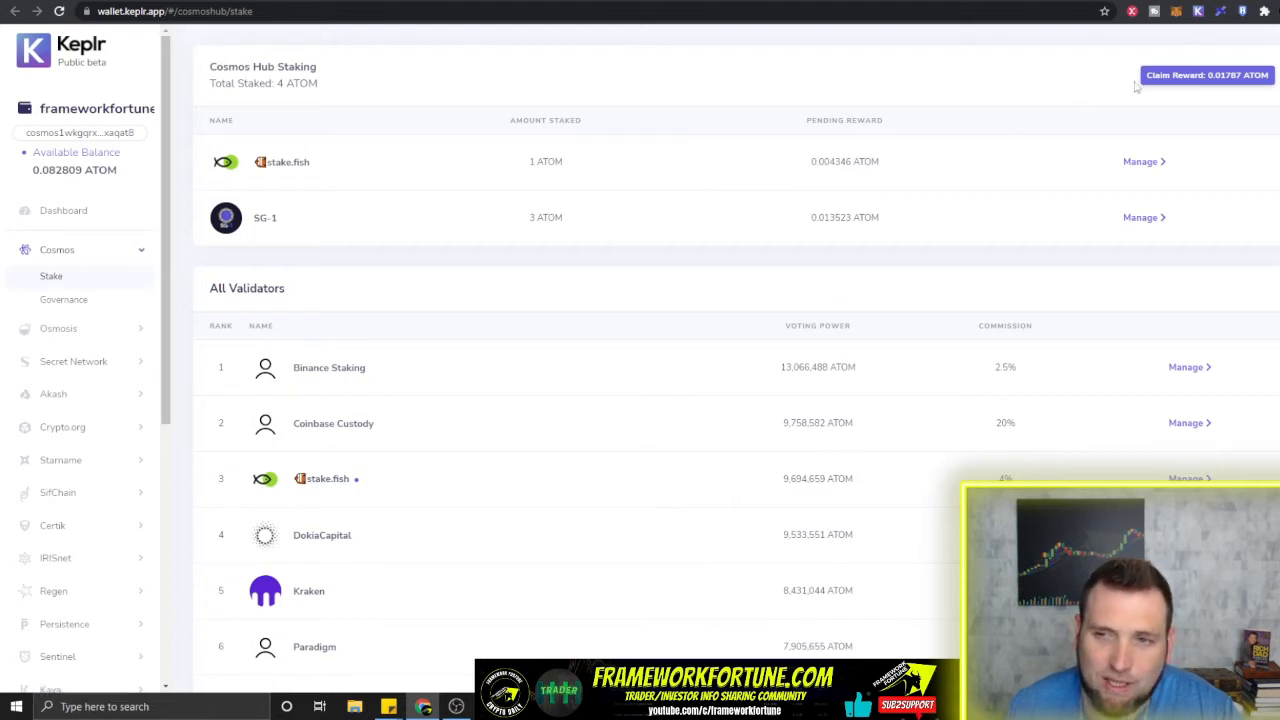
pyautogui.moveTo(1088, 82)
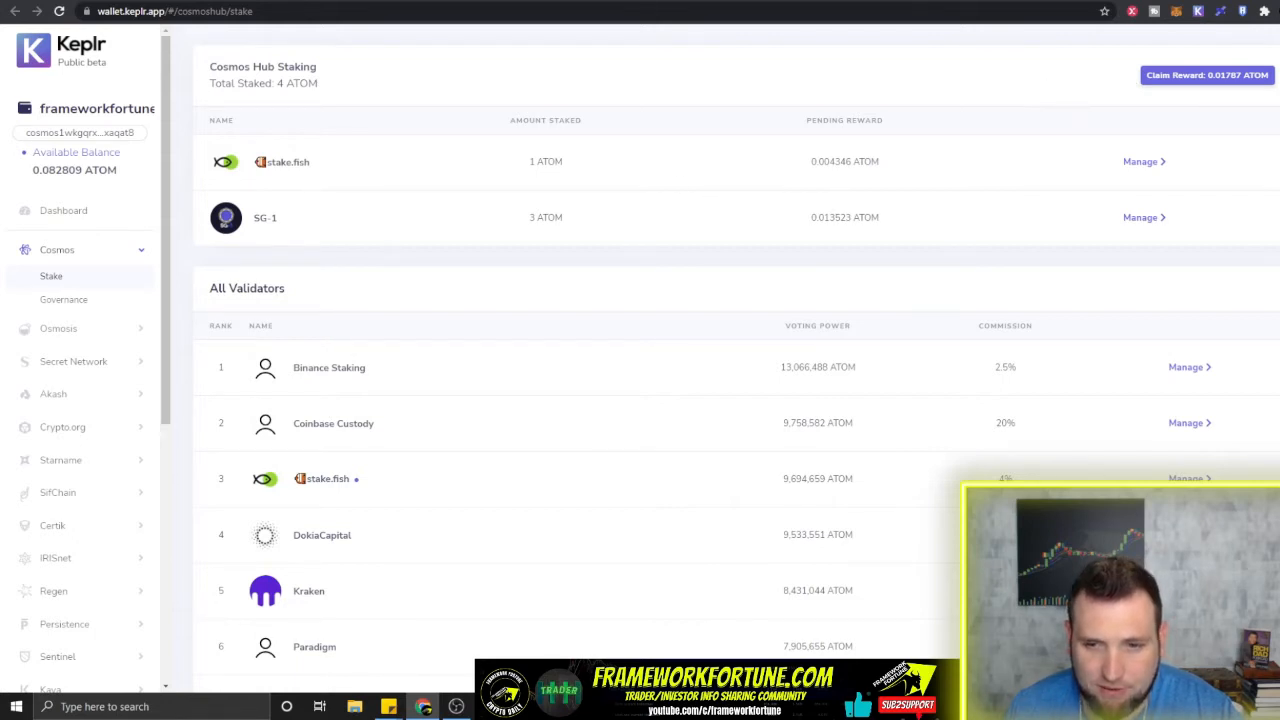
pyautogui.scroll(-3)
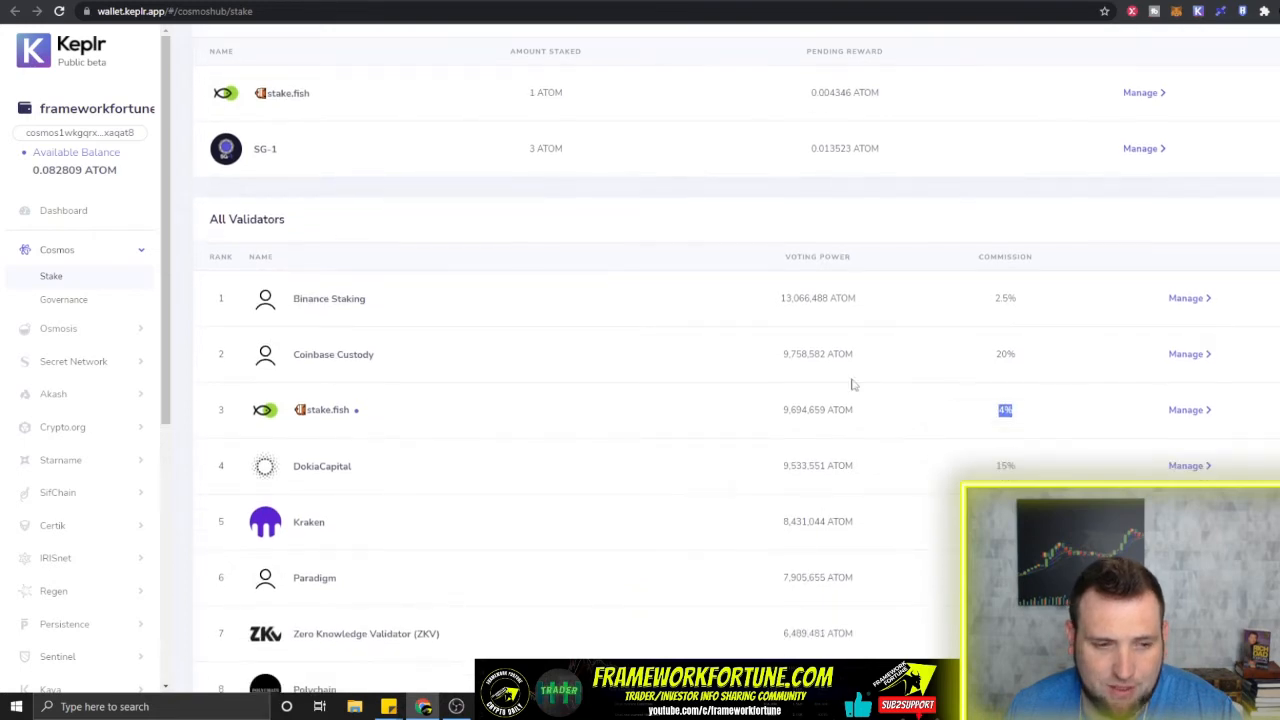
pyautogui.scroll(-3)
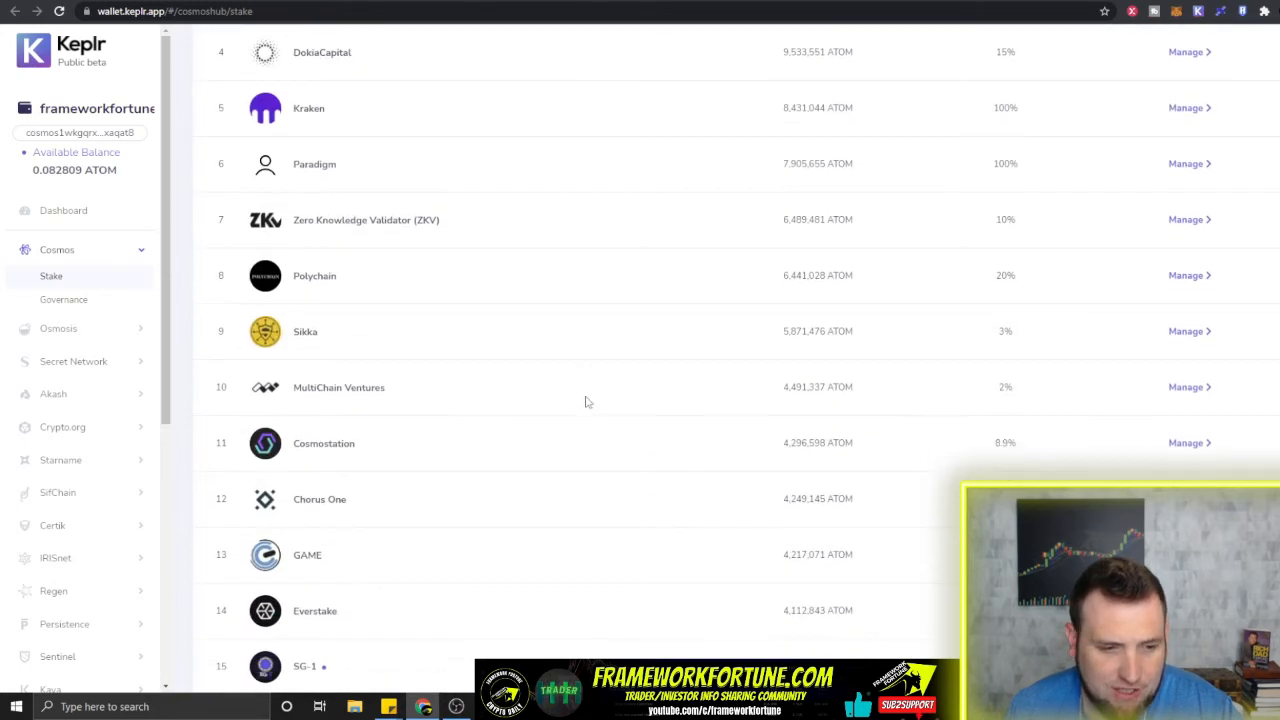
pyautogui.scroll(-3)
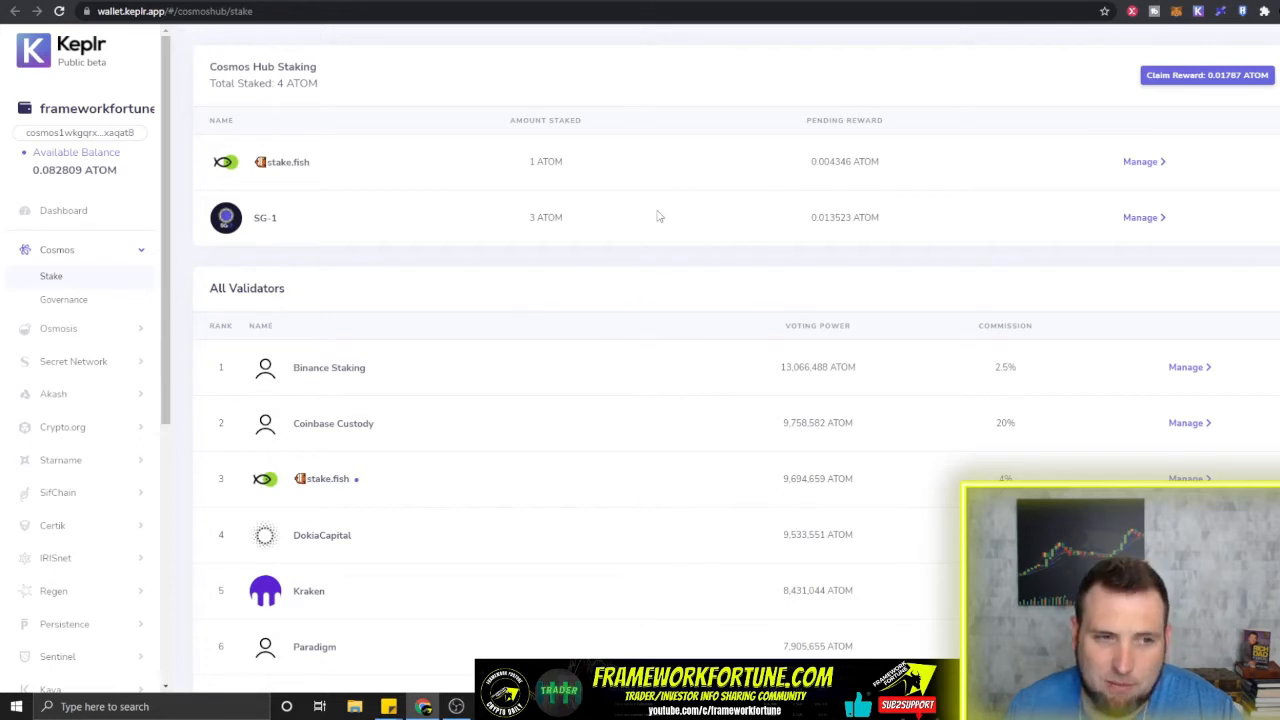
pyautogui.moveTo(401, 160)
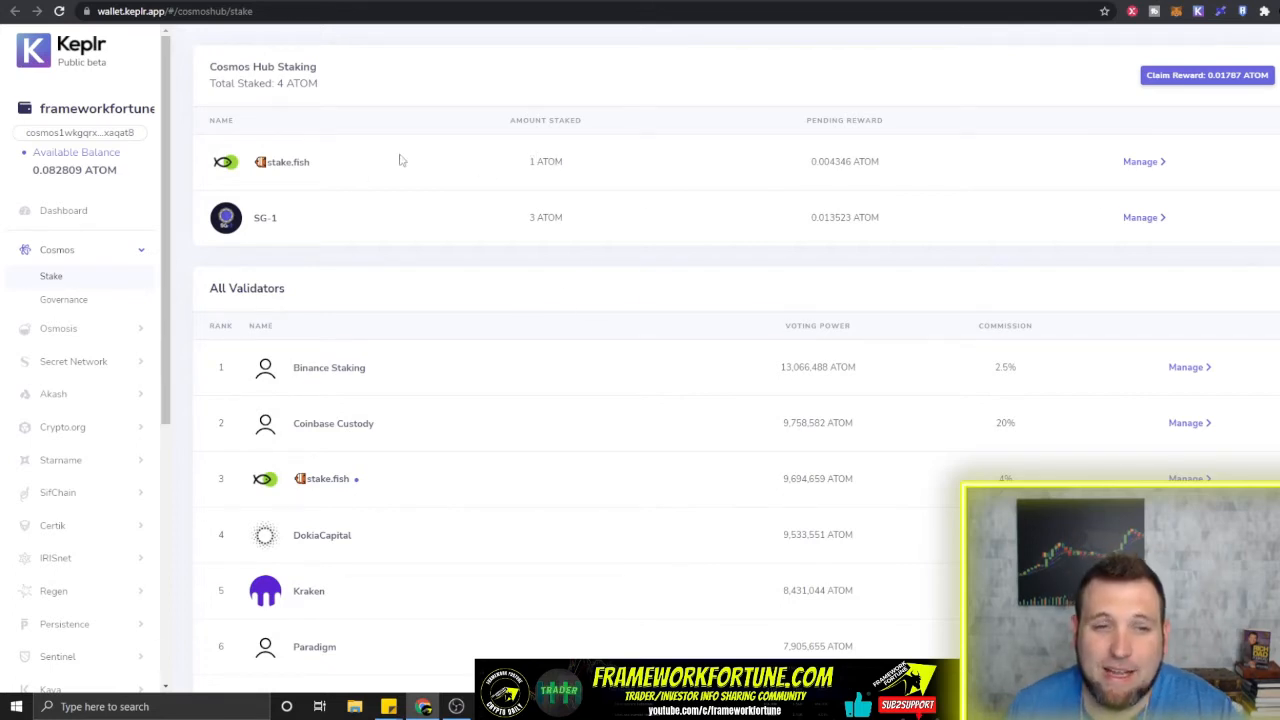
pyautogui.moveTo(588, 191)
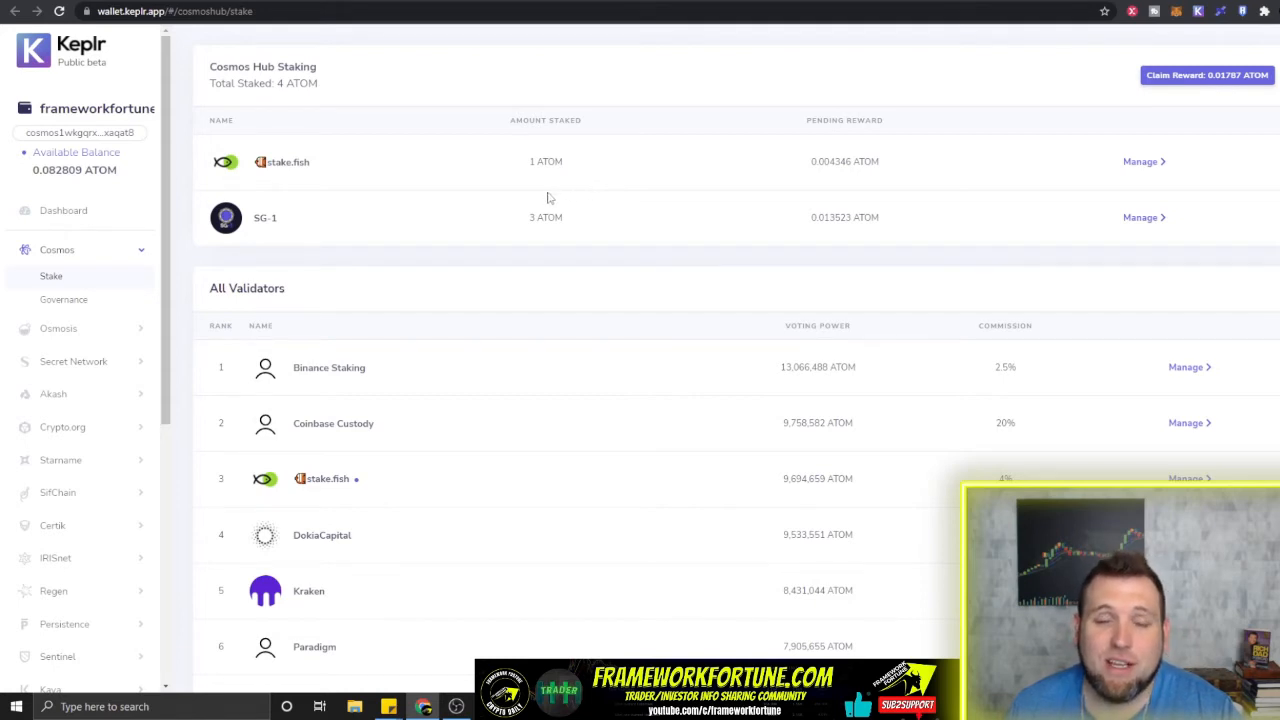
pyautogui.moveTo(523, 193)
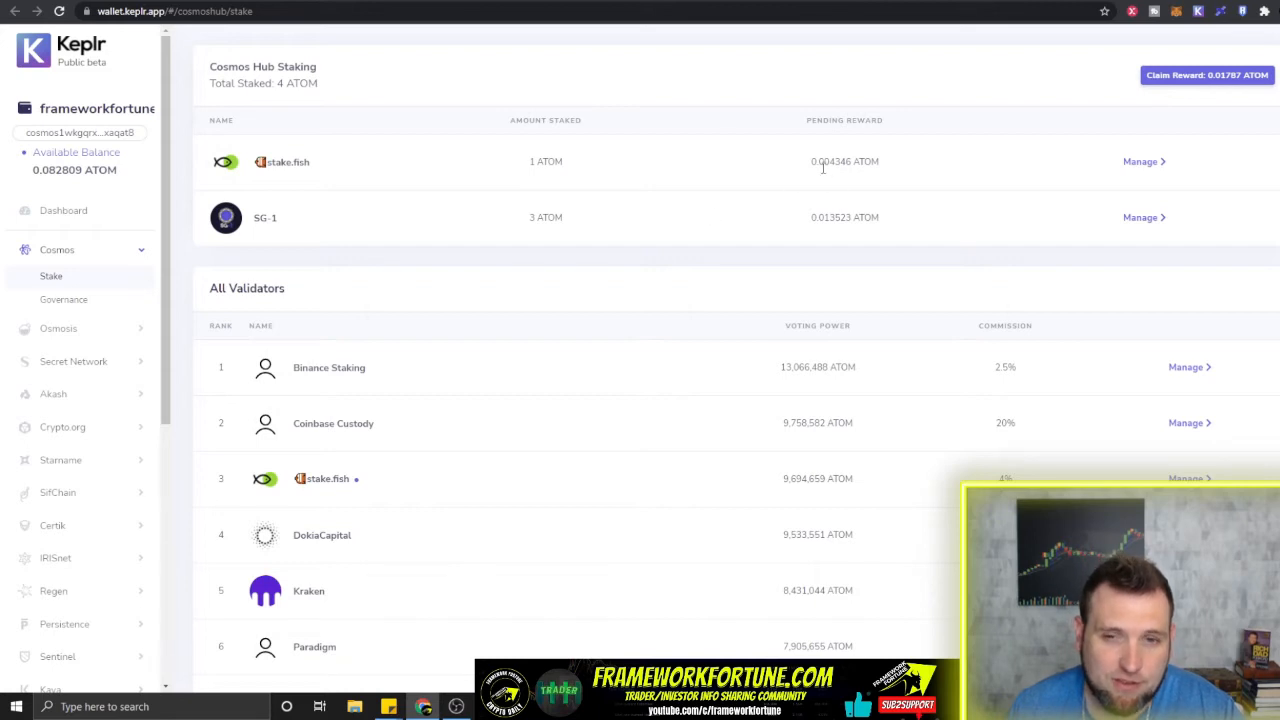
pyautogui.moveTo(830, 201)
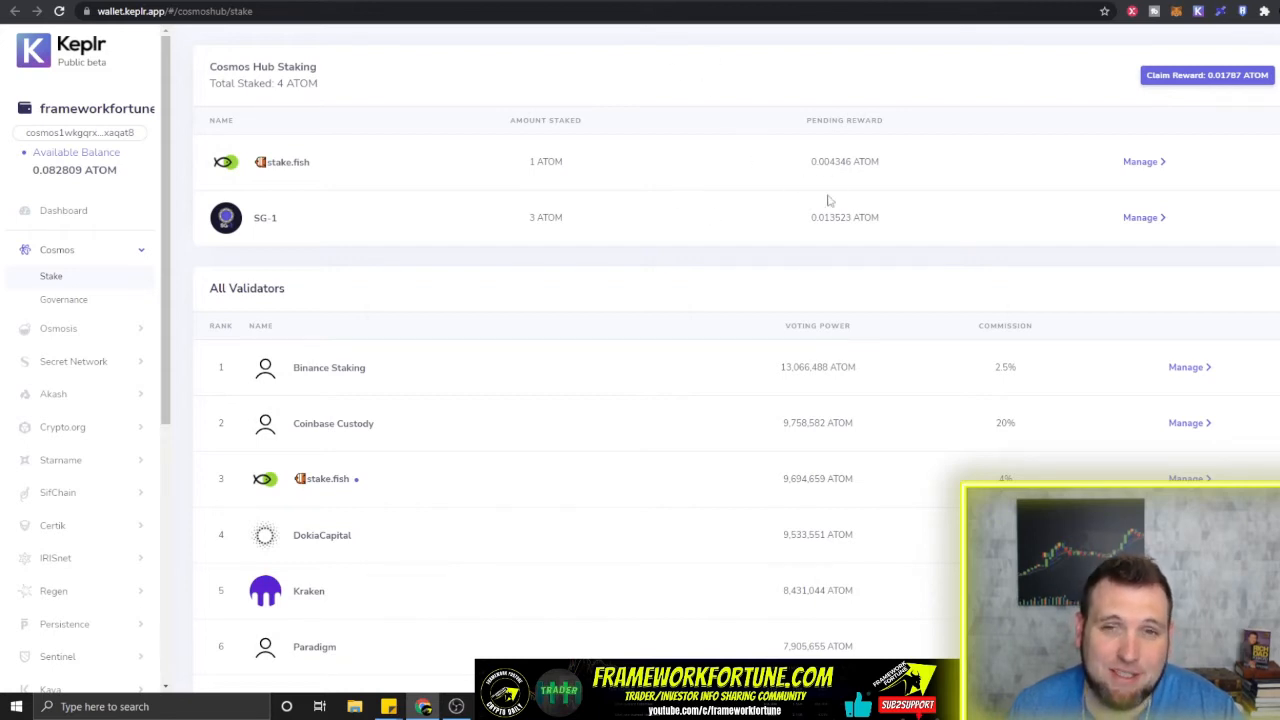
pyautogui.moveTo(573, 114)
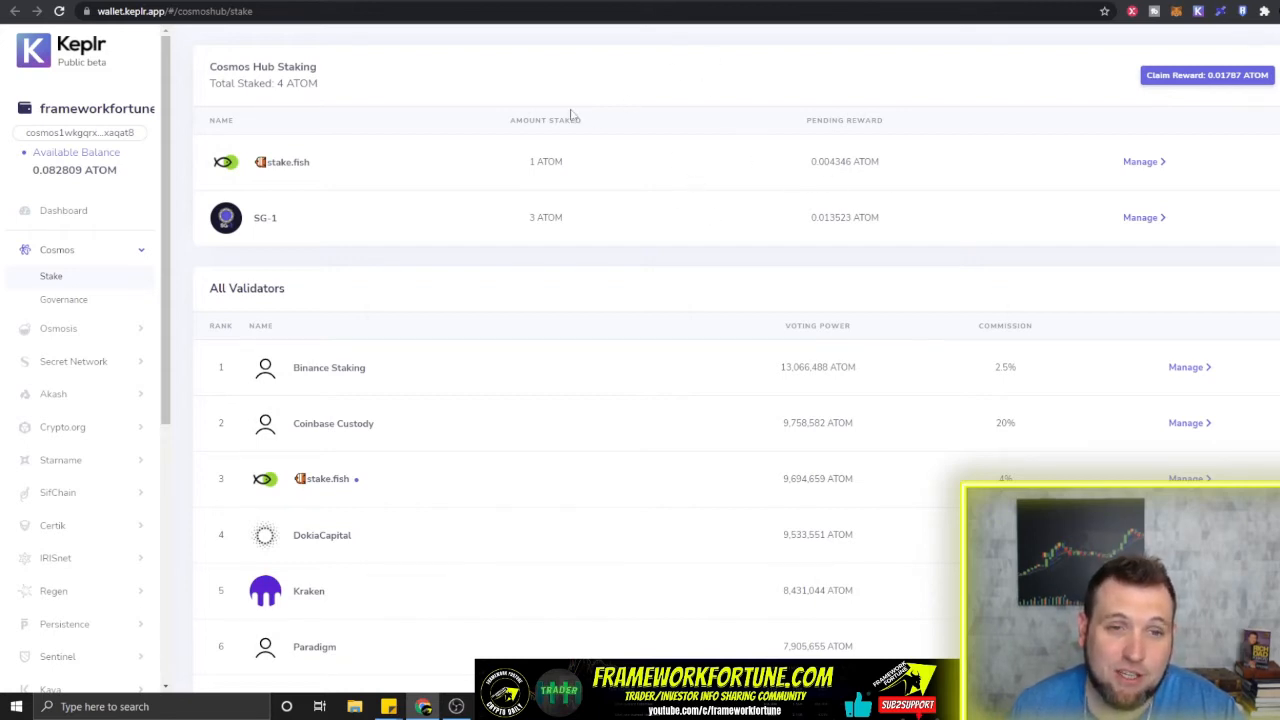
pyautogui.moveTo(548, 147)
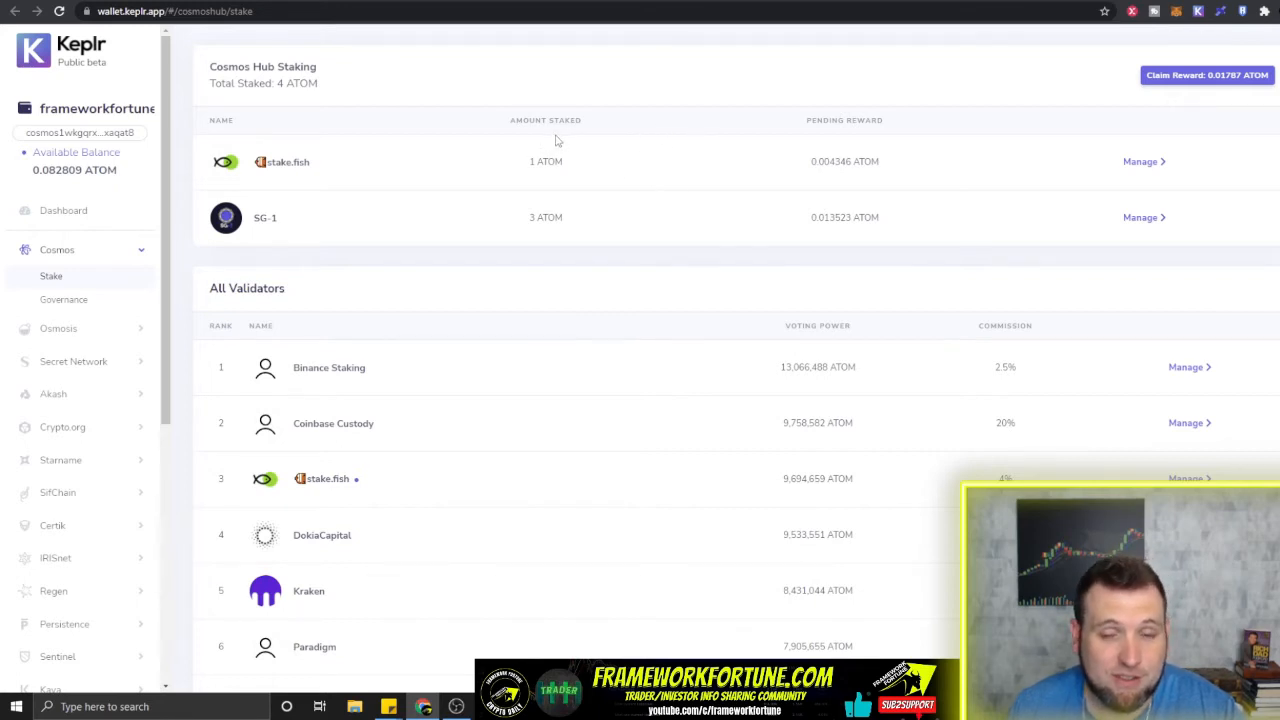
pyautogui.moveTo(644, 133)
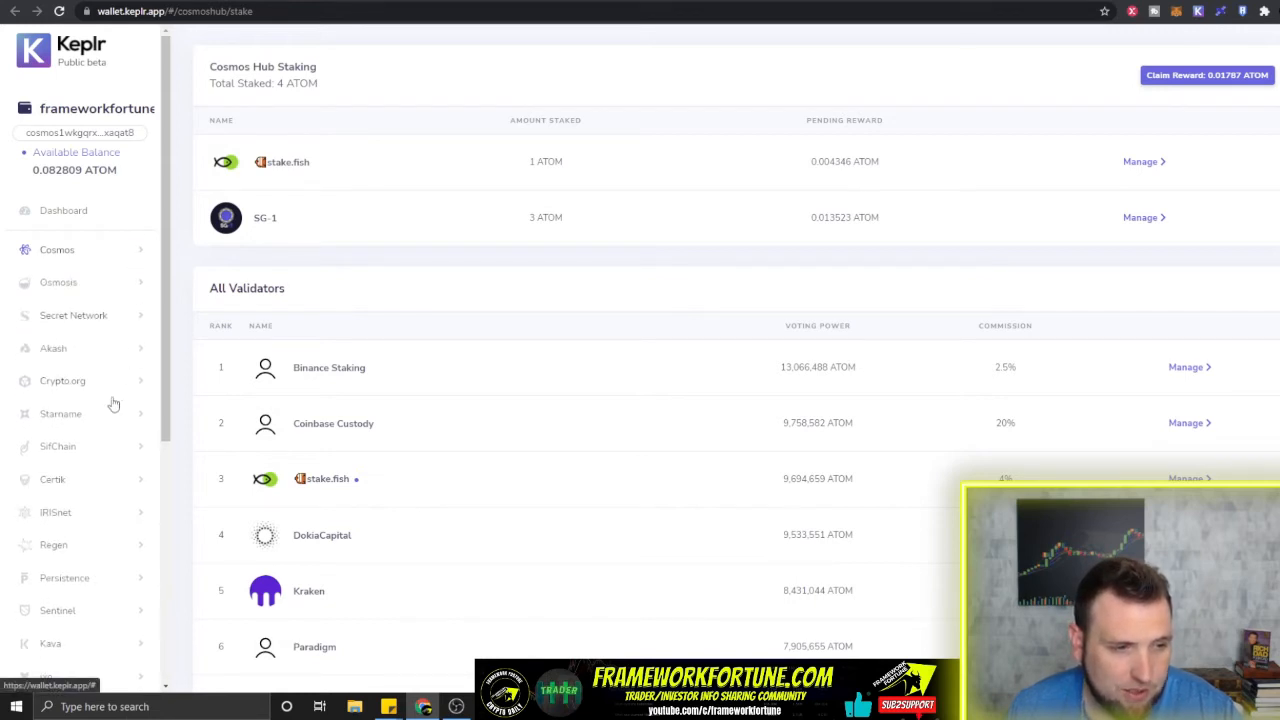
pyautogui.moveTo(149, 277)
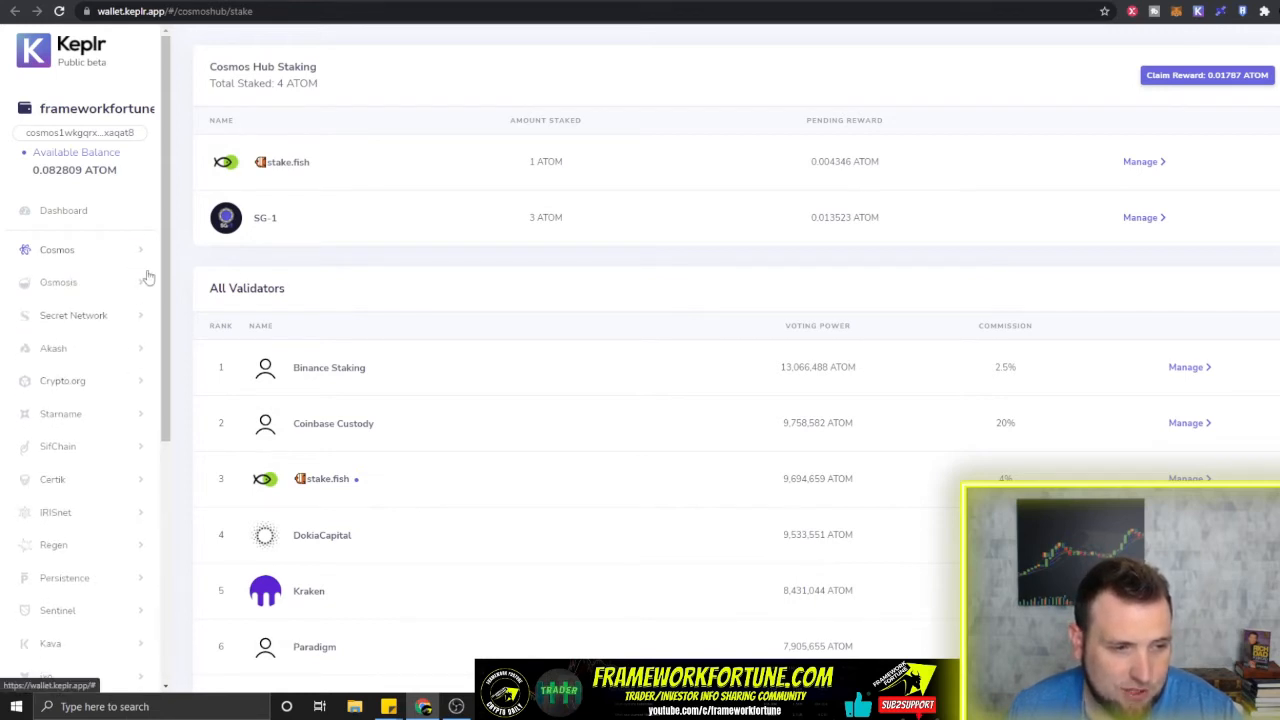
pyautogui.moveTo(125, 350)
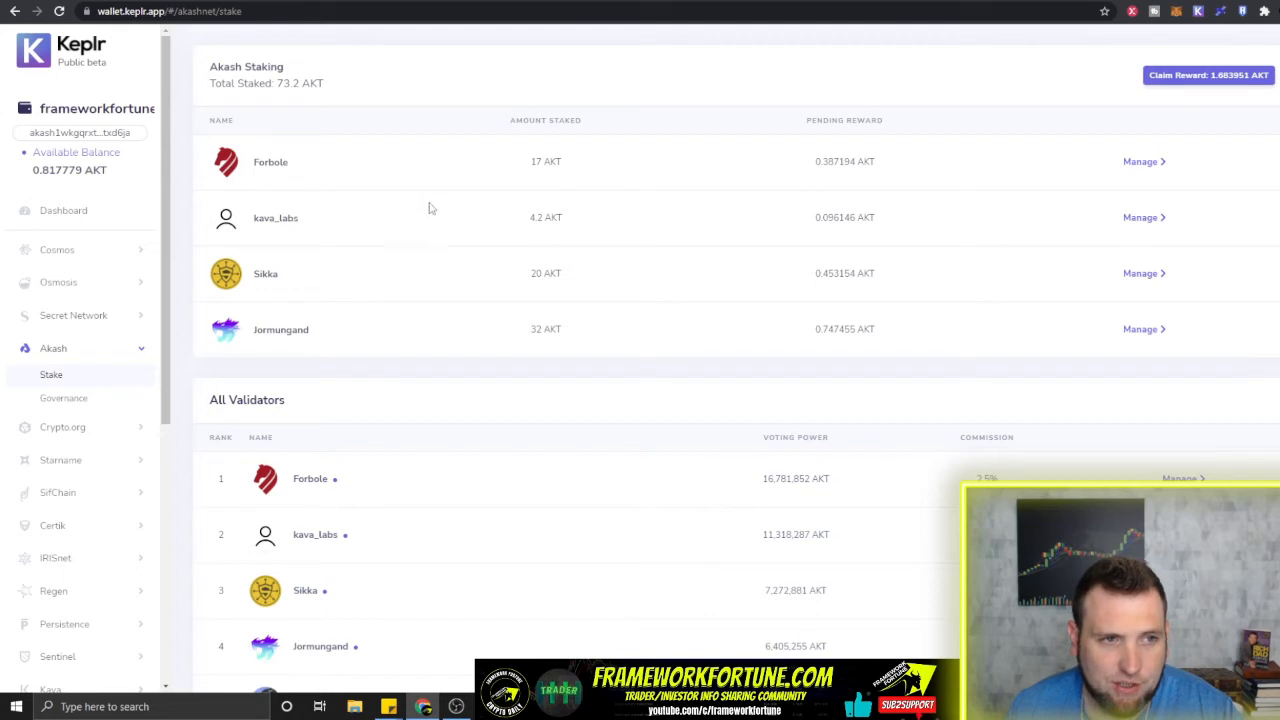
pyautogui.moveTo(573, 166)
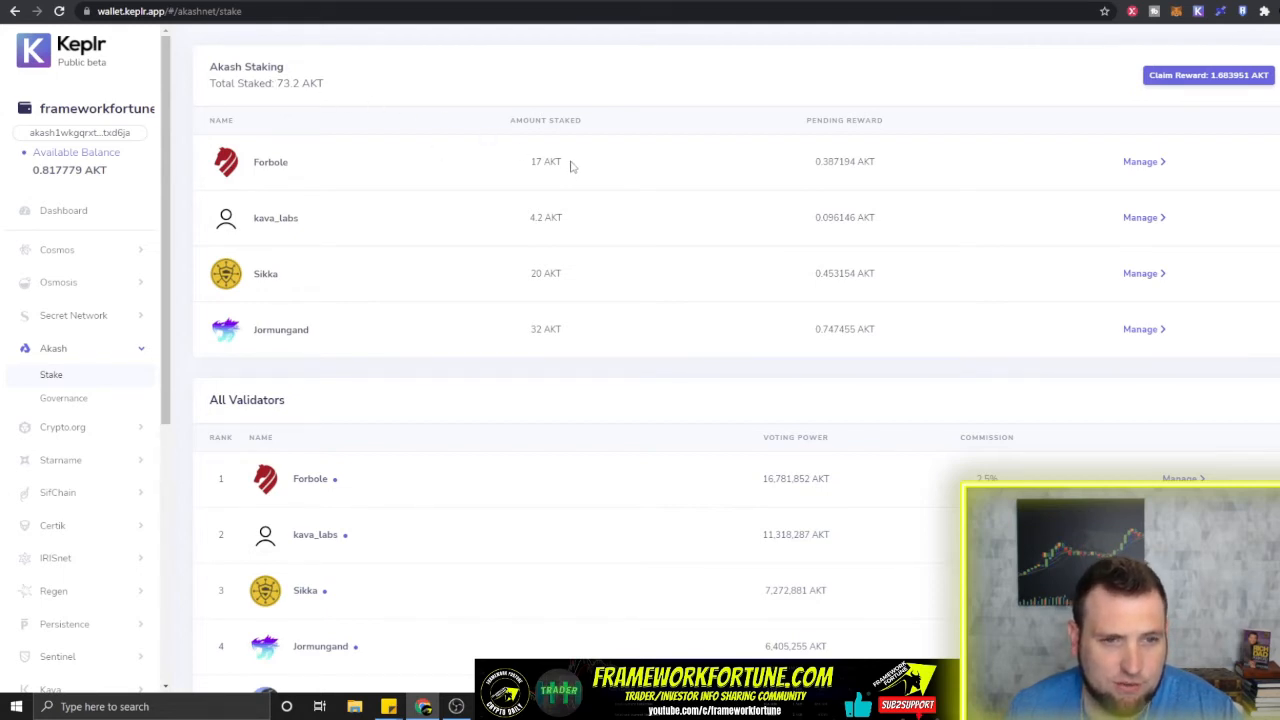
pyautogui.moveTo(286, 311)
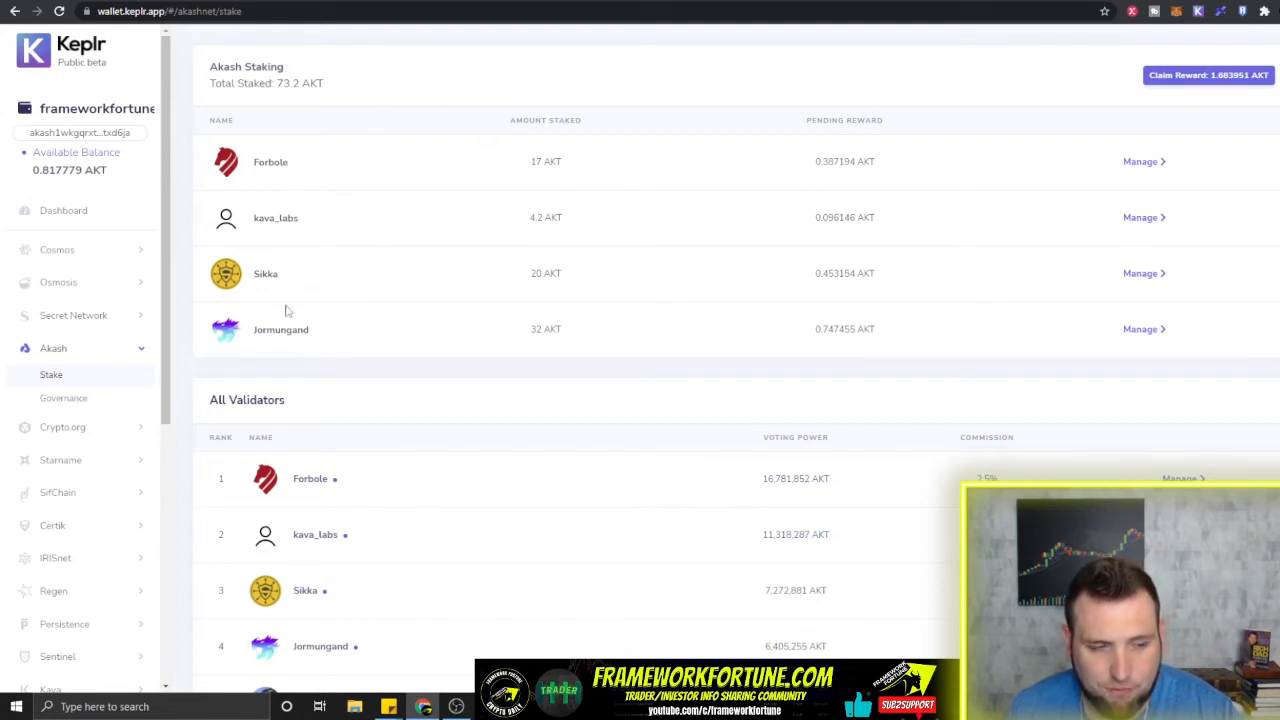
pyautogui.moveTo(322, 263)
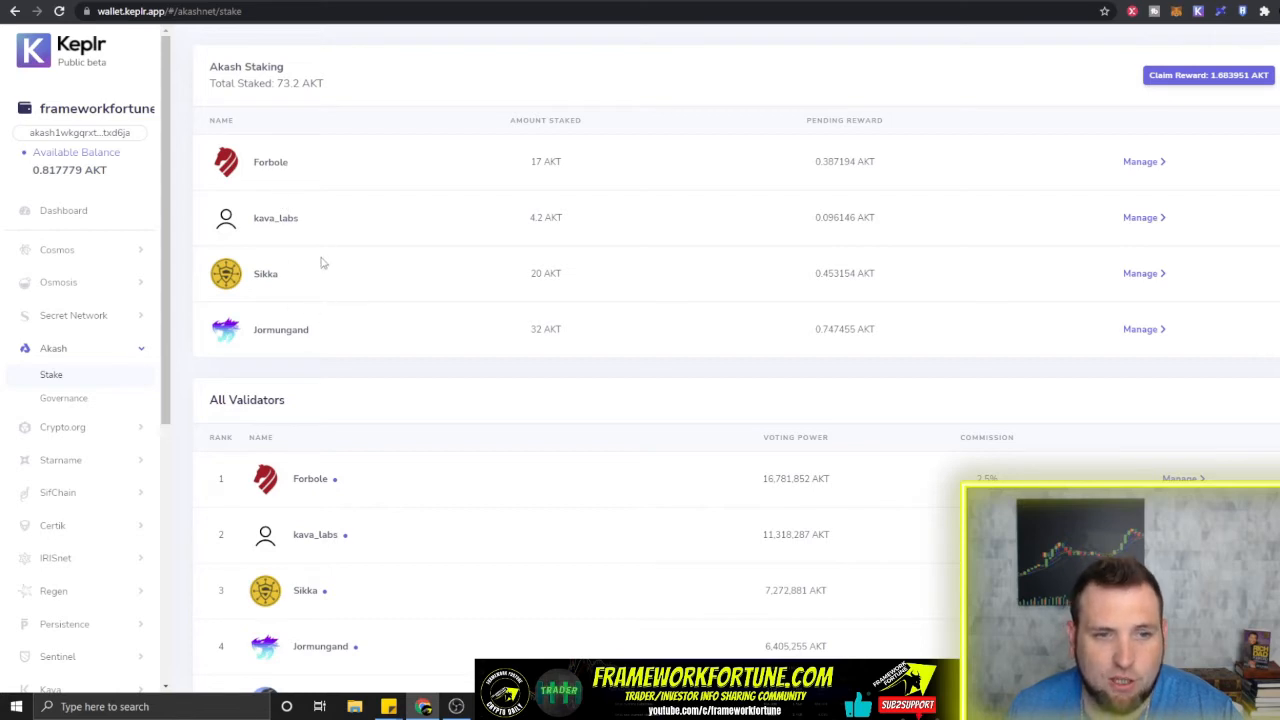
pyautogui.moveTo(696, 281)
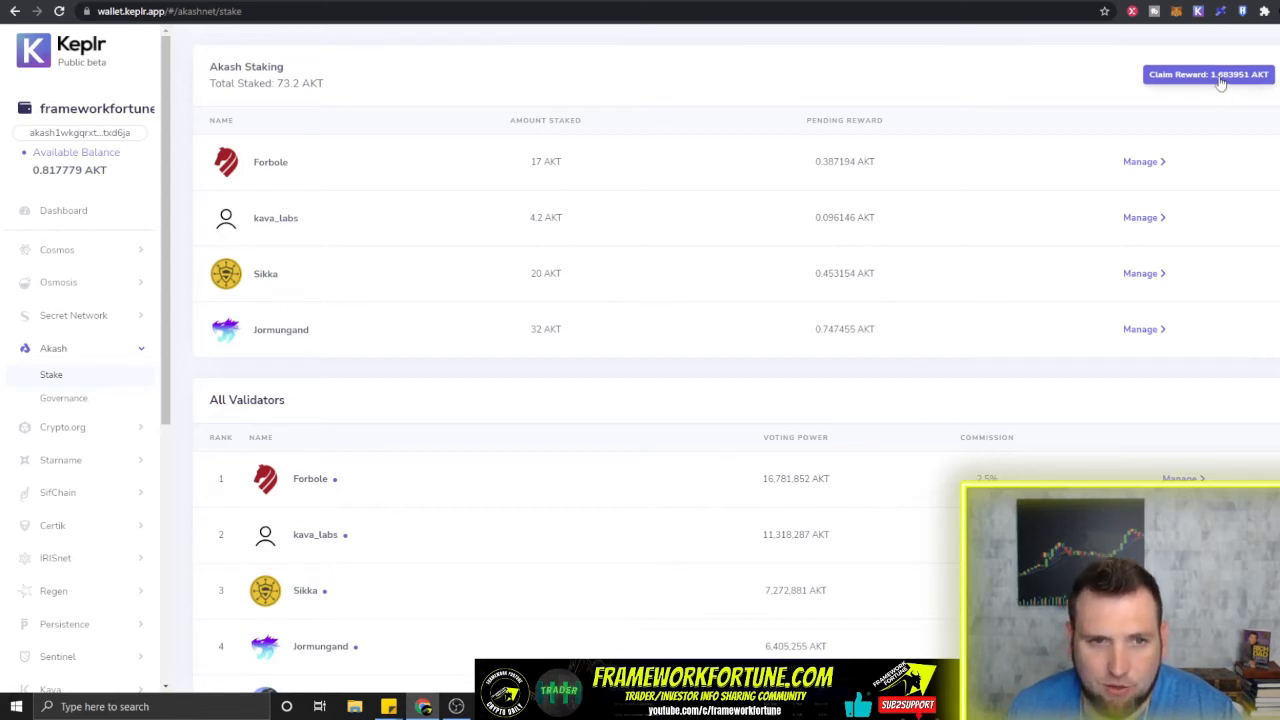
# Step: Claim all Akash rewards with the average fee, raising the balance to 2.487762 AKT
pyautogui.click(1207, 74)
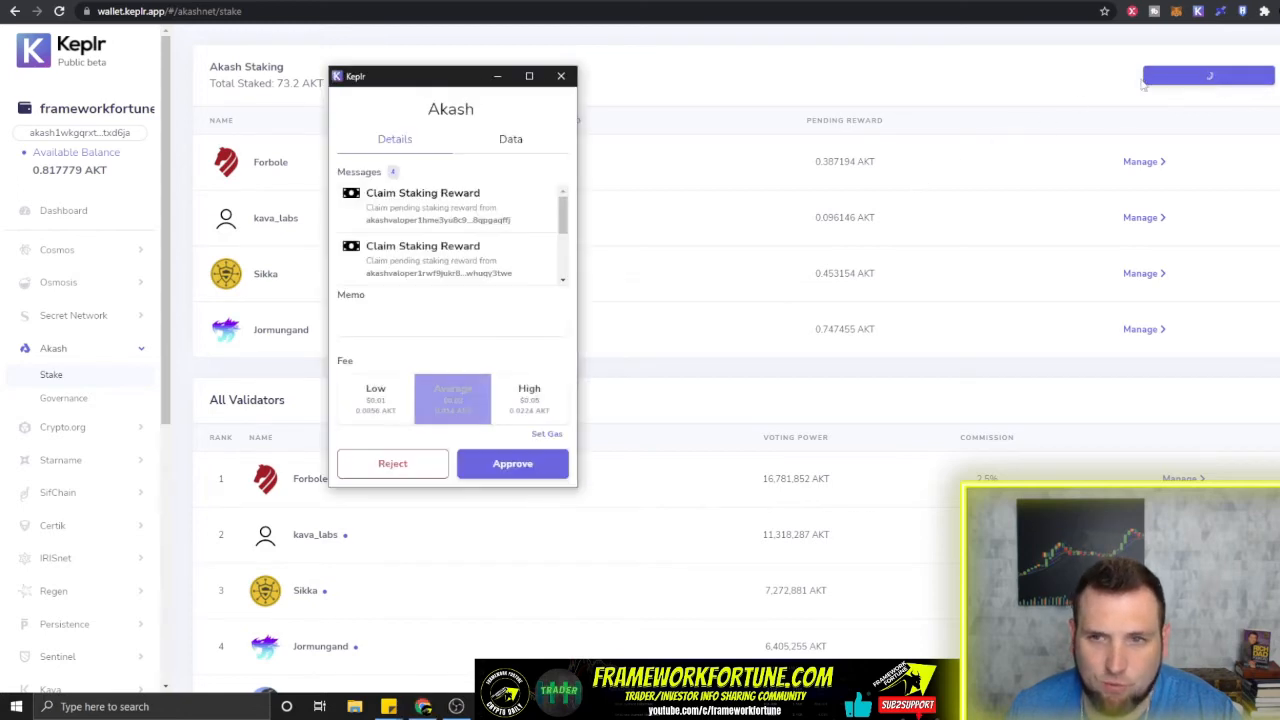
pyautogui.click(452, 398)
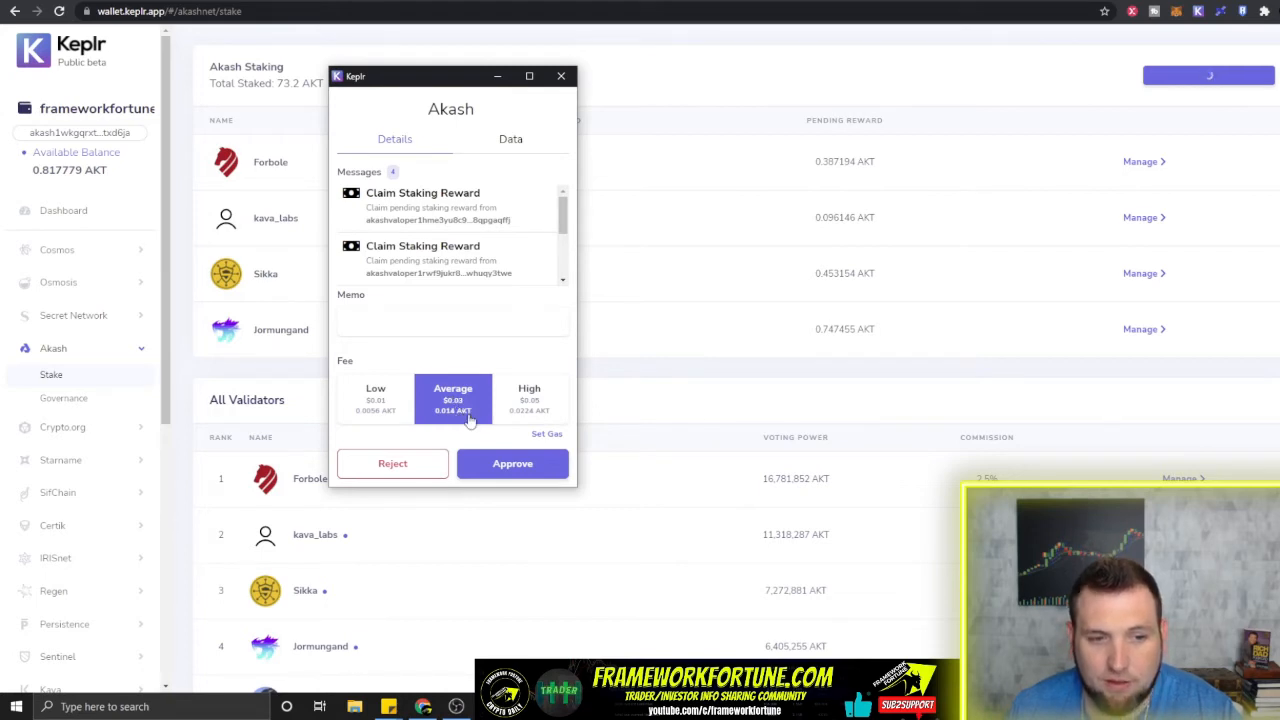
pyautogui.click(512, 463)
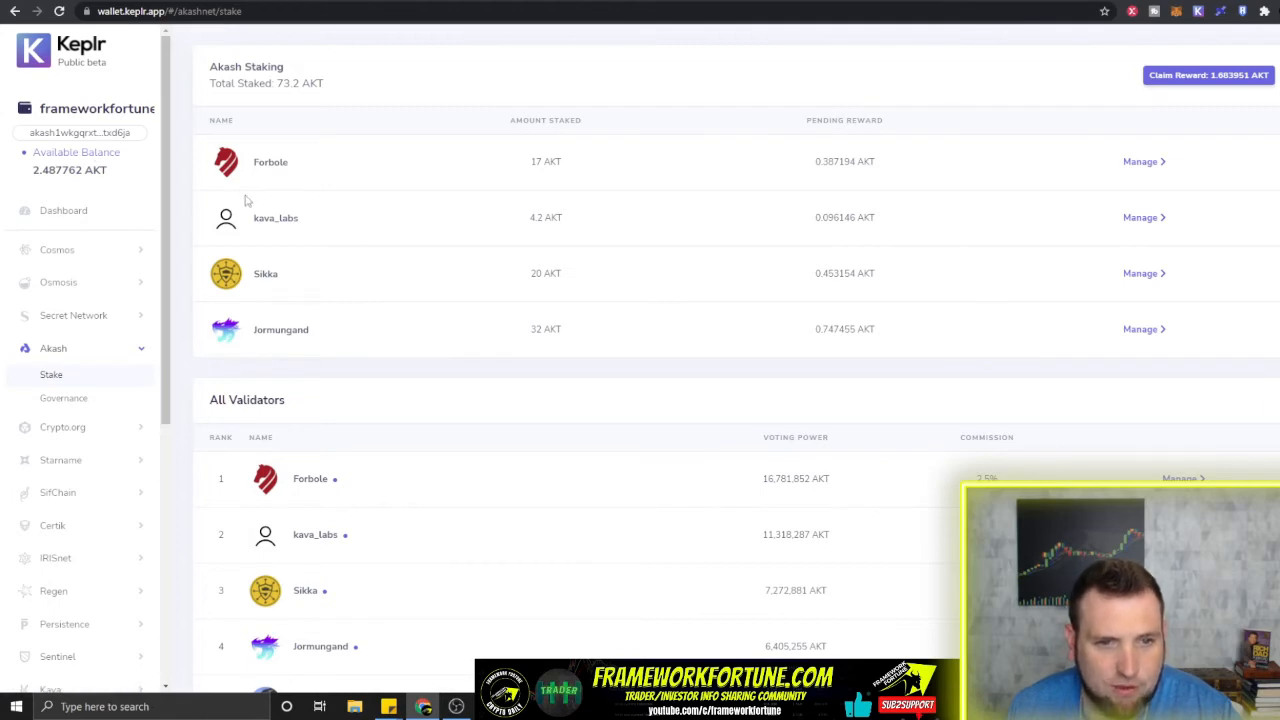
pyautogui.moveTo(587, 225)
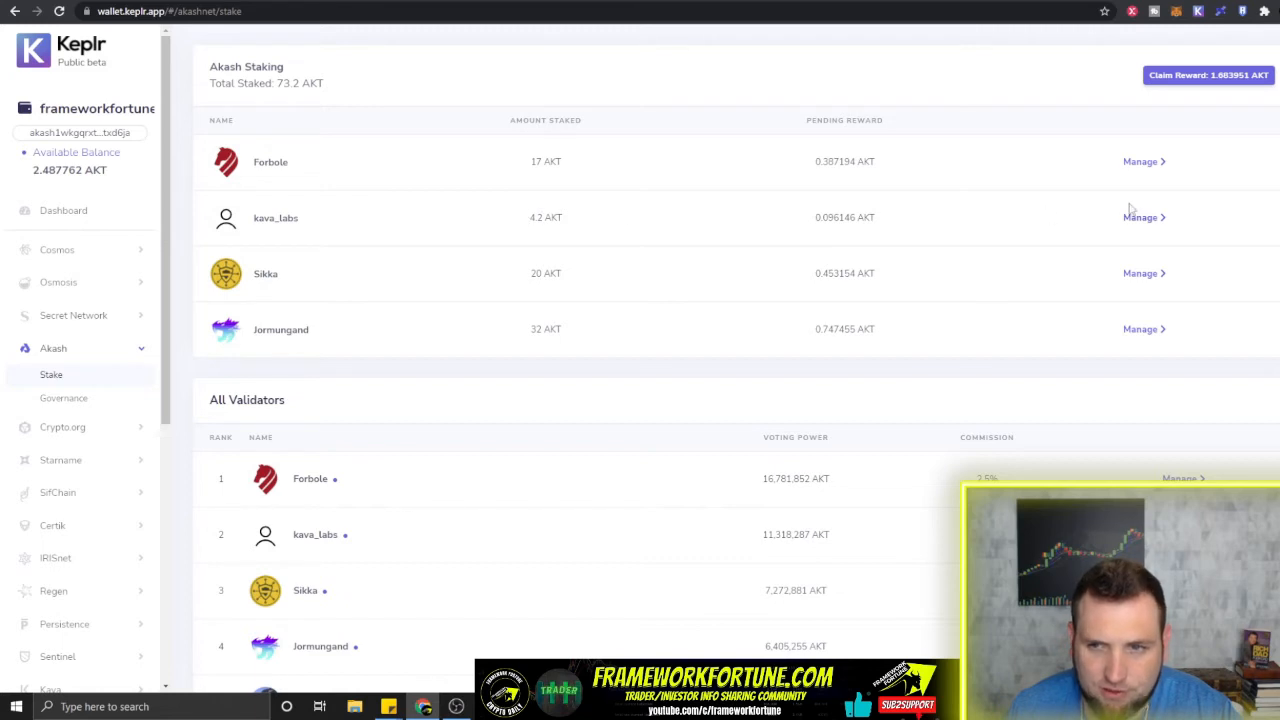
# Step: Bring up the Delegate form for the kava_labs validator from its Manage popup
pyautogui.click(1140, 217)
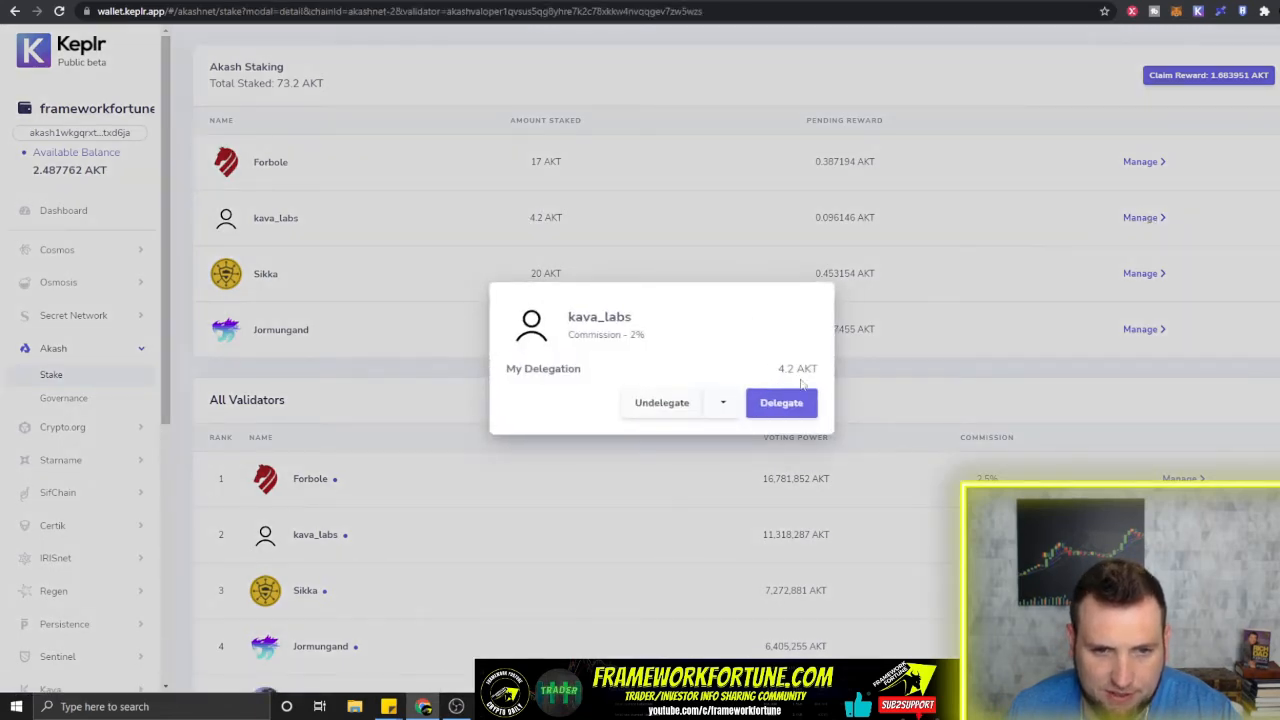
pyautogui.moveTo(563, 227)
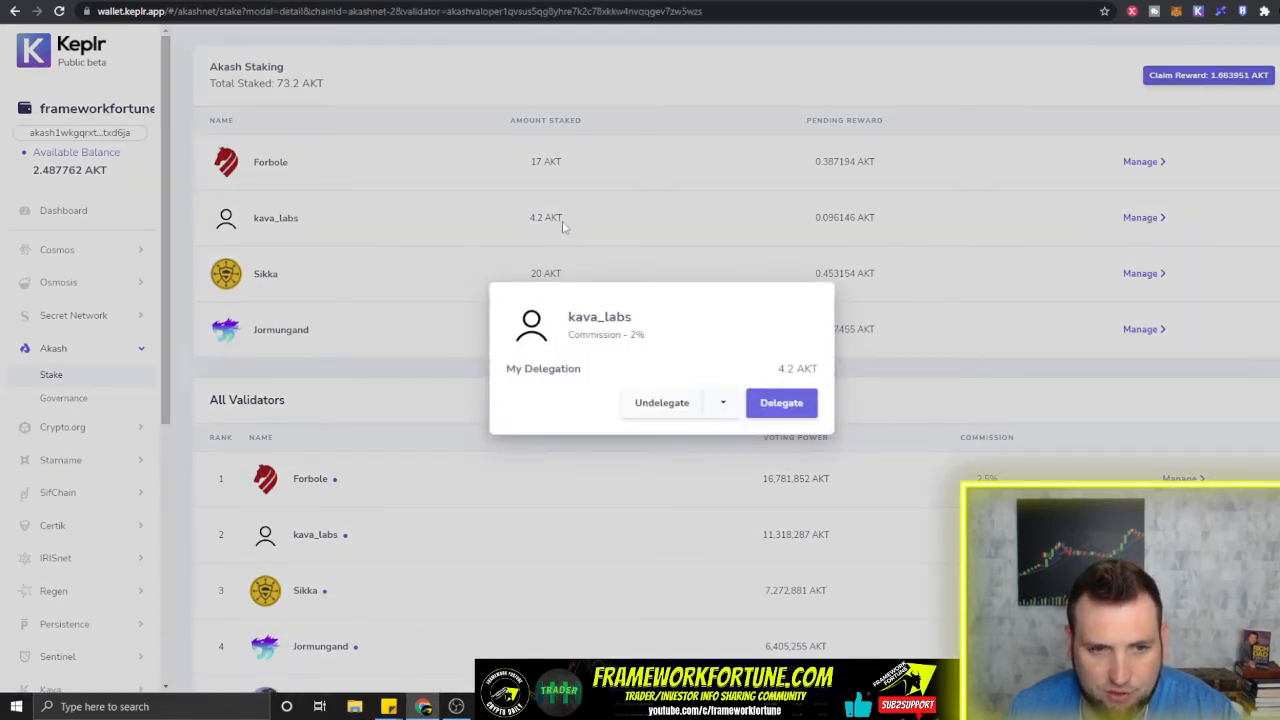
pyautogui.click(781, 402)
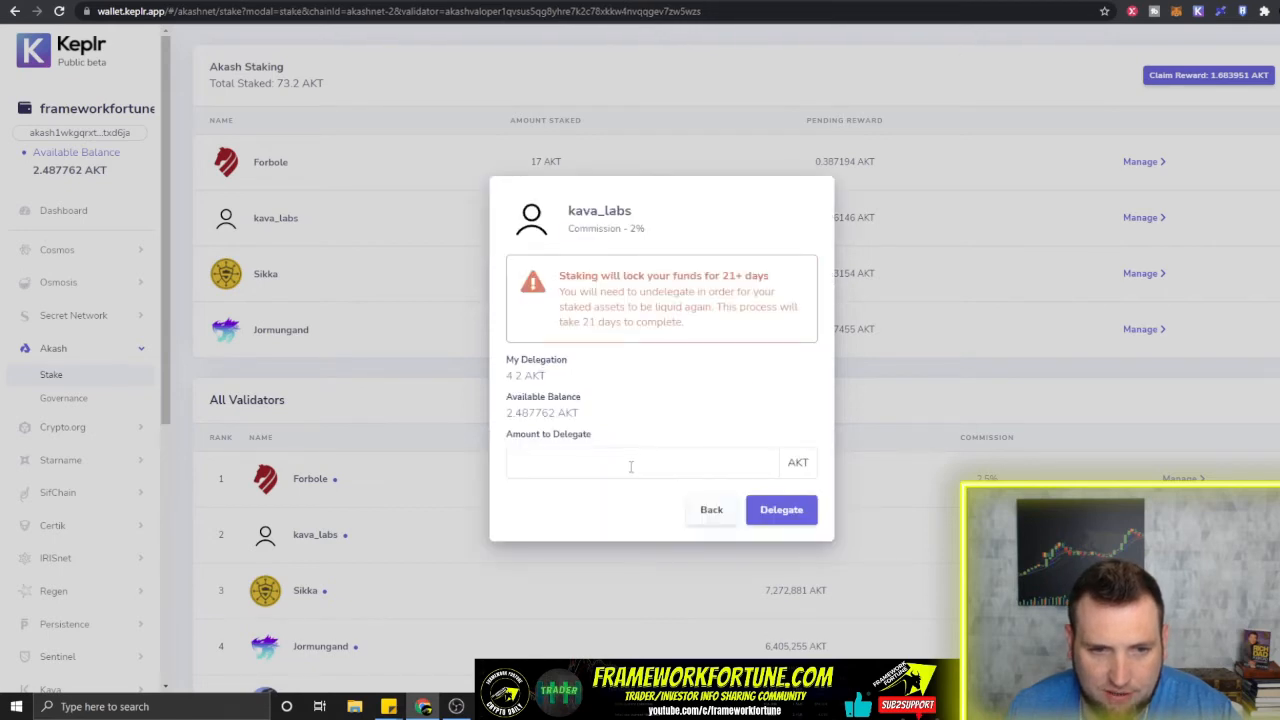
pyautogui.moveTo(740, 330)
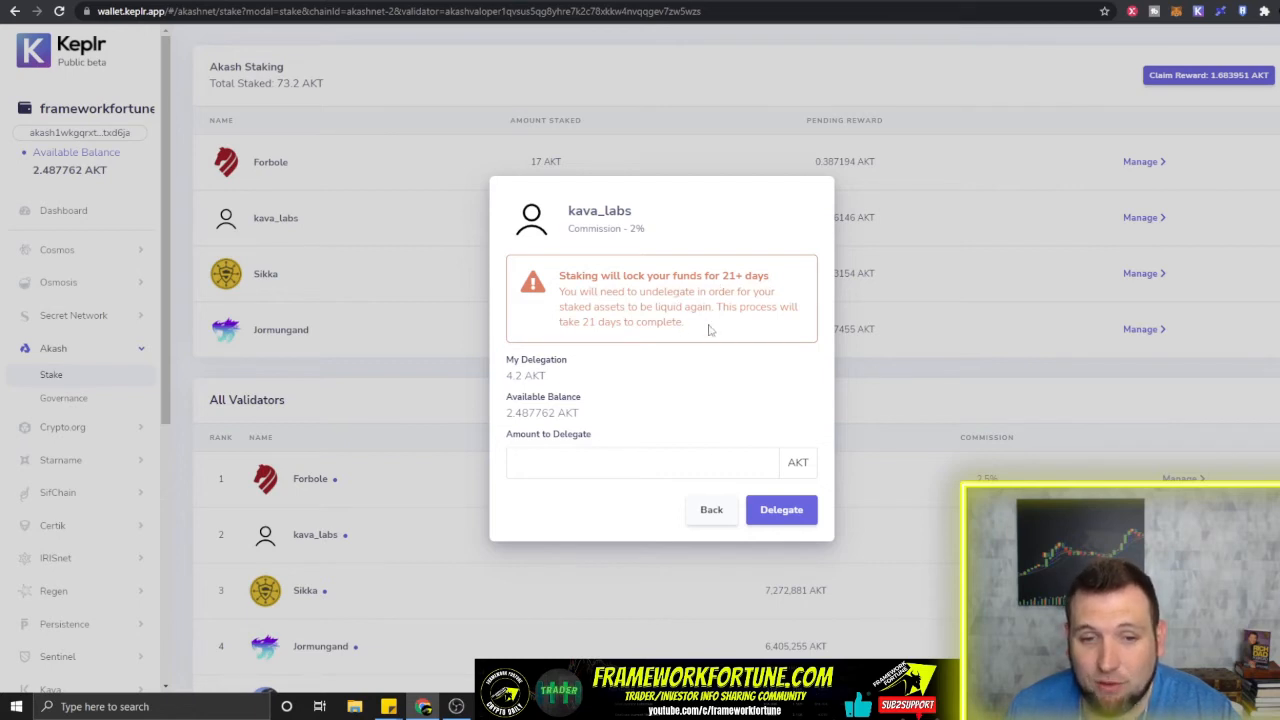
pyautogui.moveTo(704, 337)
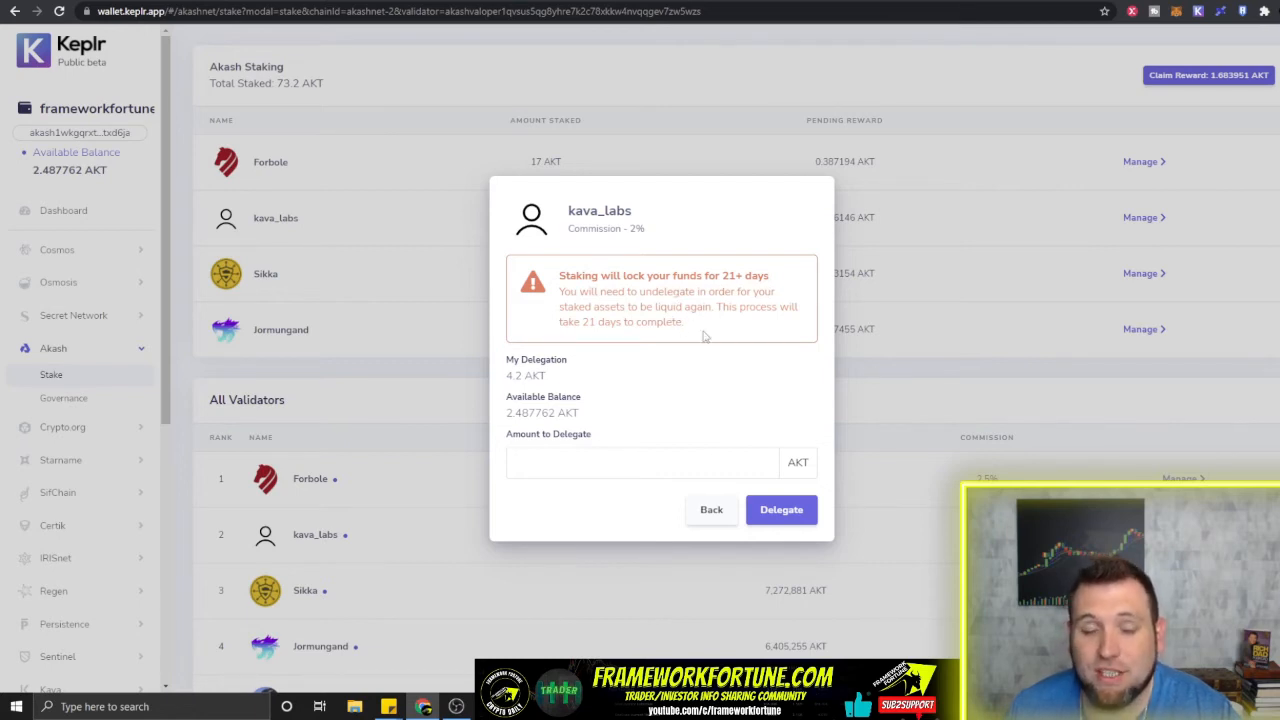
pyautogui.moveTo(686, 368)
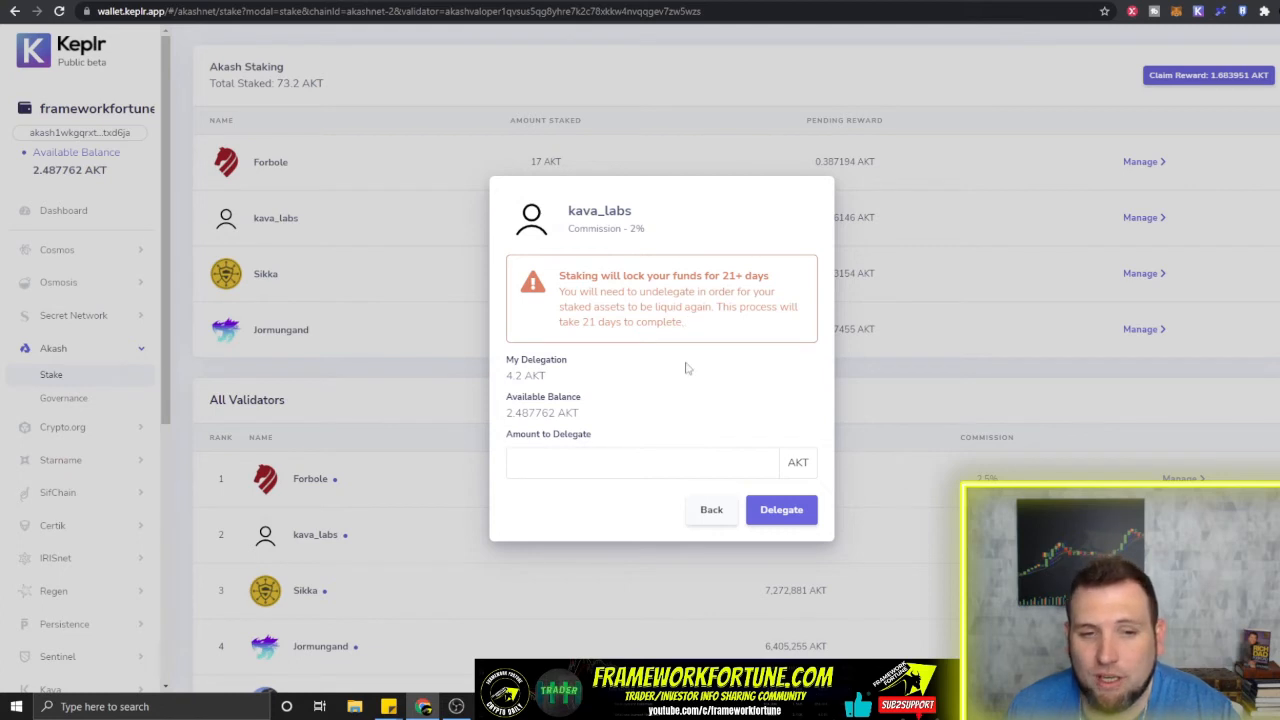
pyautogui.moveTo(670, 372)
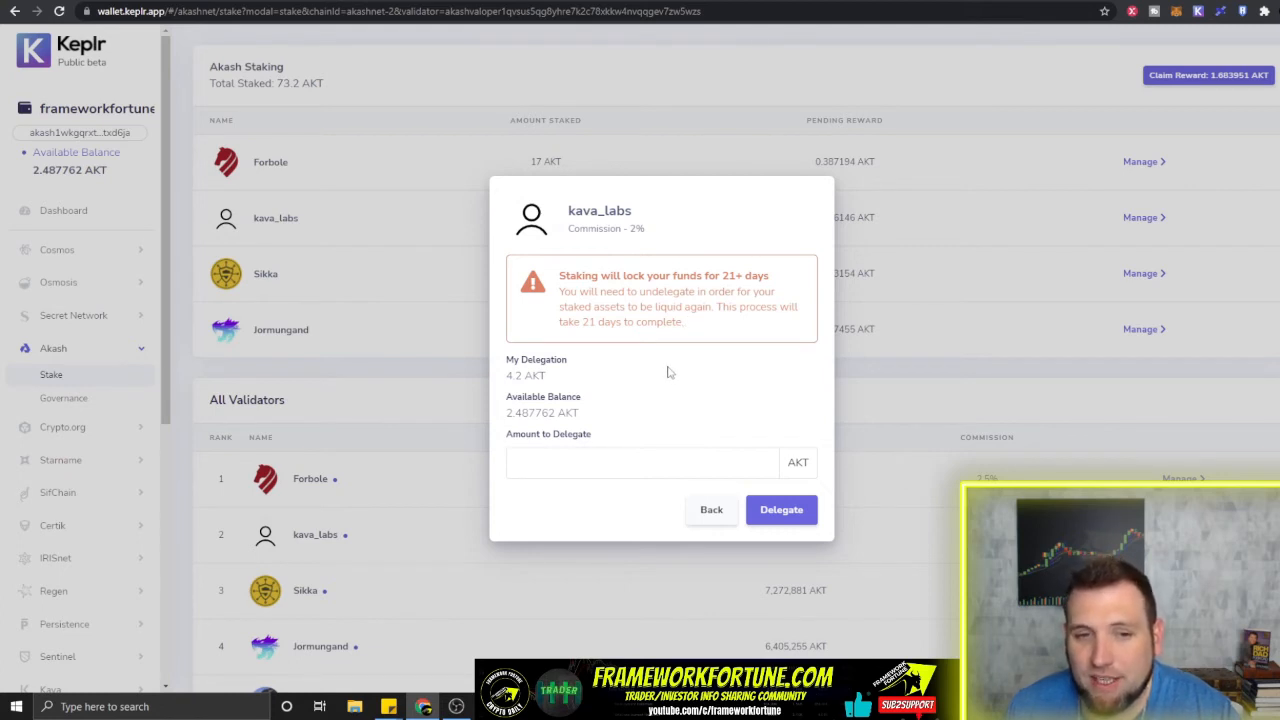
pyautogui.moveTo(648, 371)
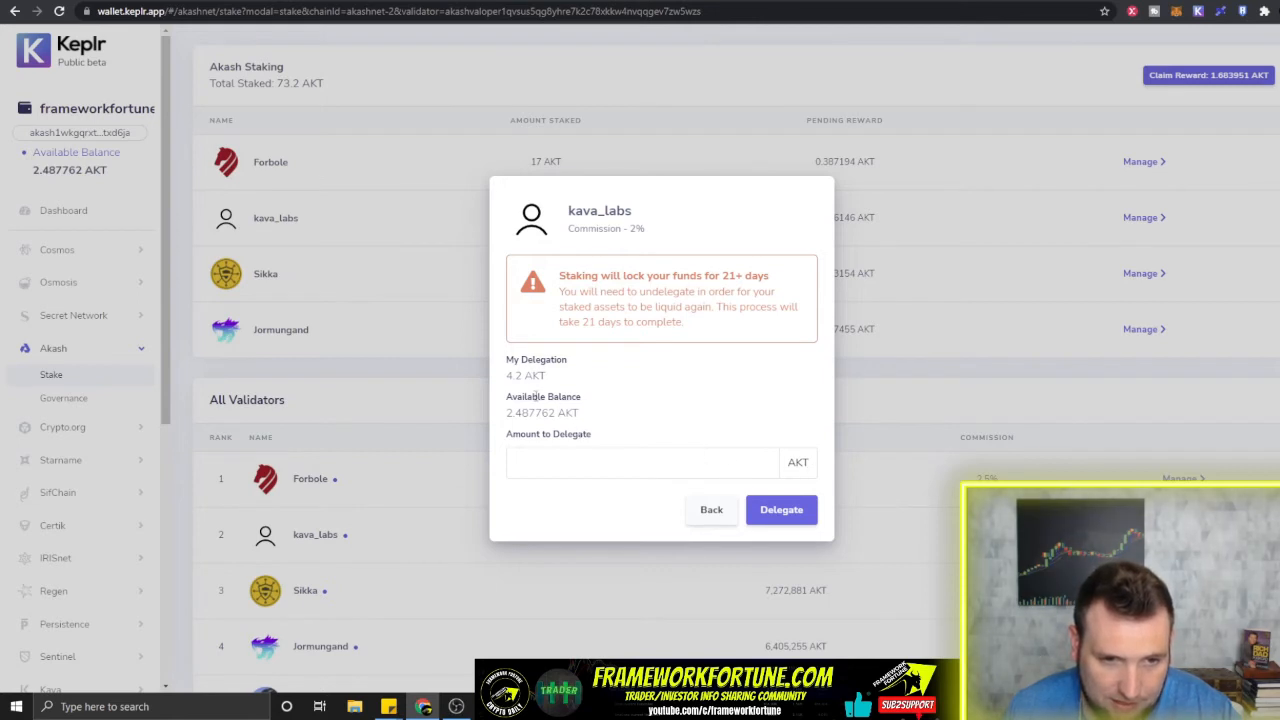
# Step: Delegate 2.4 AKT to kava_labs and confirm, bringing its stake to 6.6 AKT
pyautogui.click(640, 462)
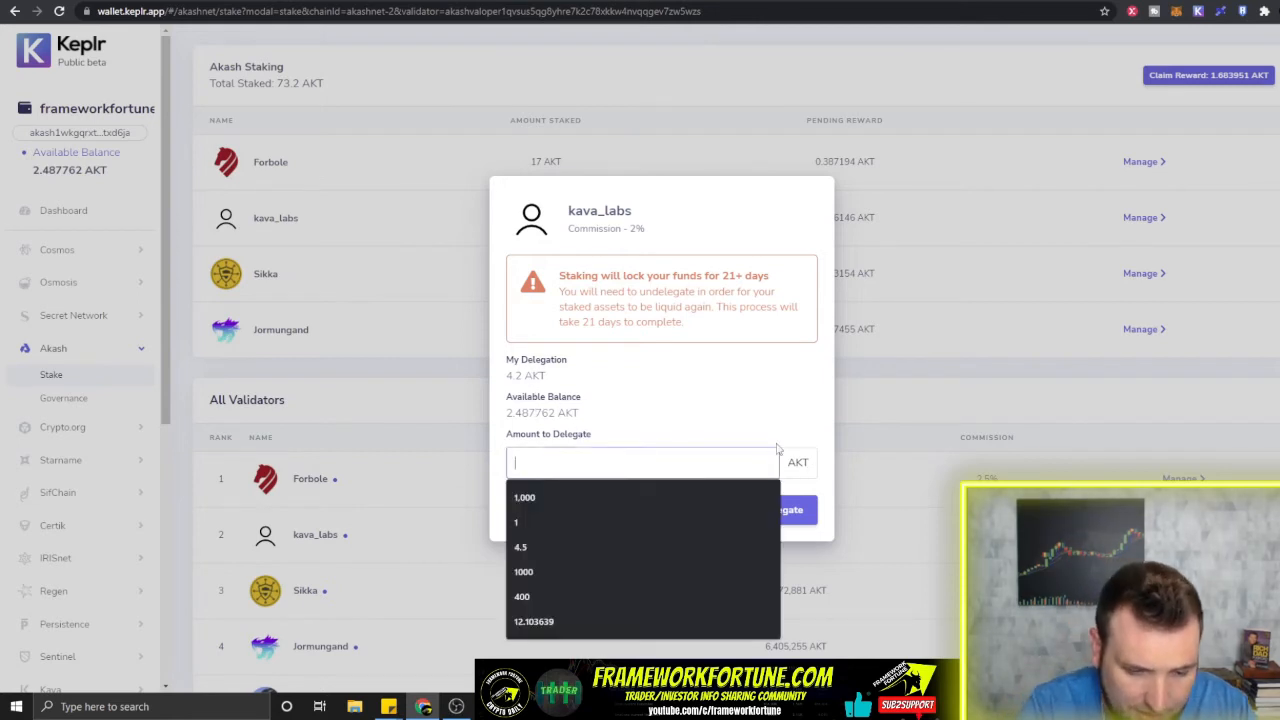
pyautogui.write('2.4')
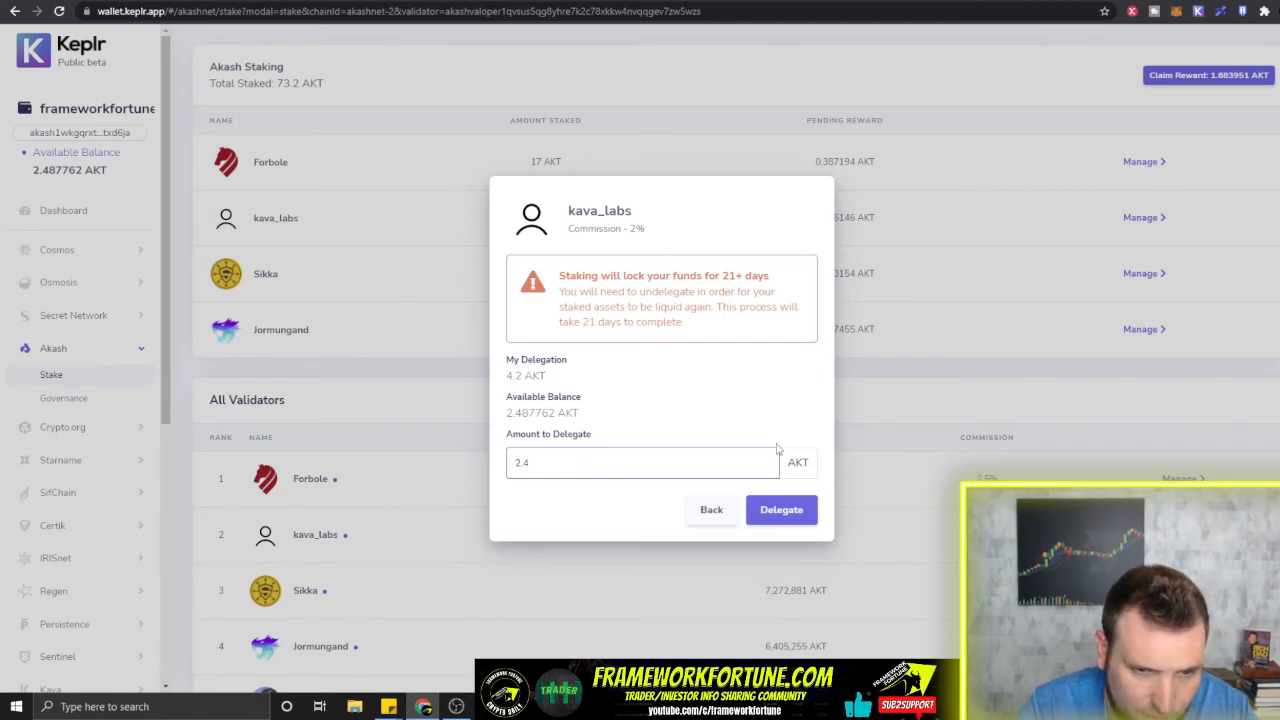
pyautogui.click(781, 509)
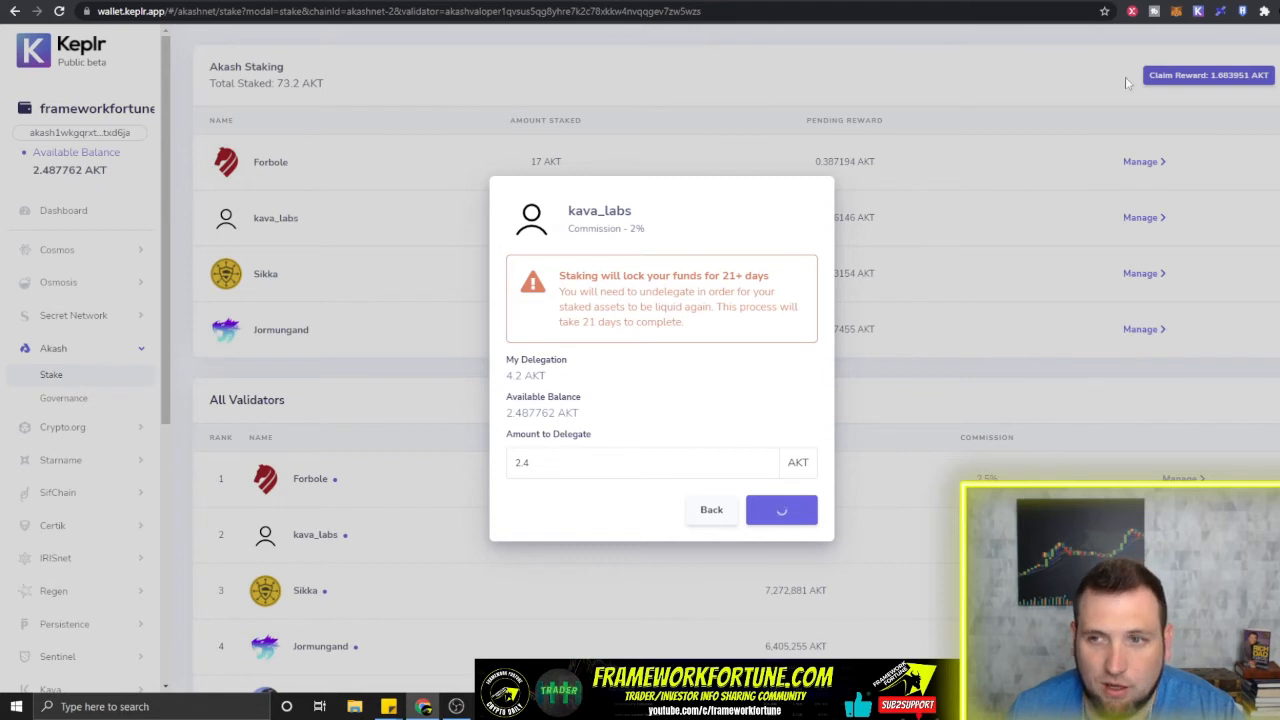
pyautogui.click(781, 510)
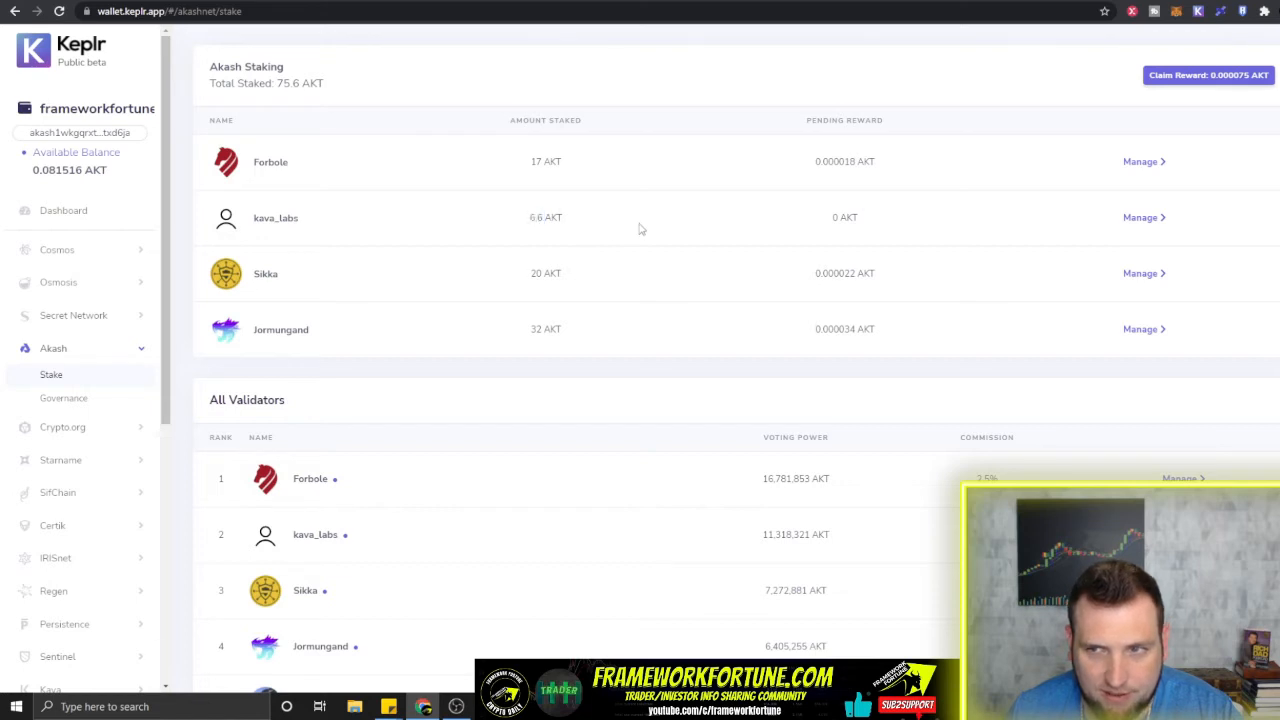
pyautogui.moveTo(762, 243)
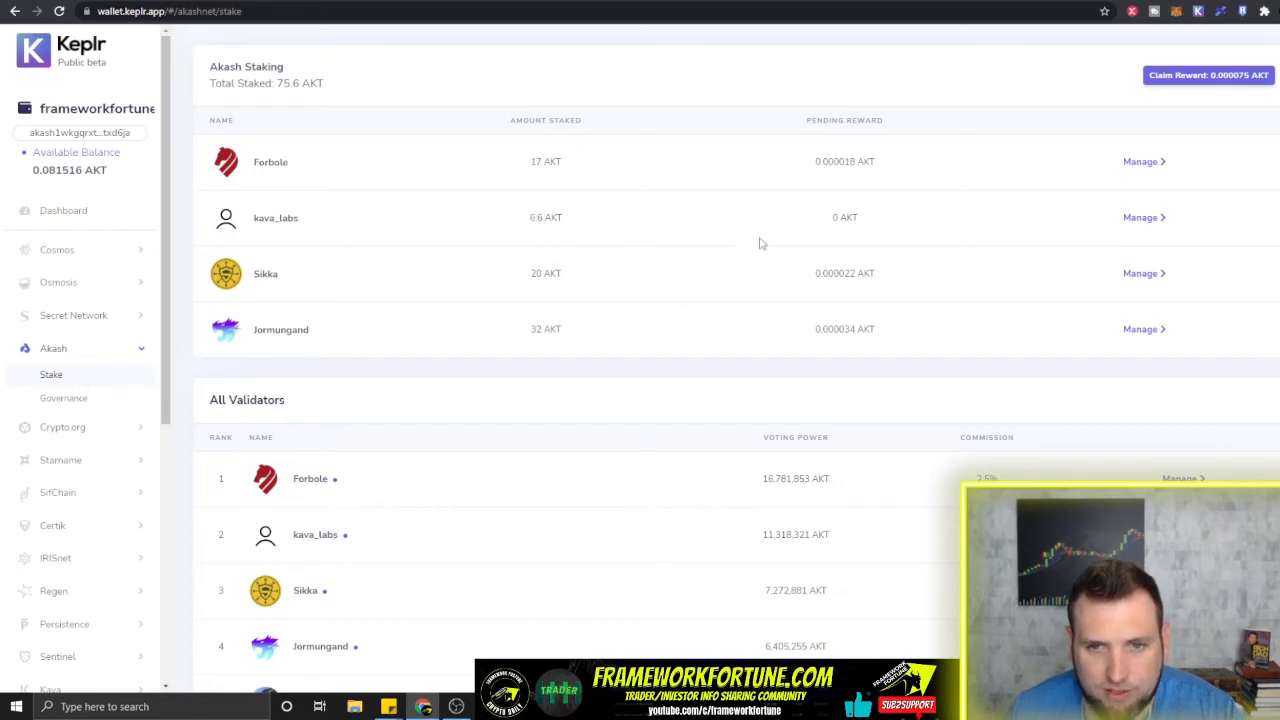
pyautogui.moveTo(814, 281)
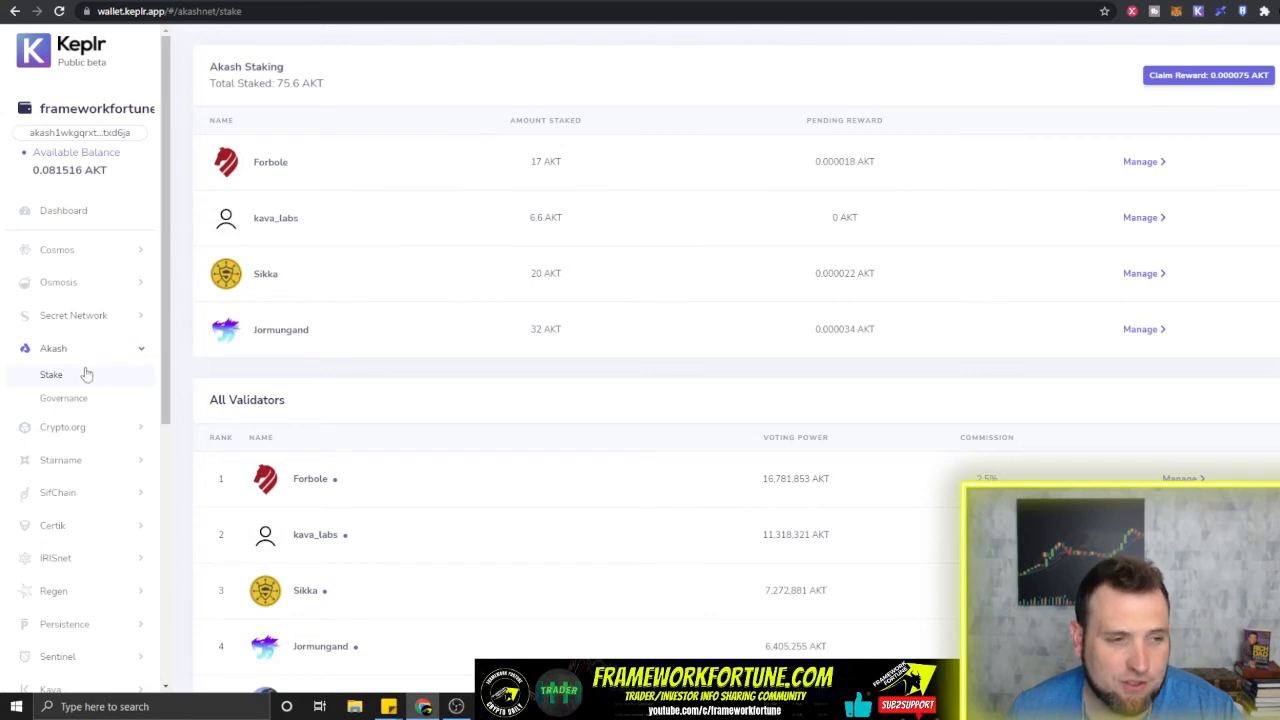
pyautogui.click(53, 348)
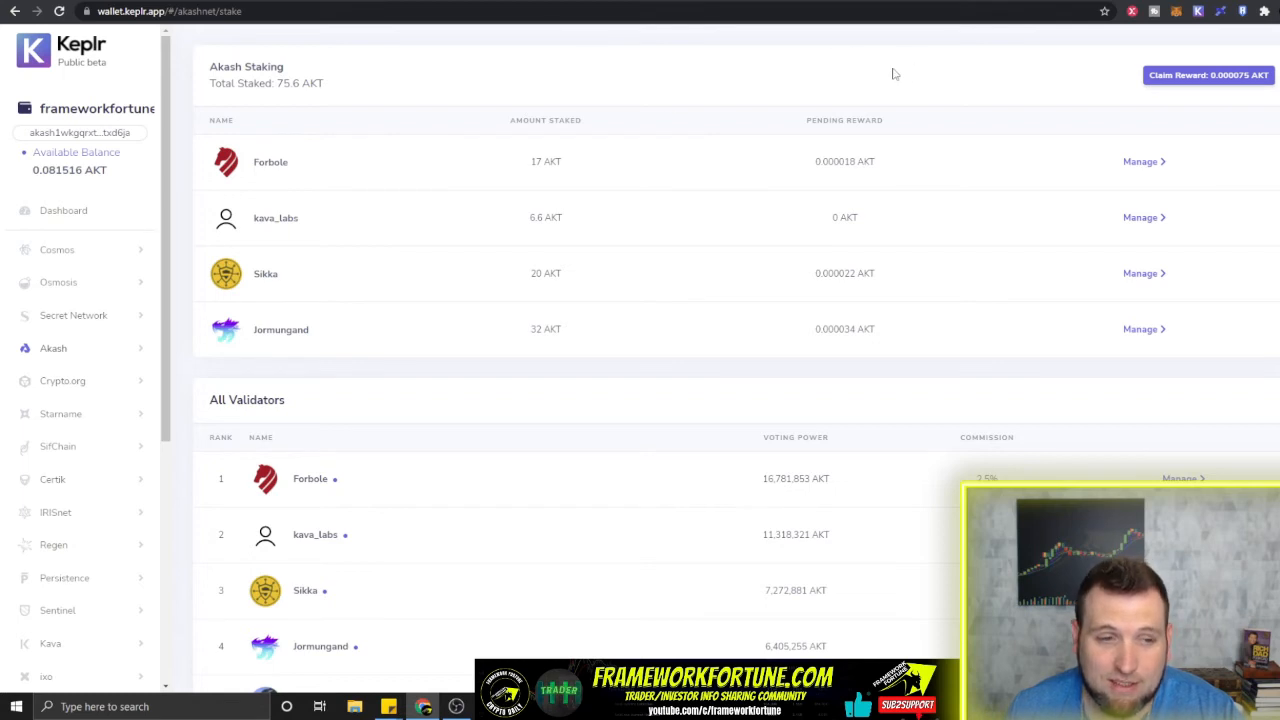
pyautogui.moveTo(380, 237)
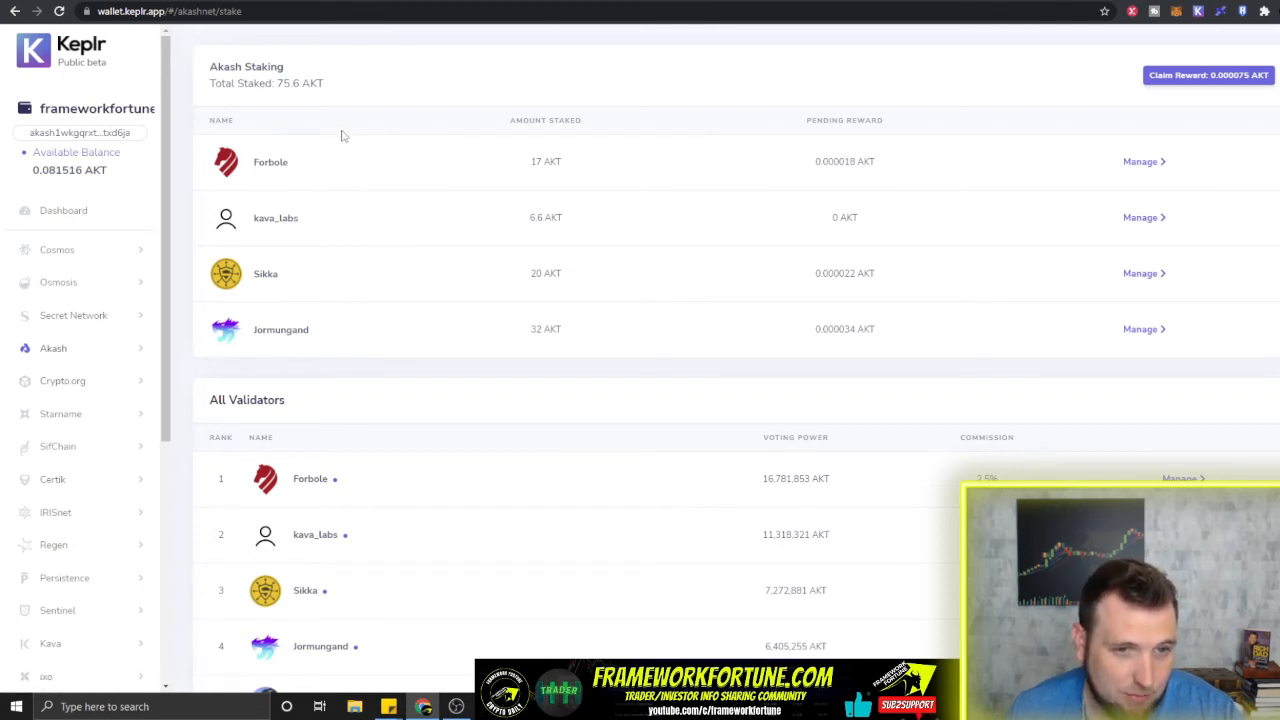
pyautogui.moveTo(240, 250)
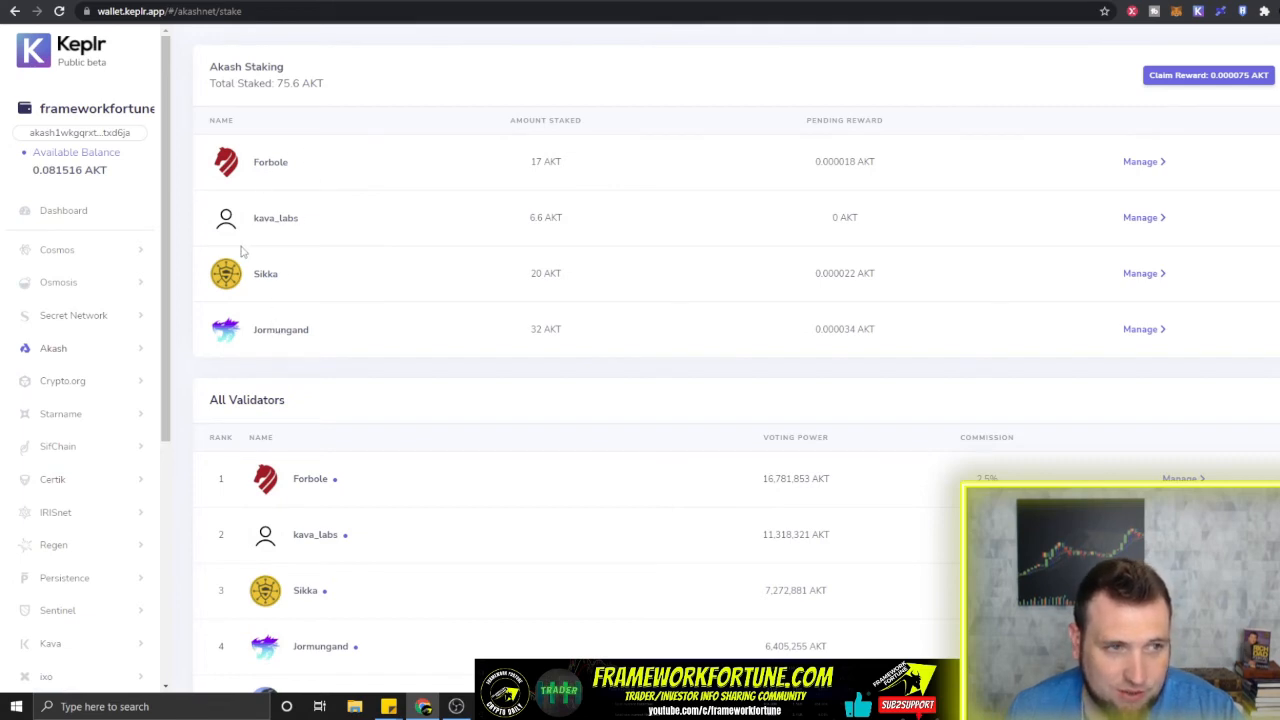
pyautogui.moveTo(590, 225)
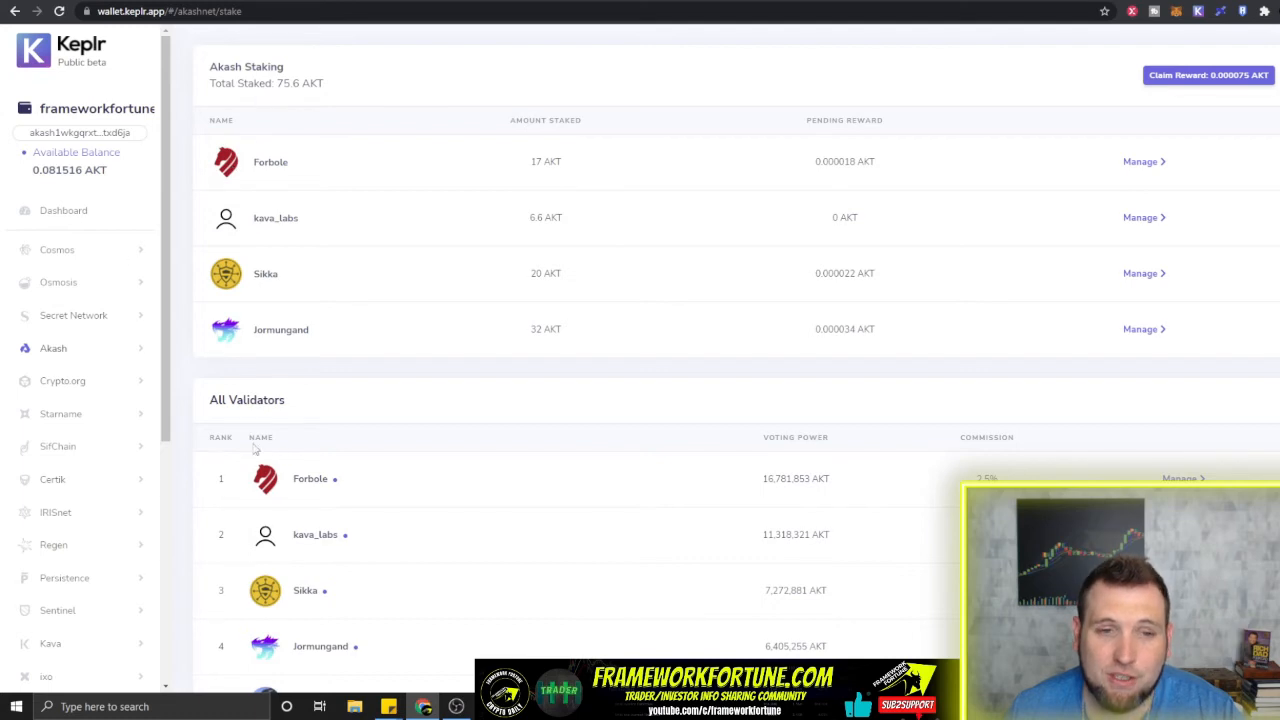
pyautogui.moveTo(400, 145)
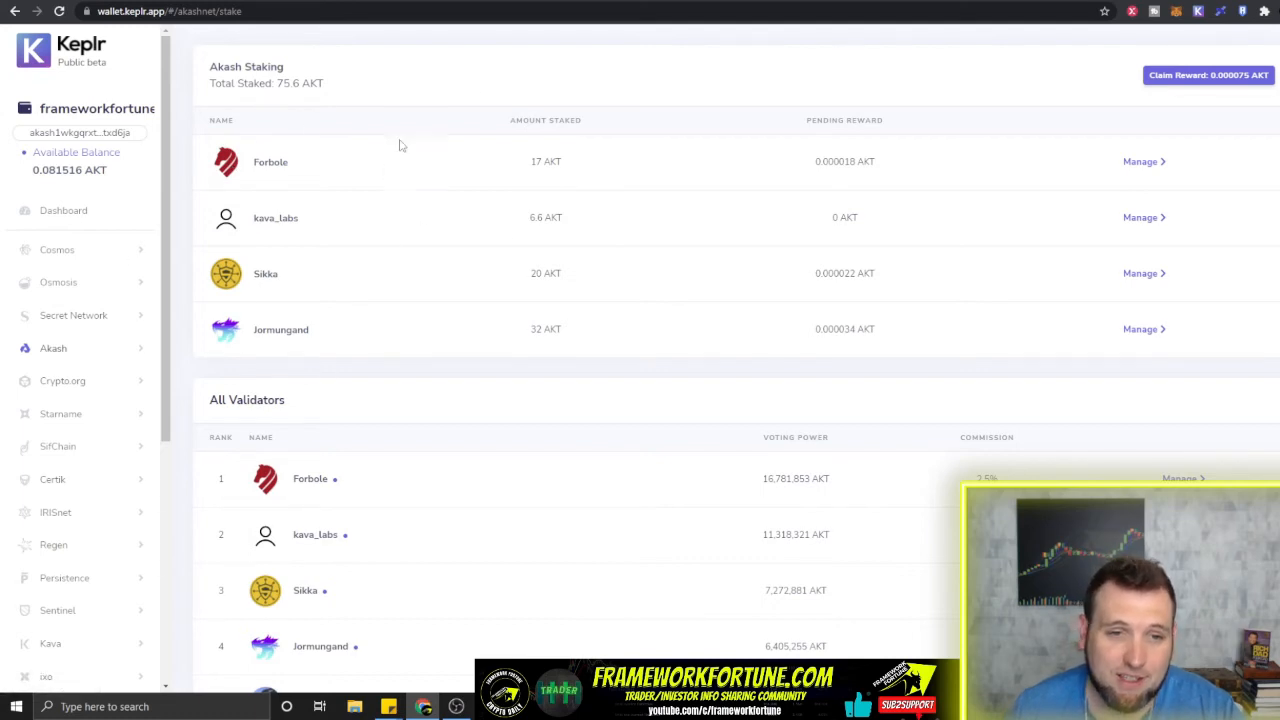
pyautogui.moveTo(378, 357)
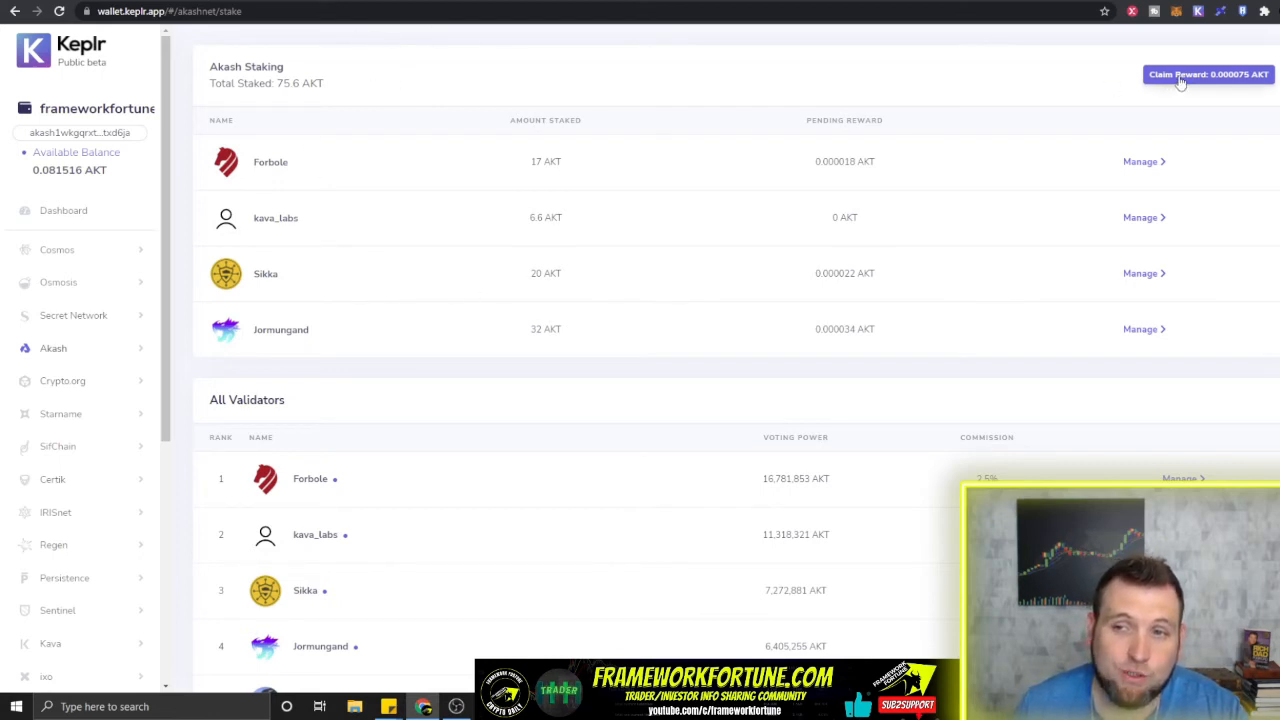
pyautogui.moveTo(1128, 93)
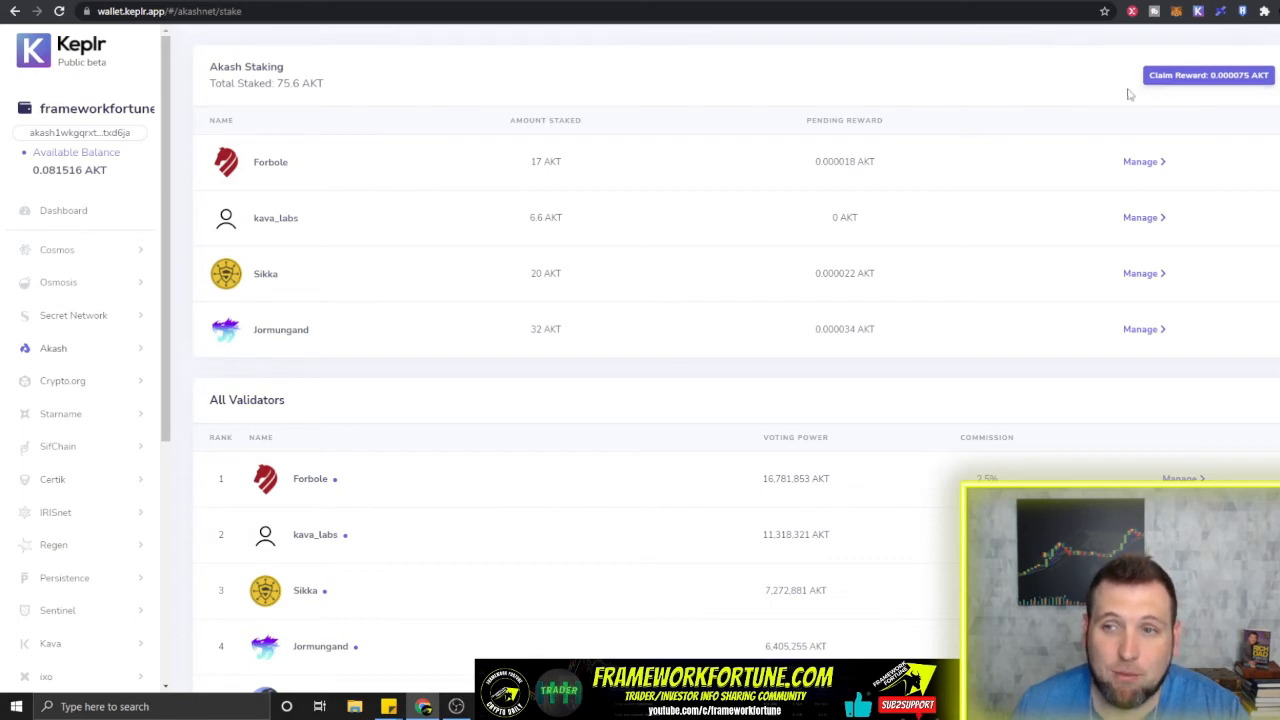
pyautogui.moveTo(614, 101)
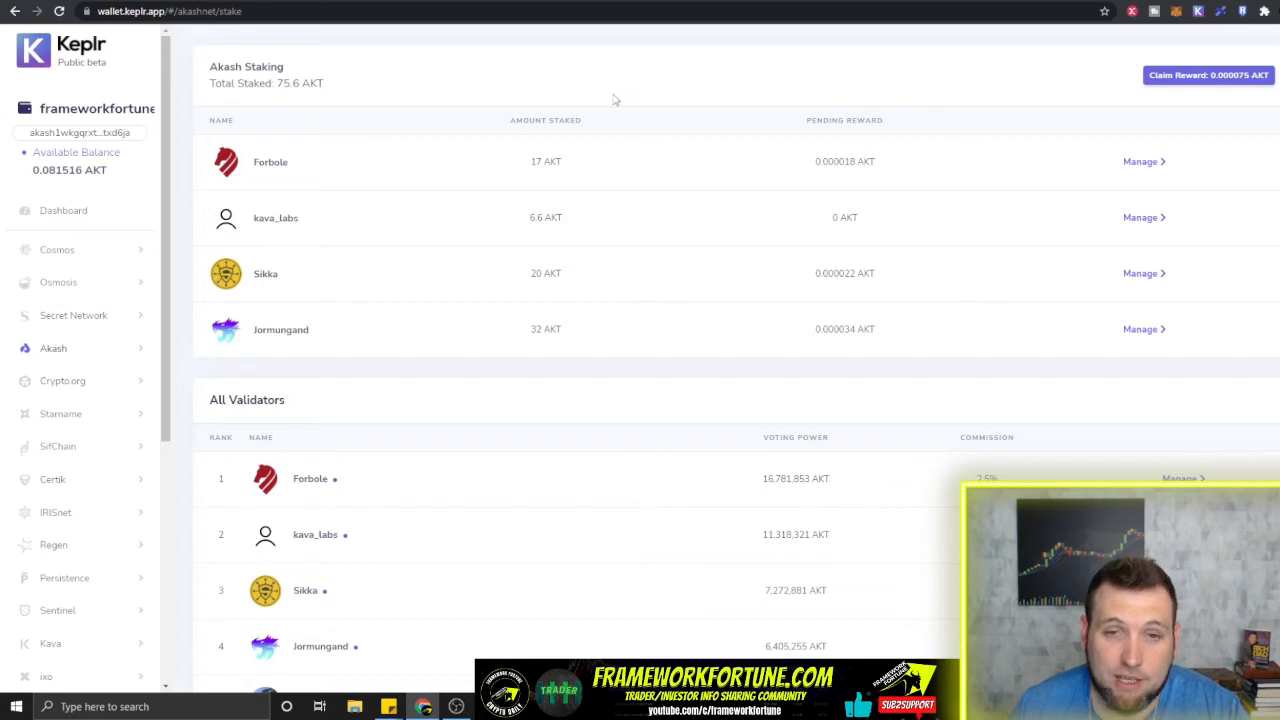
pyautogui.moveTo(558, 199)
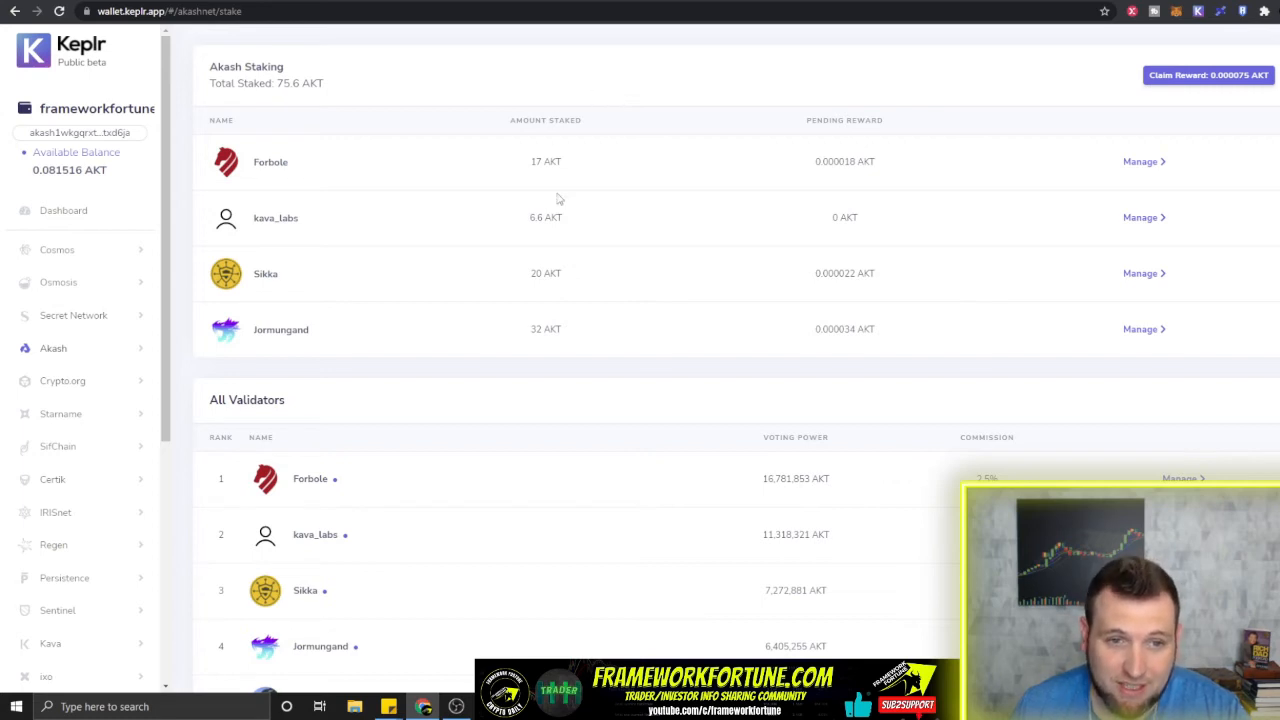
pyautogui.moveTo(588, 179)
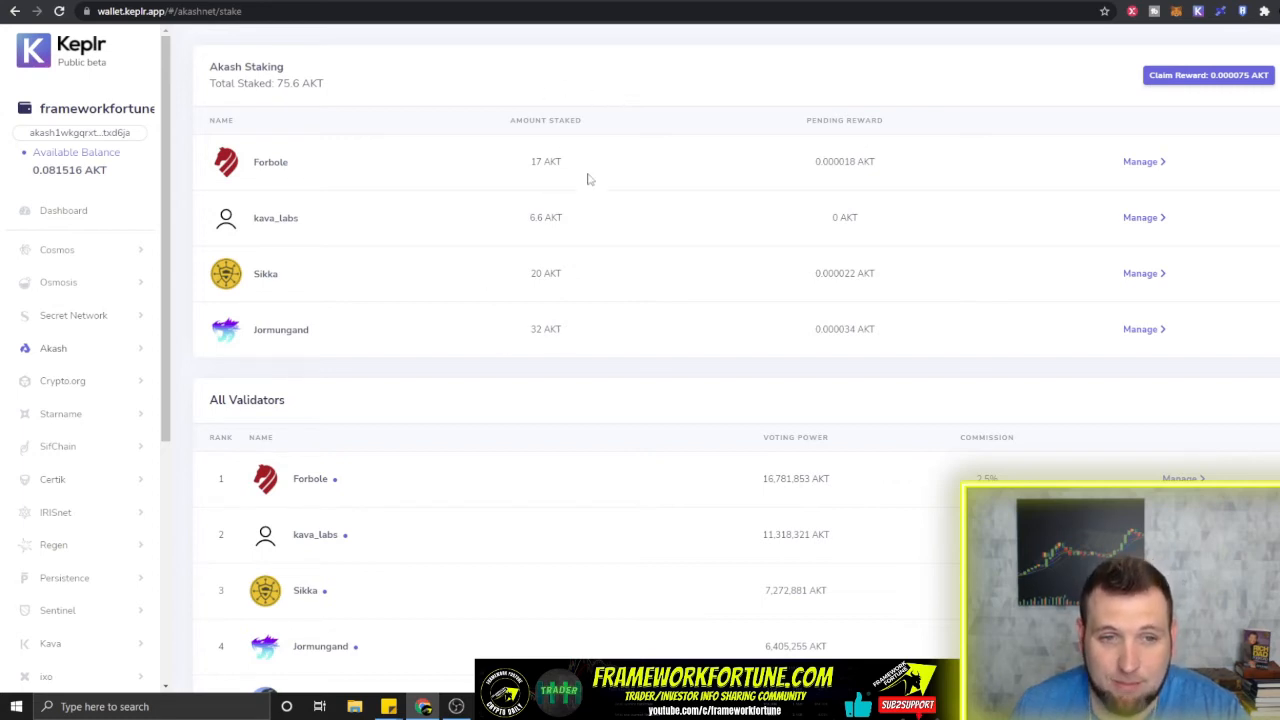
pyautogui.moveTo(1080, 172)
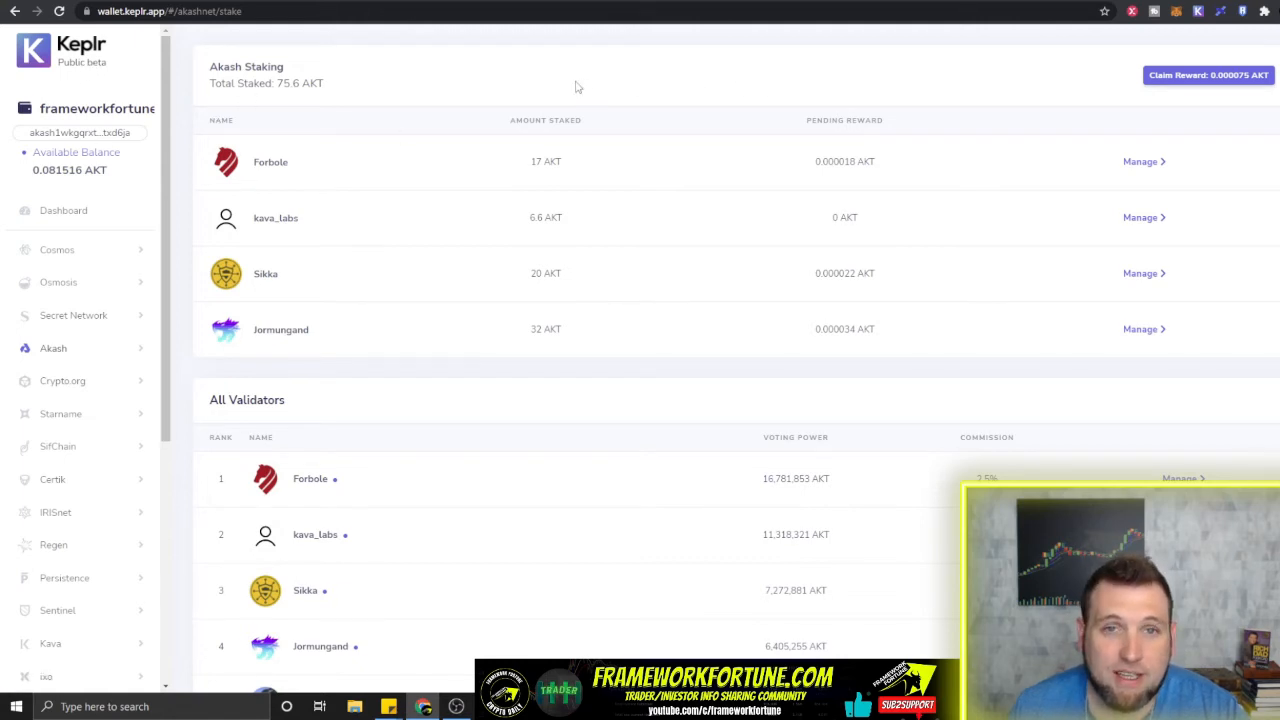
pyautogui.moveTo(647, 100)
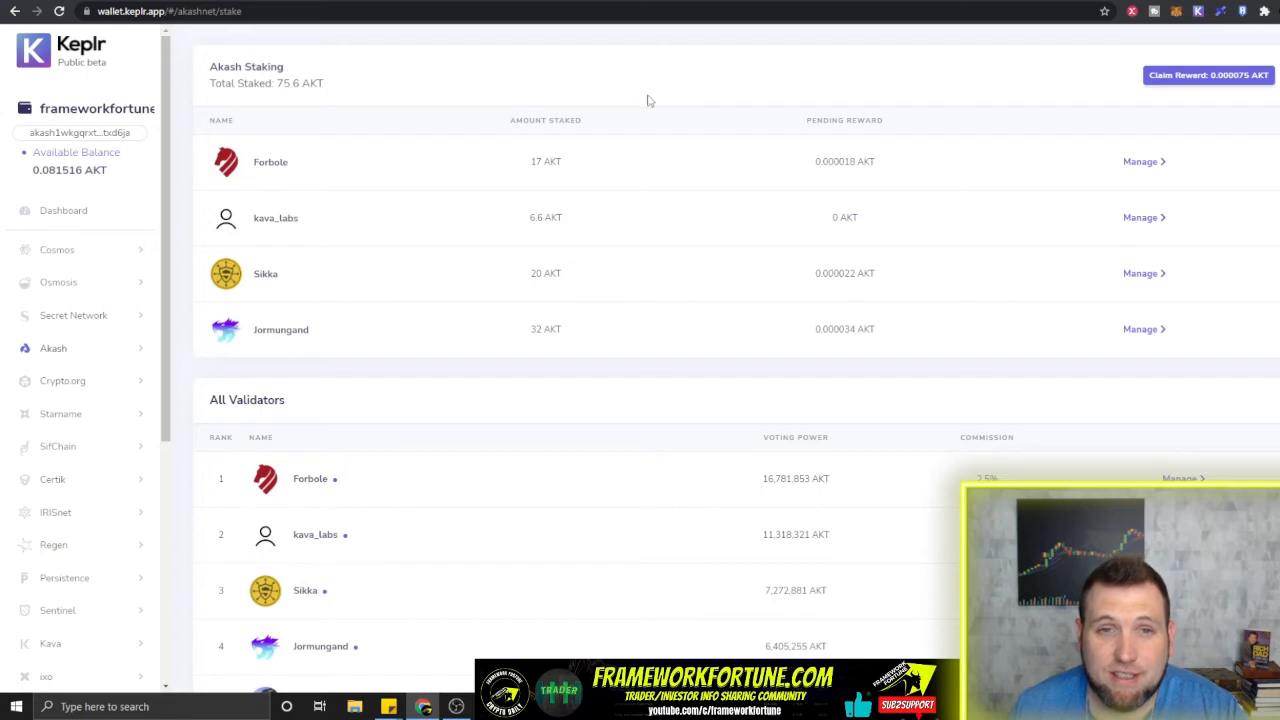
pyautogui.moveTo(443, 69)
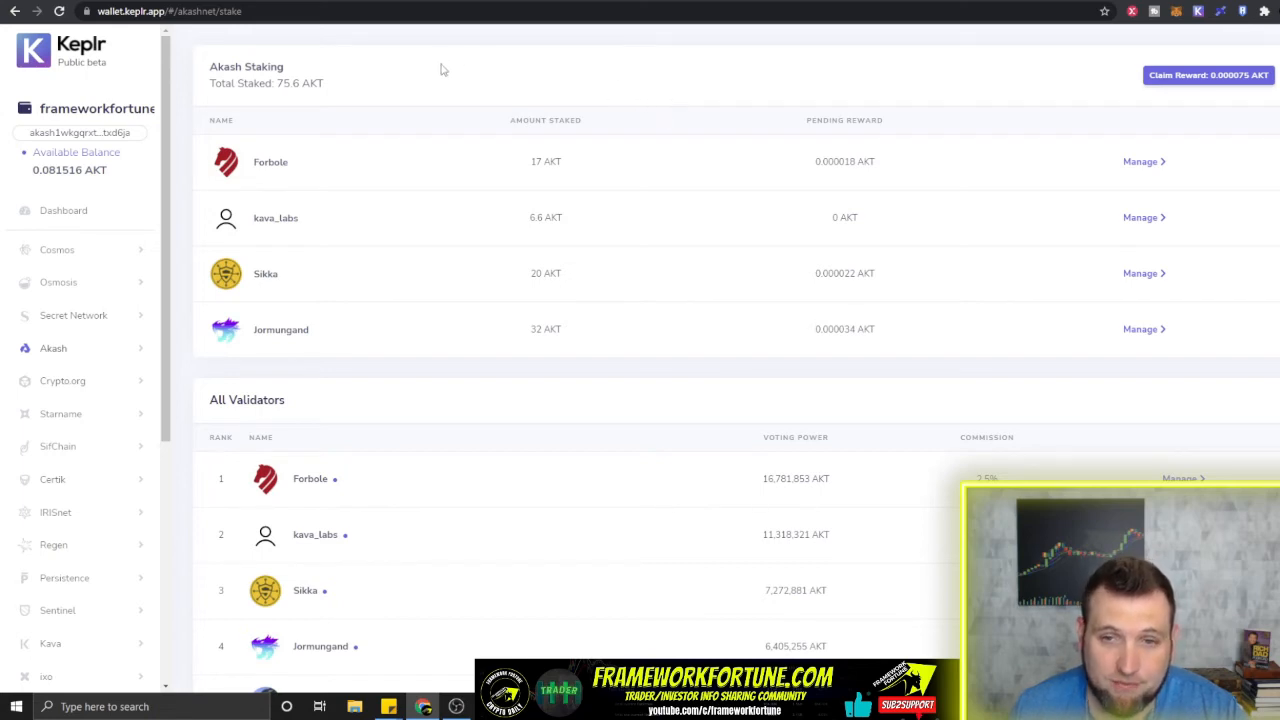
pyautogui.moveTo(435, 79)
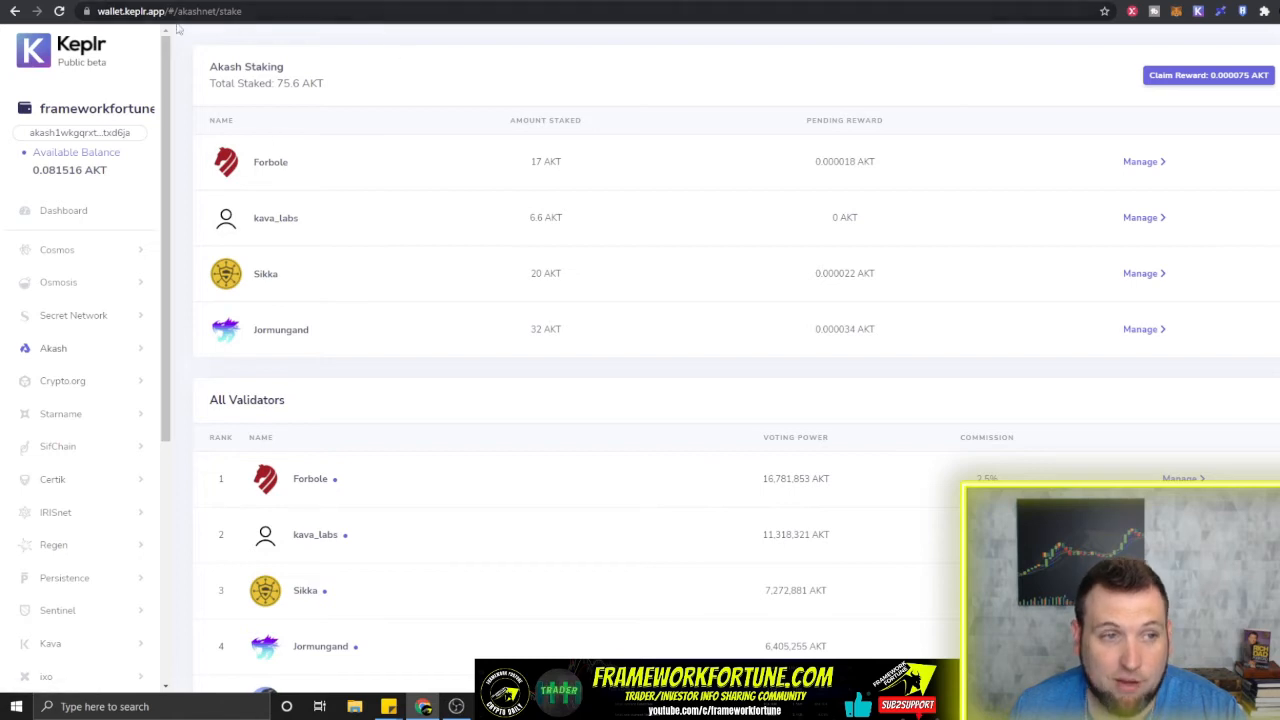
pyautogui.moveTo(426, 341)
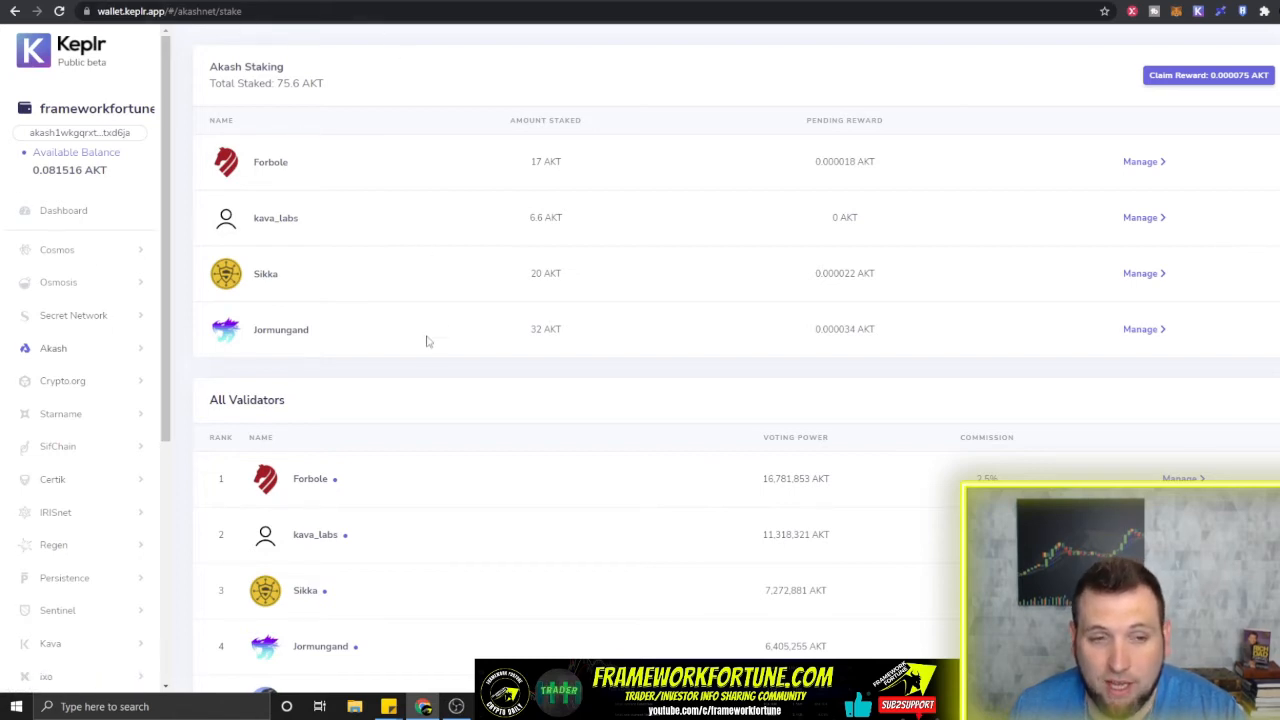
pyautogui.moveTo(483, 131)
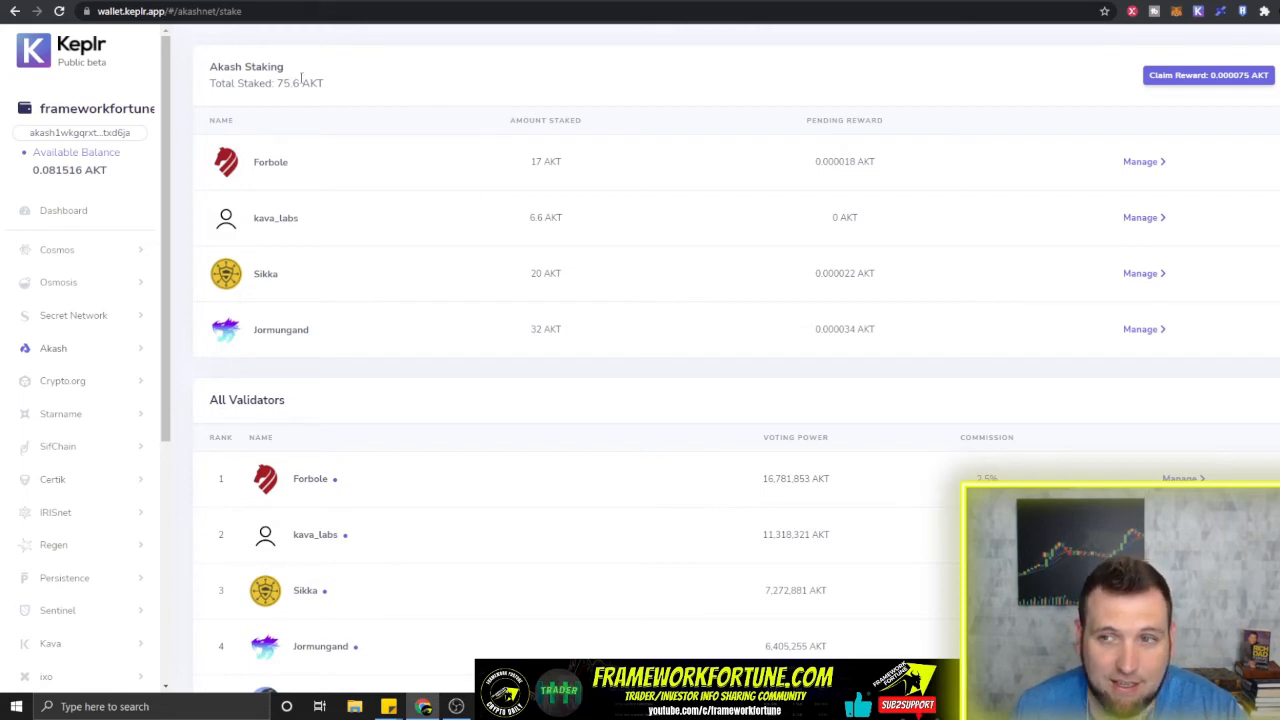
pyautogui.moveTo(1207, 88)
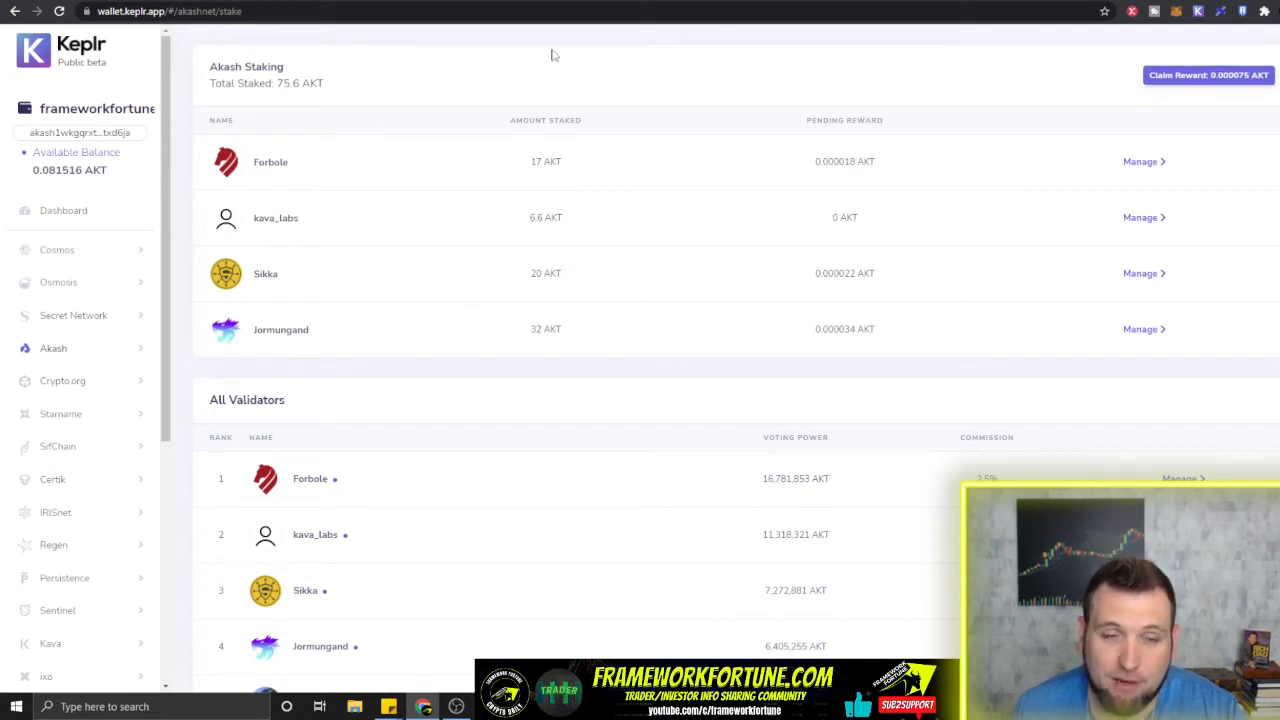
pyautogui.moveTo(774, 230)
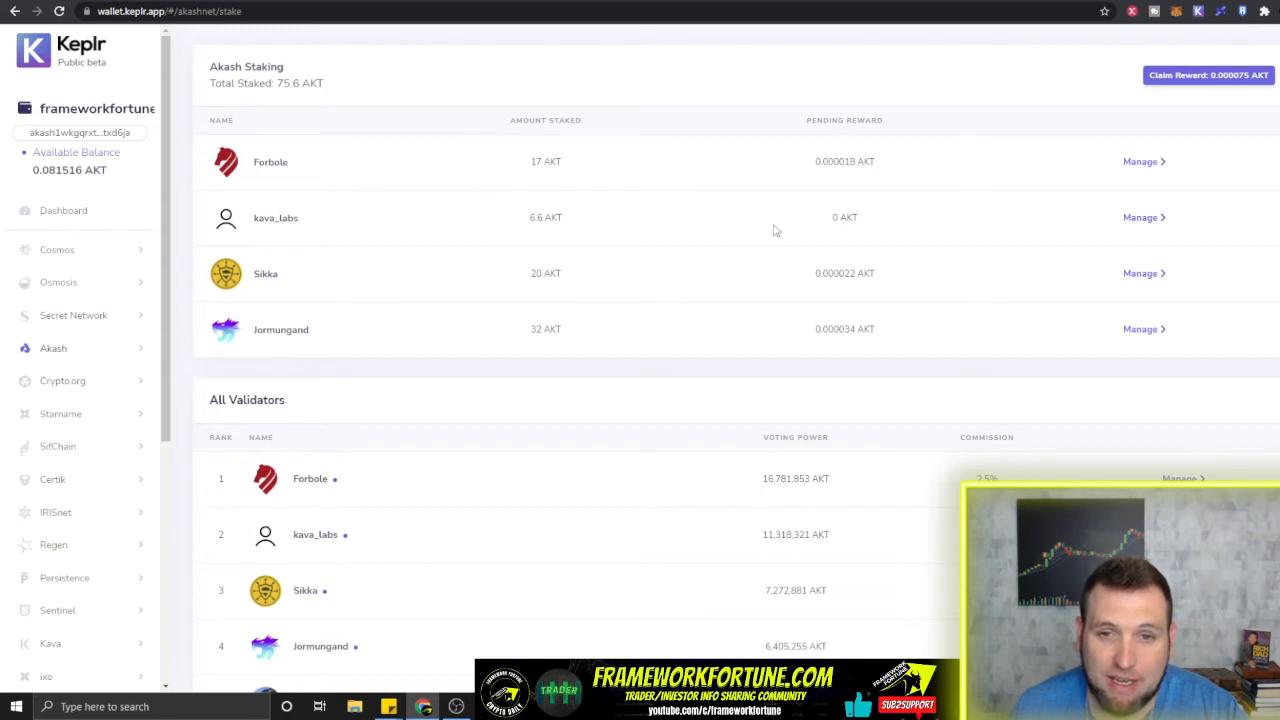
pyautogui.moveTo(357, 125)
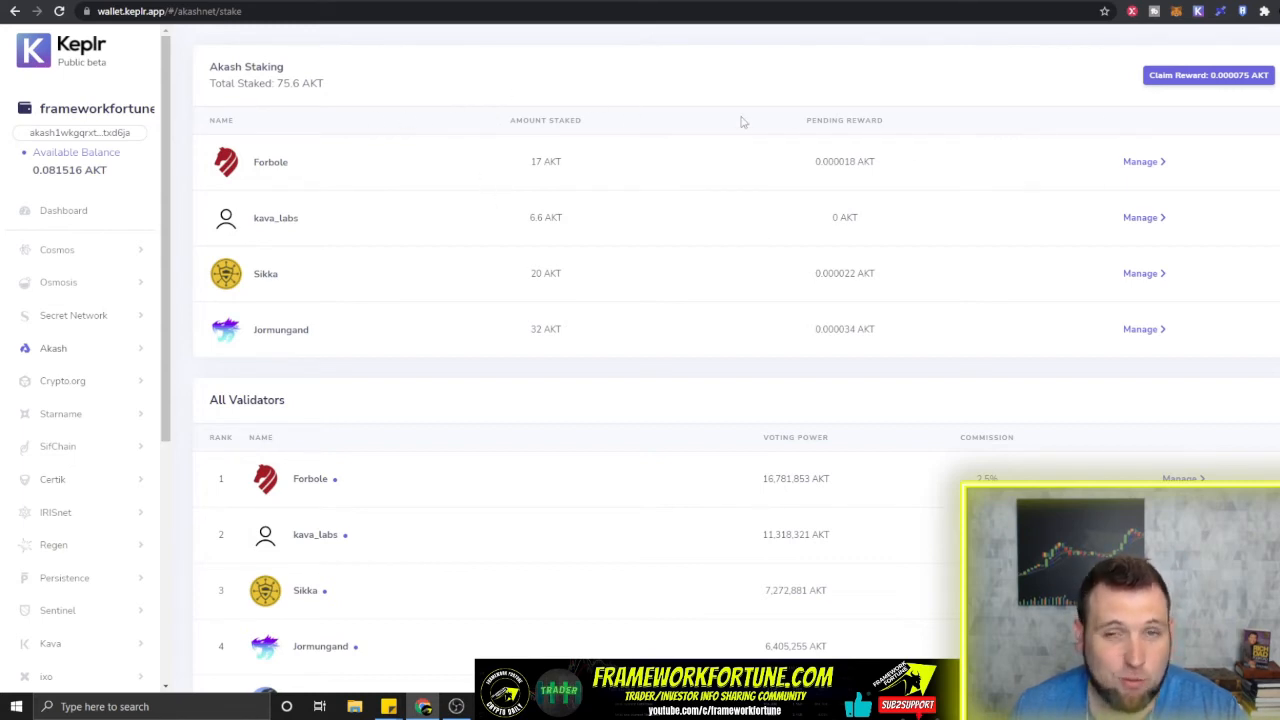
pyautogui.moveTo(630, 103)
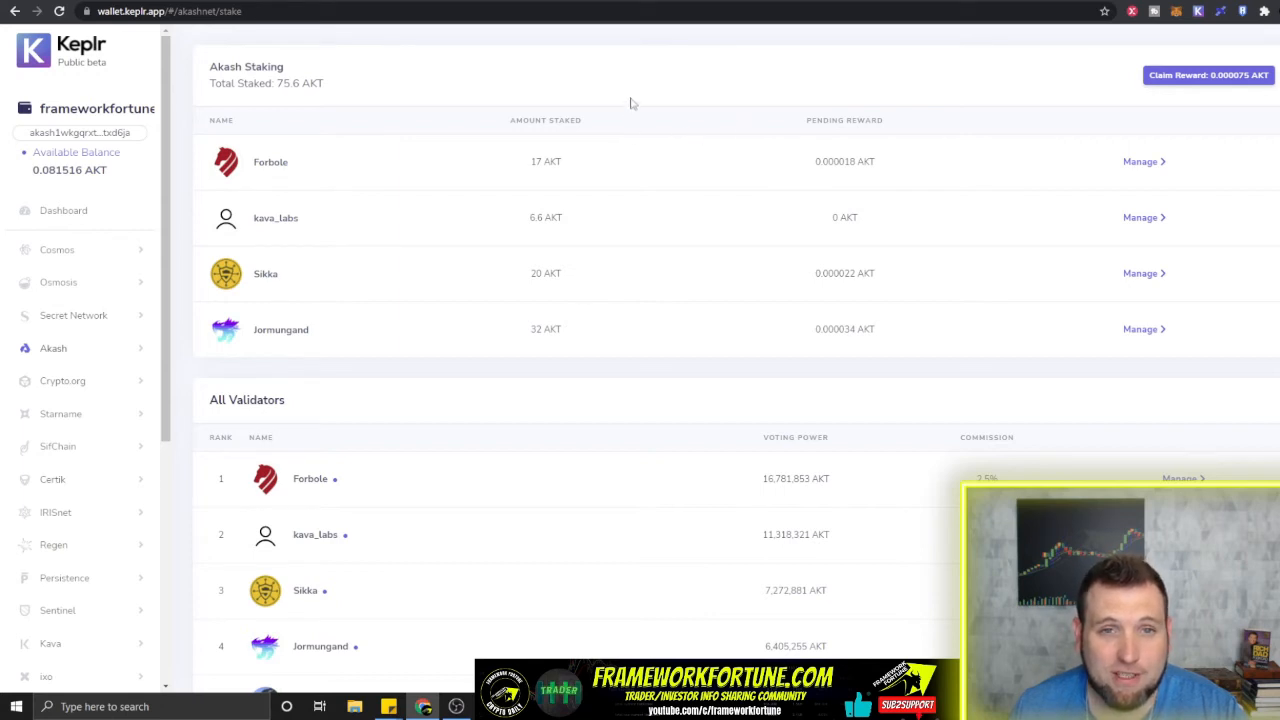
pyautogui.moveTo(989, 46)
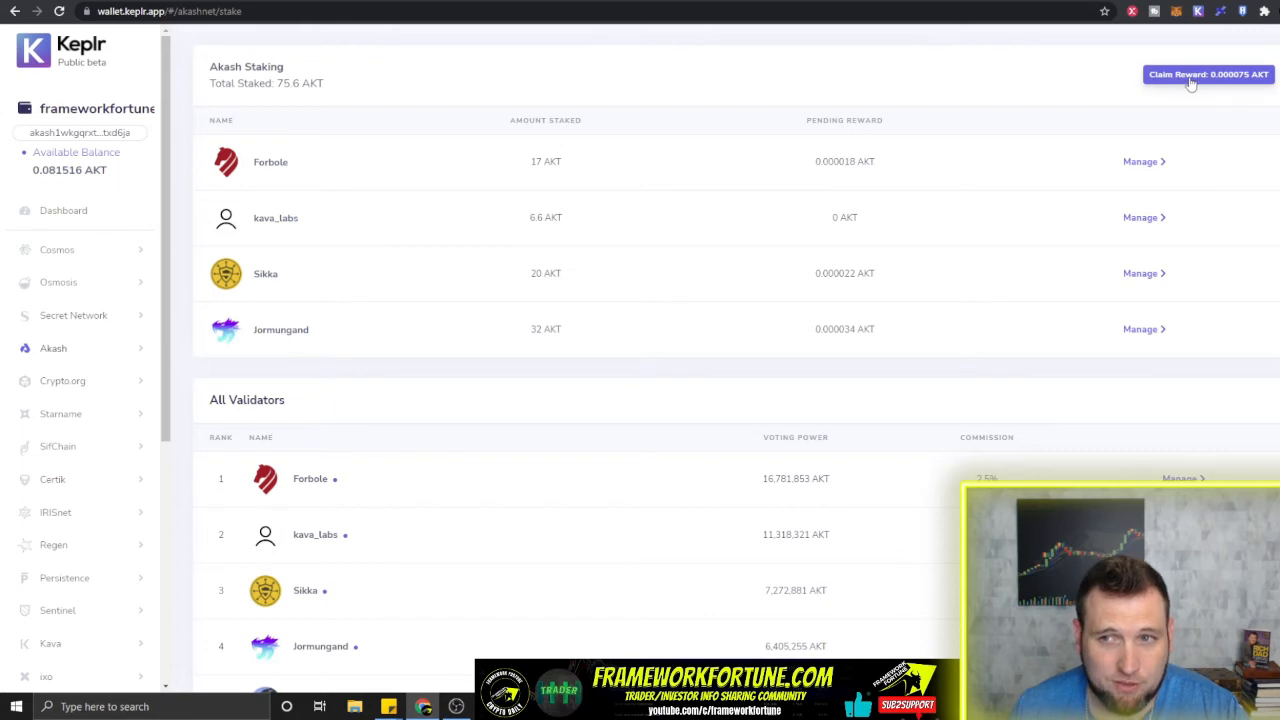
pyautogui.moveTo(1014, 99)
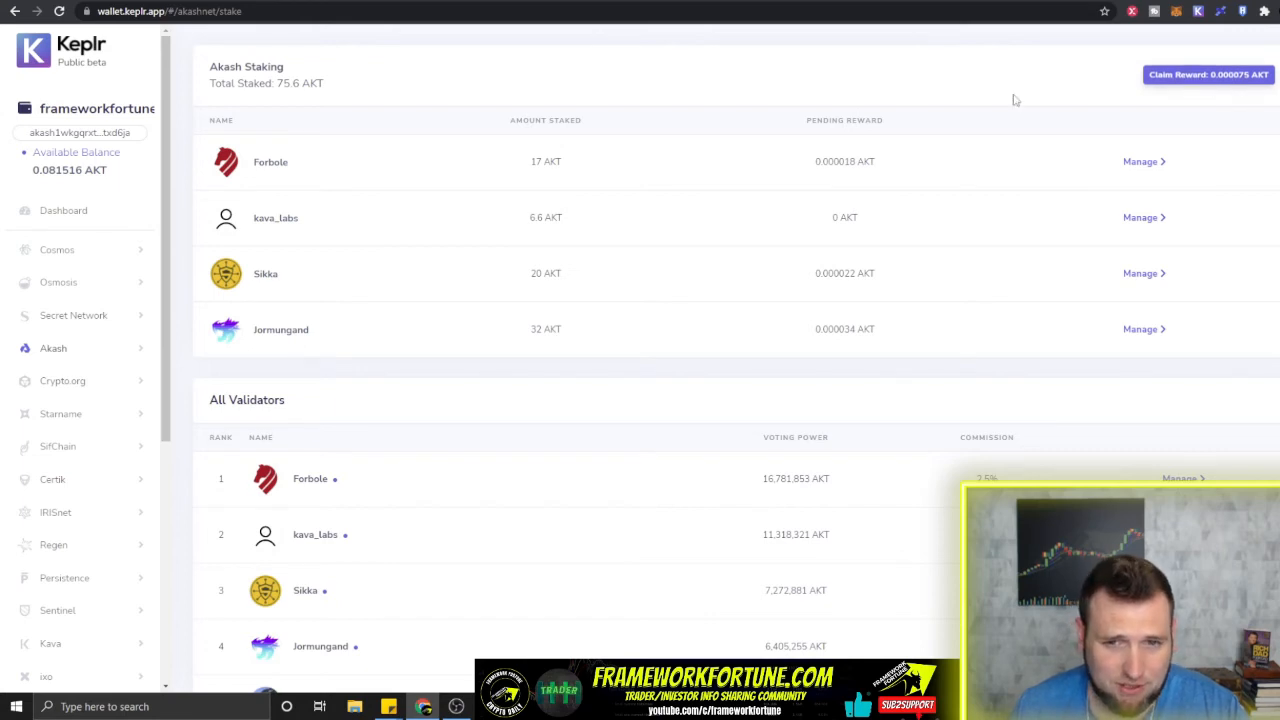
# Step: View the Persistence staking page, then expand the Sentinel submenu in the sidebar
pyautogui.click(64, 477)
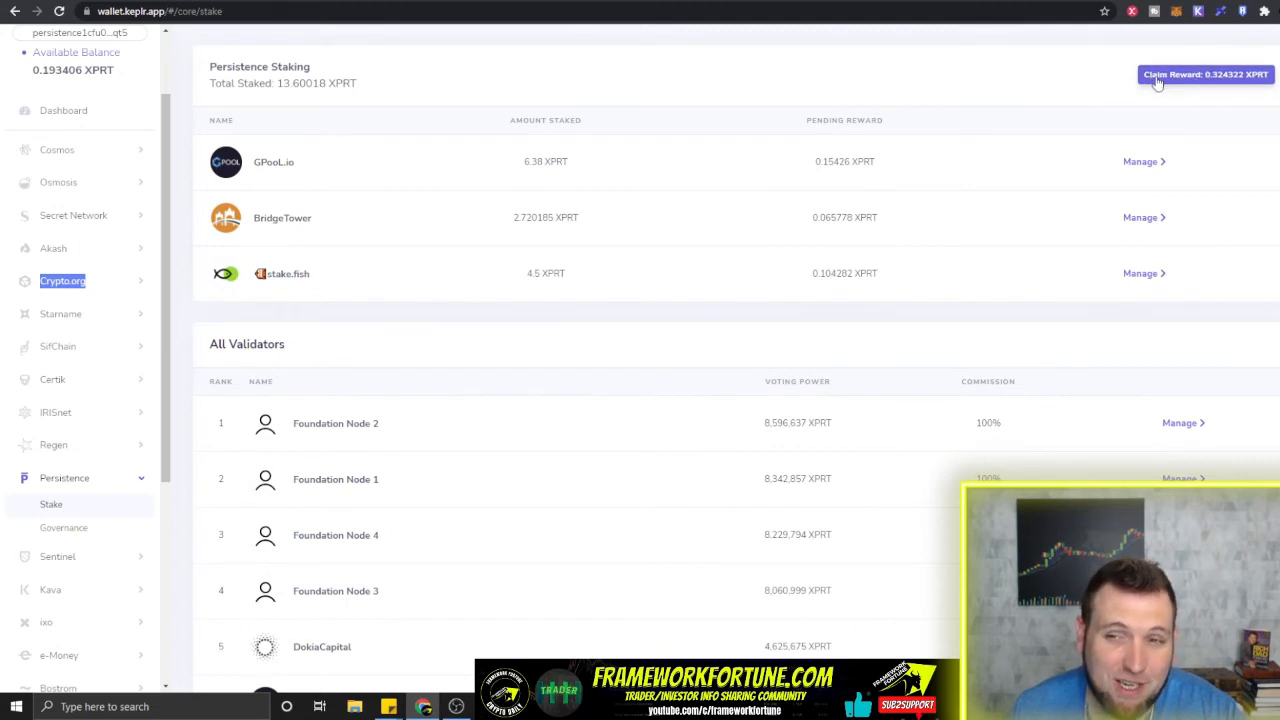
pyautogui.moveTo(1077, 150)
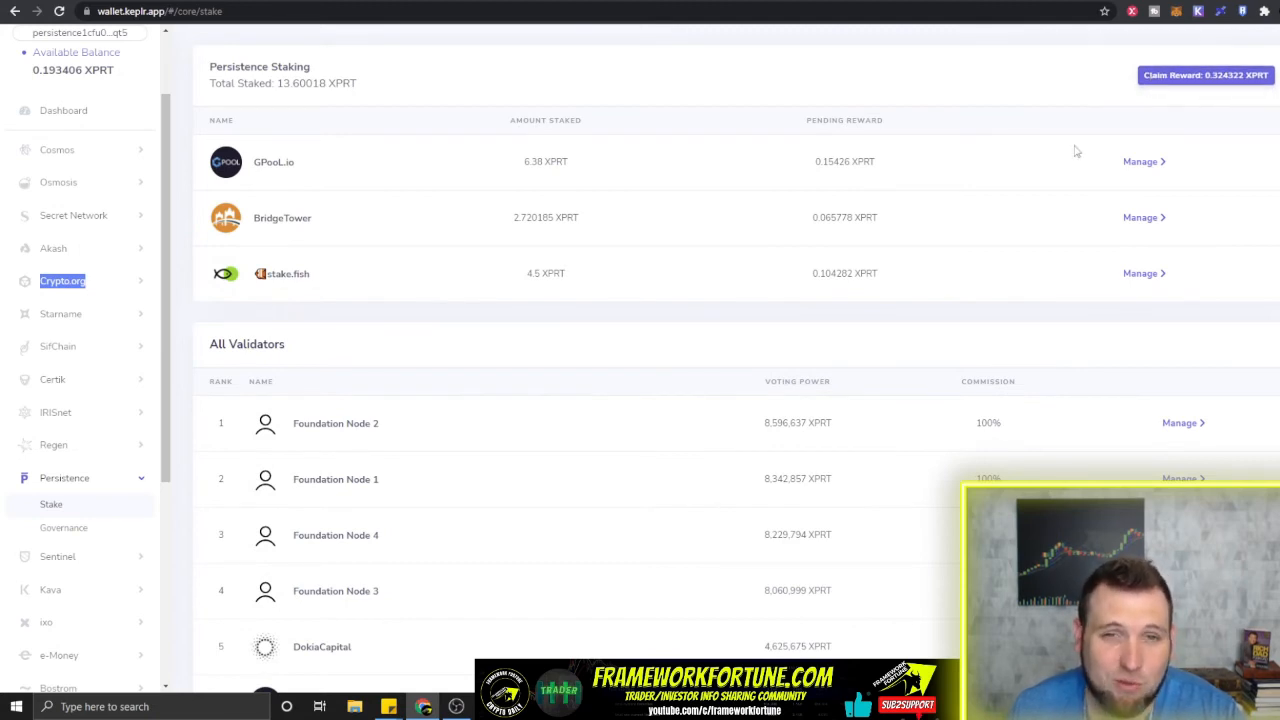
pyautogui.moveTo(1173, 147)
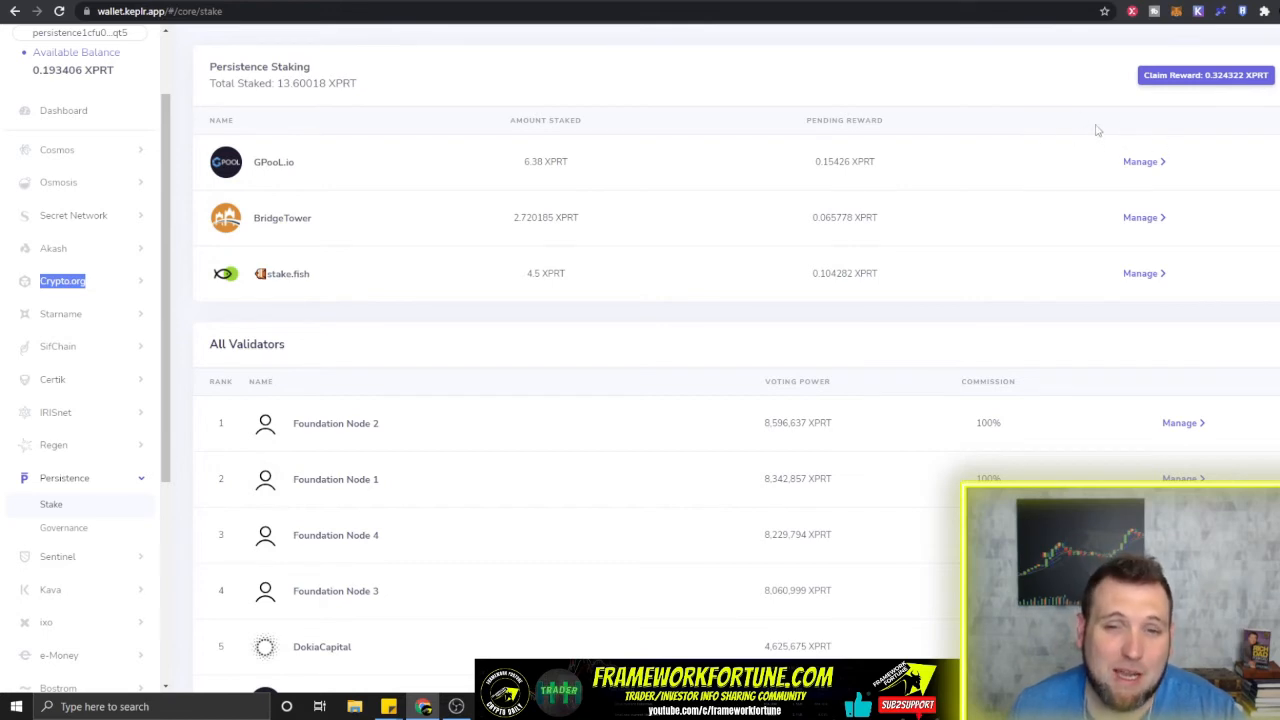
pyautogui.moveTo(897, 138)
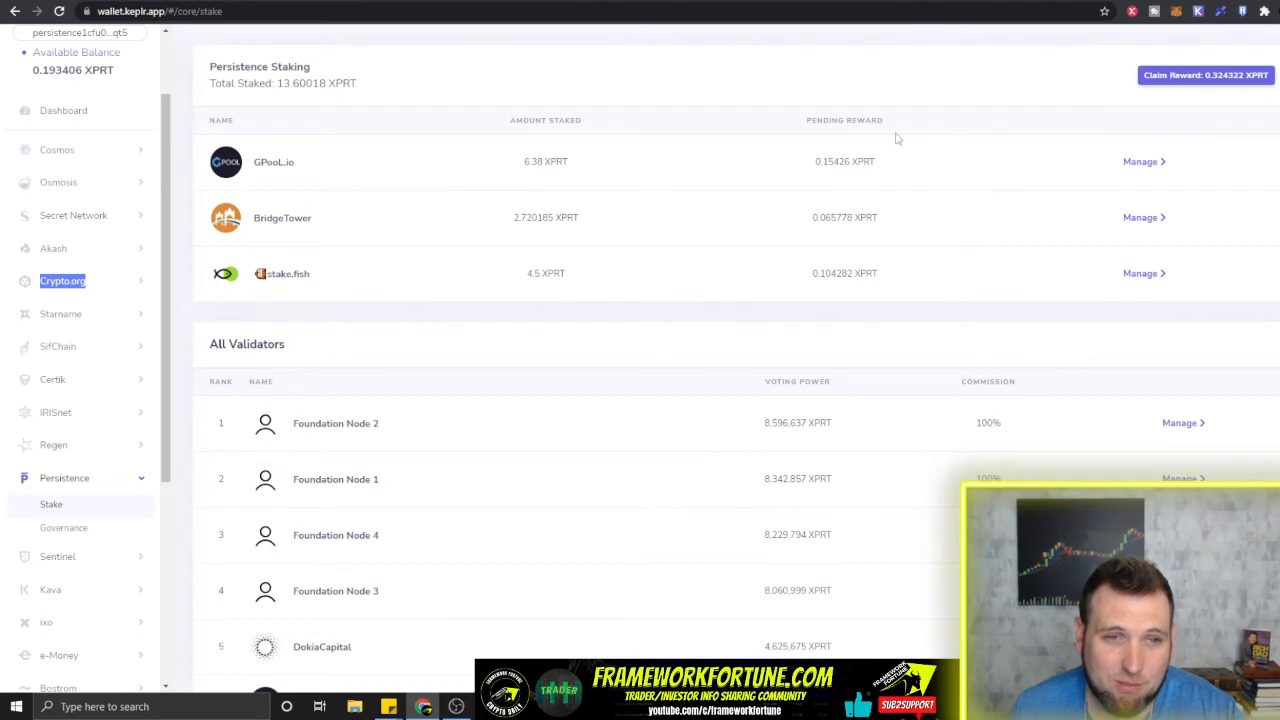
pyautogui.moveTo(890, 118)
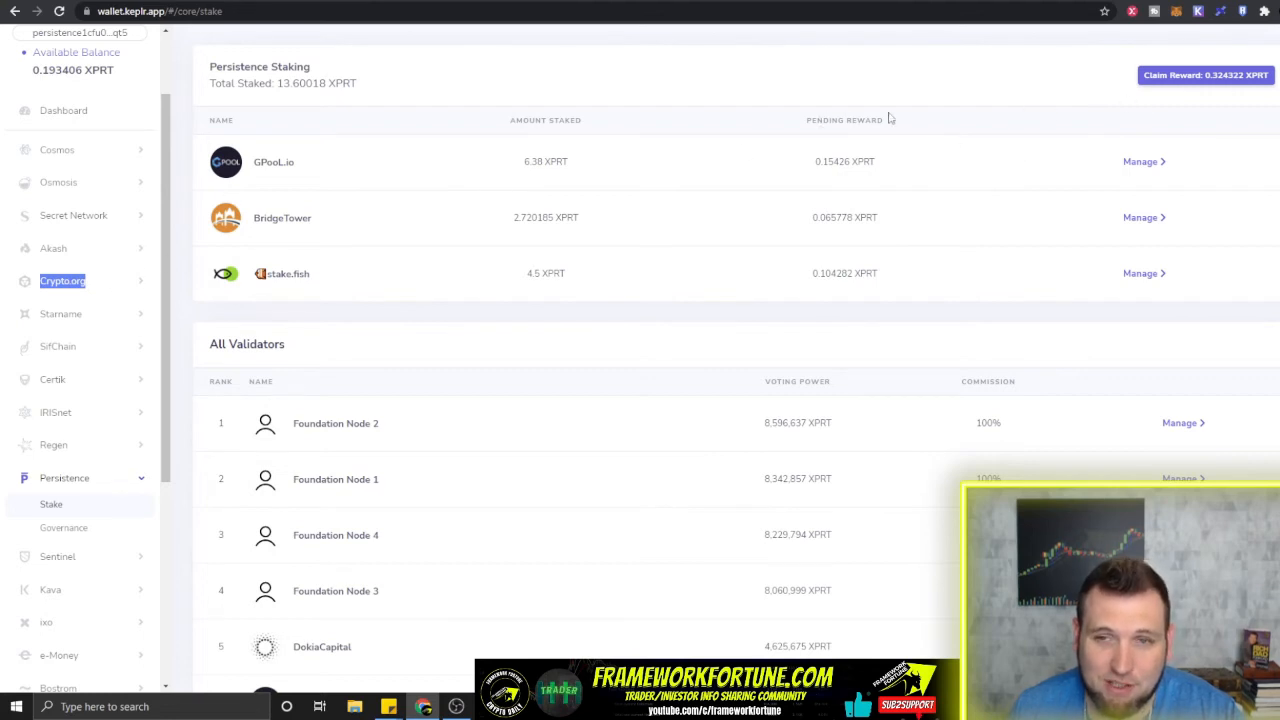
pyautogui.moveTo(867, 138)
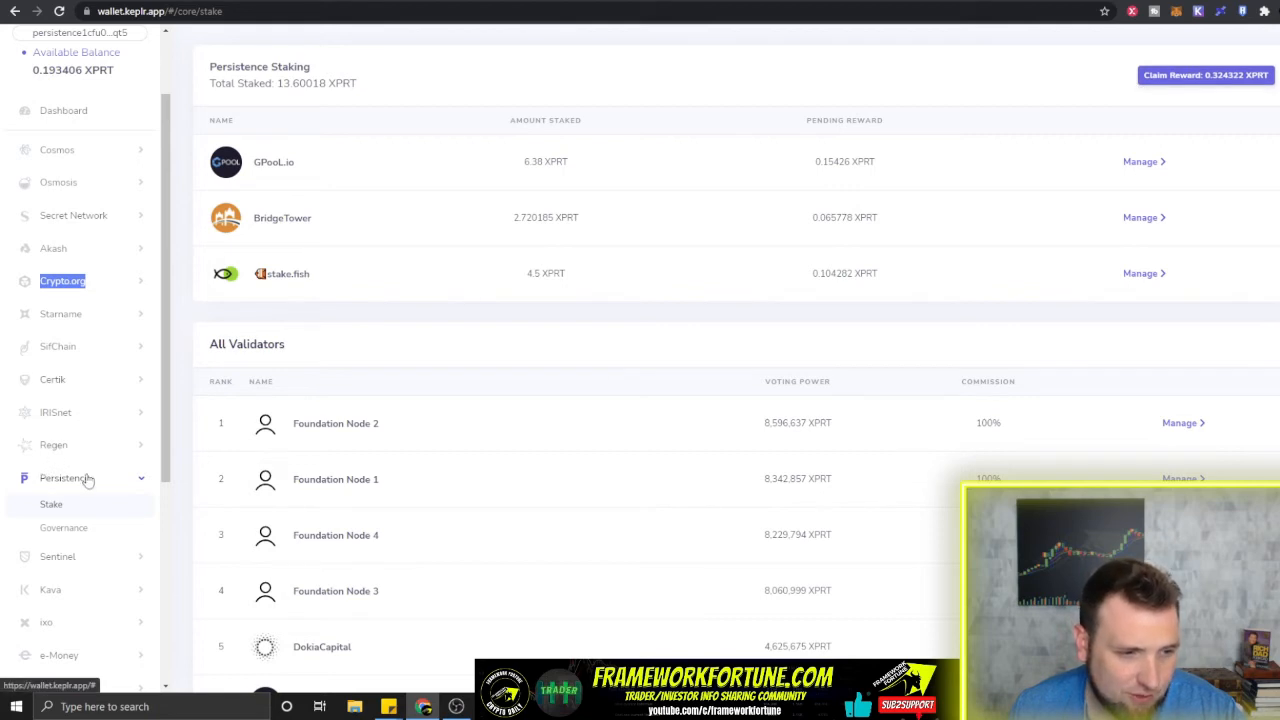
pyautogui.click(65, 478)
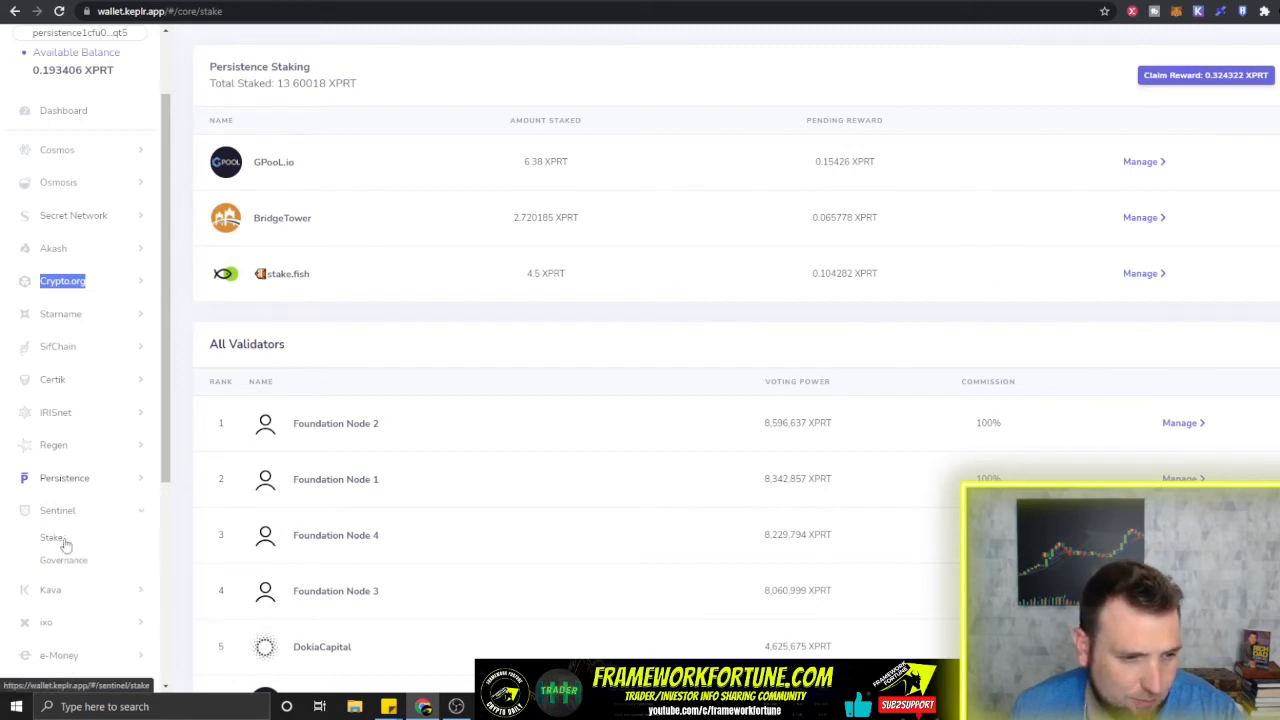
# Step: Claim and approve all Sentinel staking rewards from the Sentinel Stake page
pyautogui.click(50, 538)
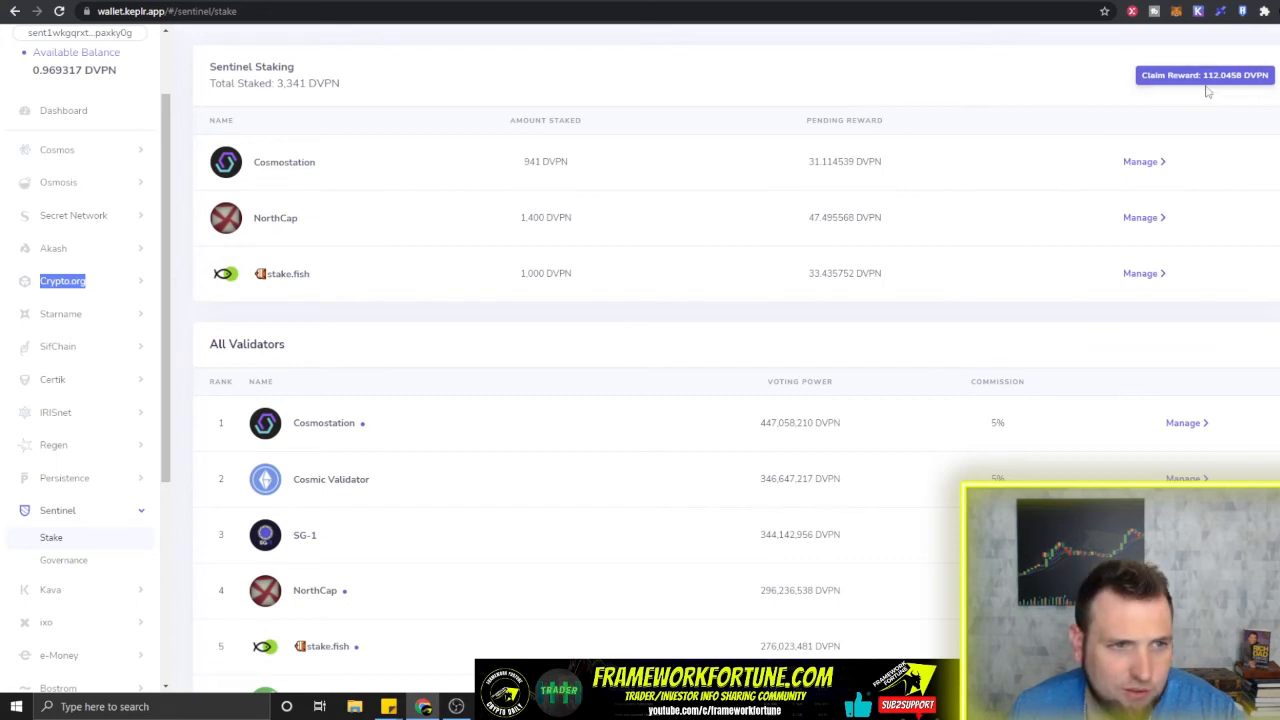
pyautogui.click(1204, 75)
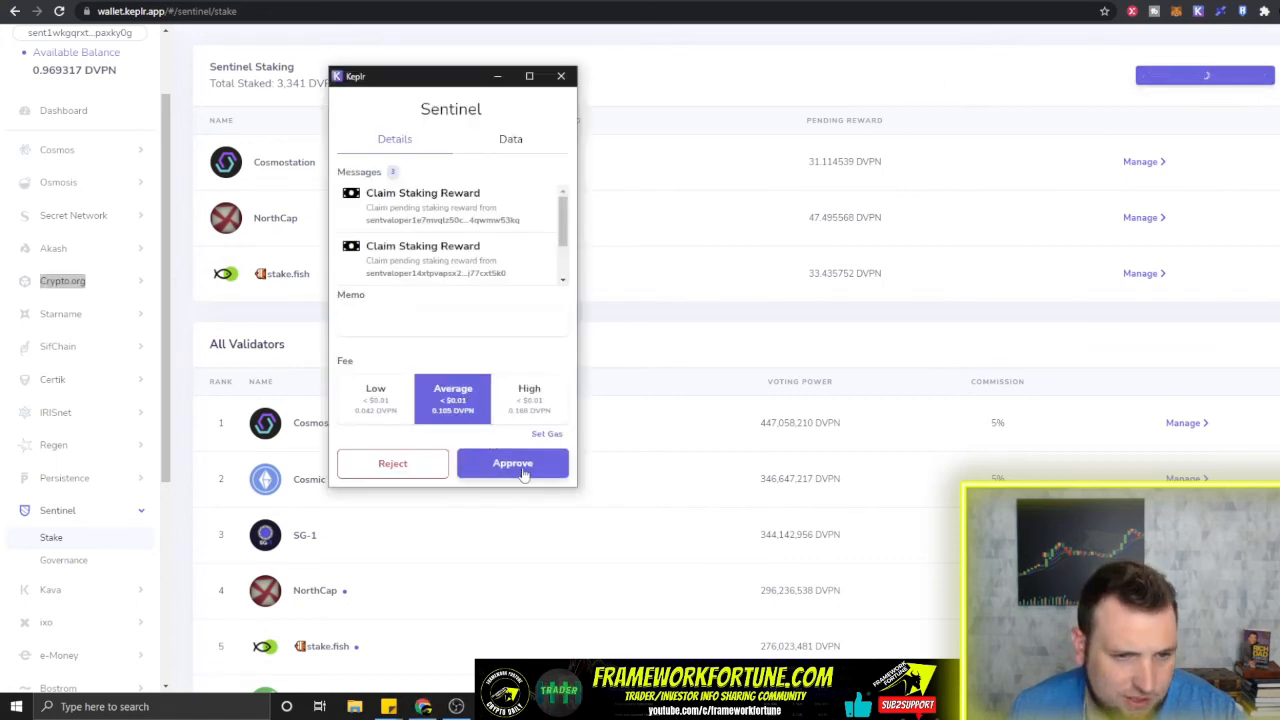
pyautogui.click(512, 463)
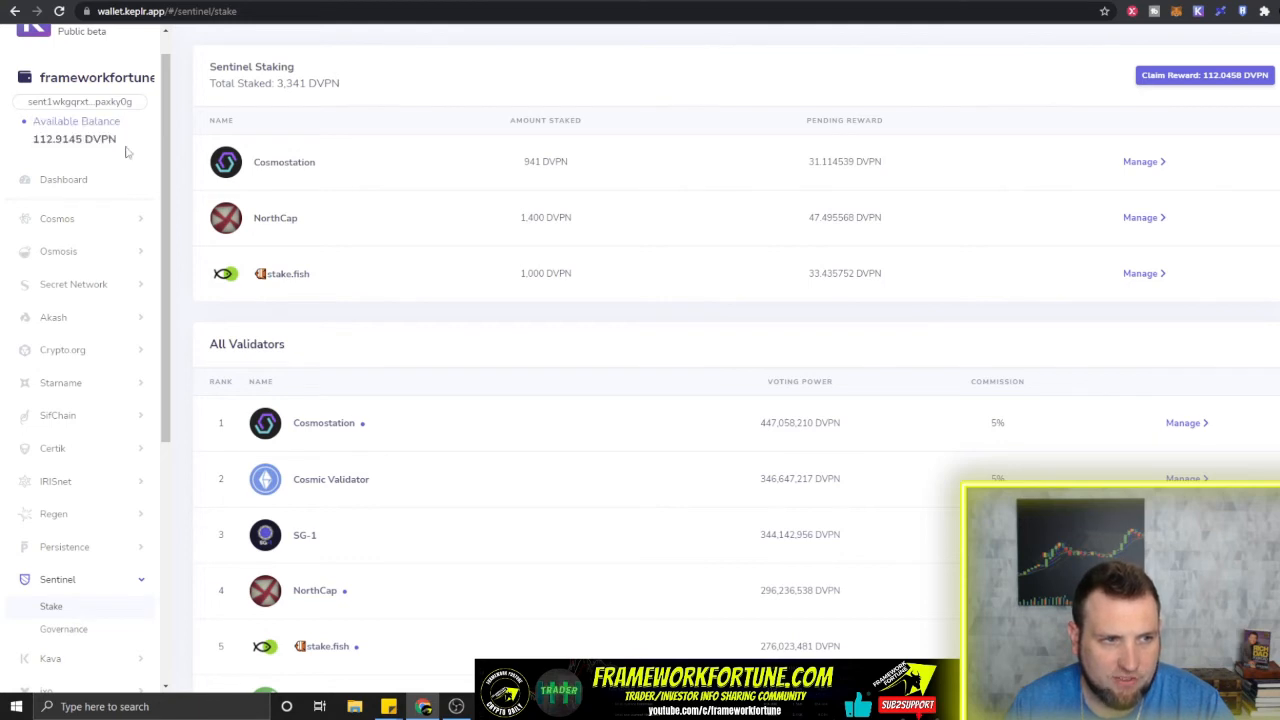
pyautogui.moveTo(408, 207)
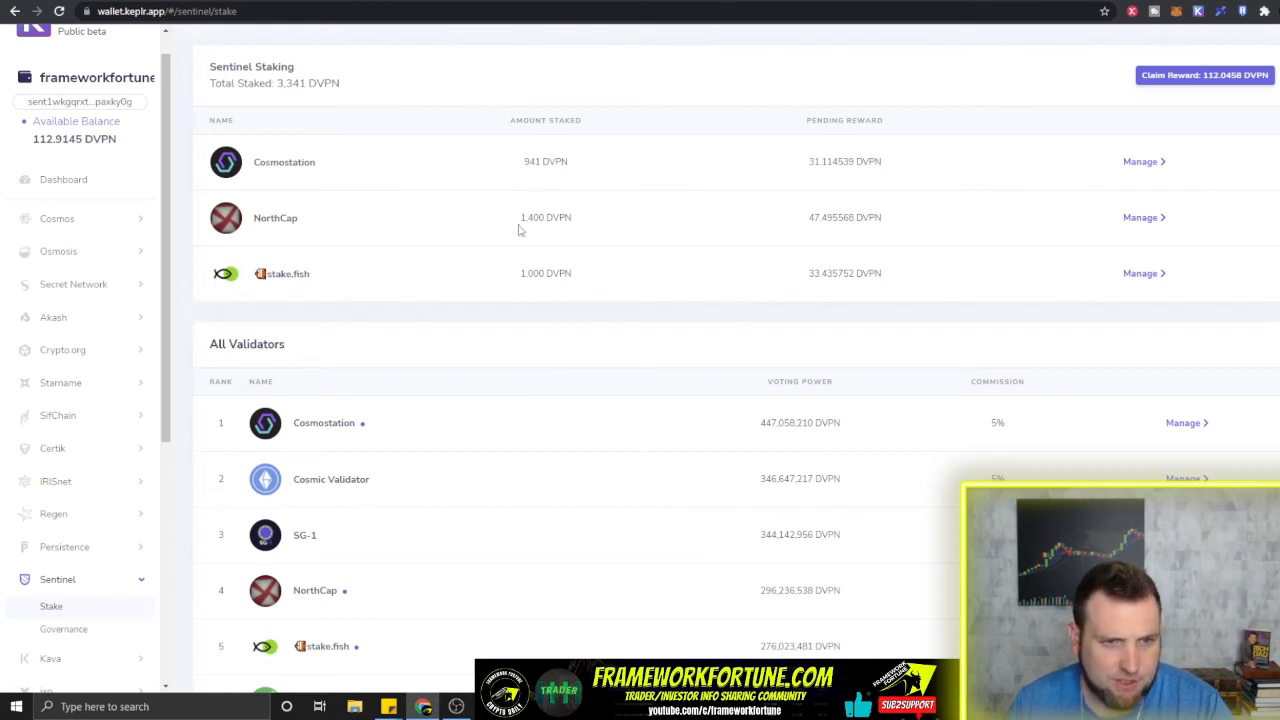
# Step: Delegate 112 DVPN to NorthCap, raising its stake to 1,512 DVPN
pyautogui.scroll(-3)
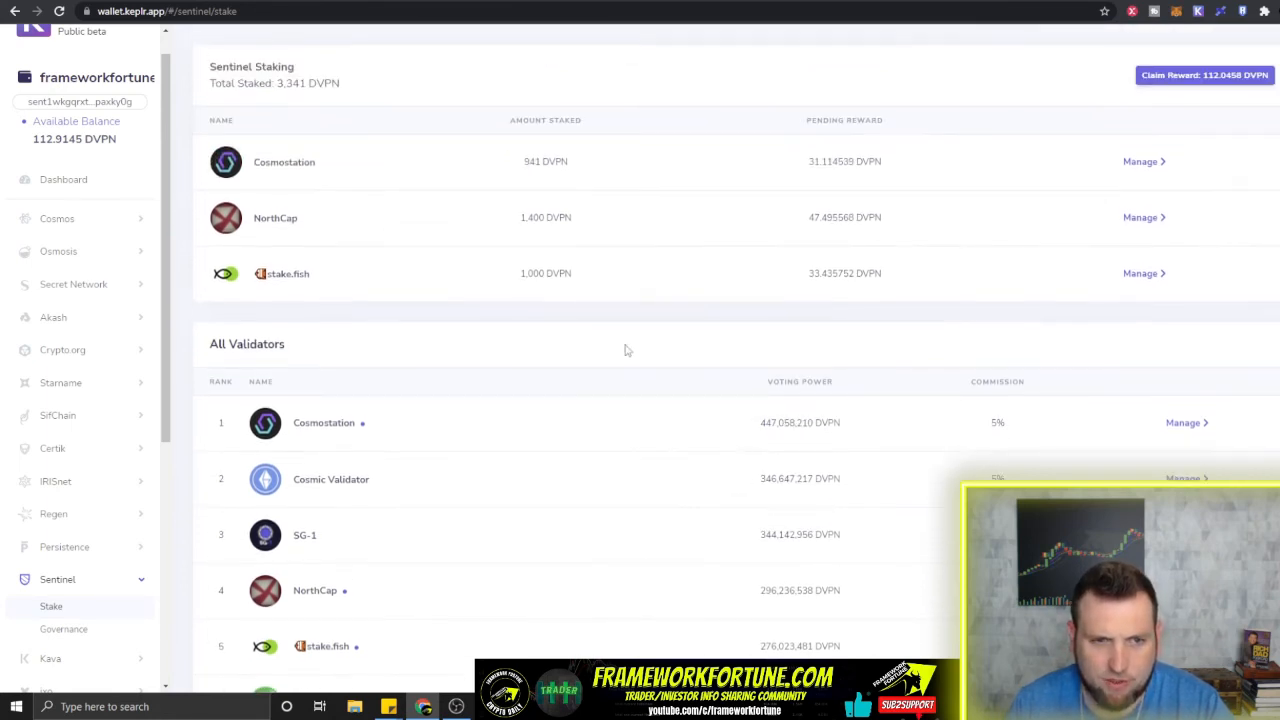
pyautogui.moveTo(1149, 223)
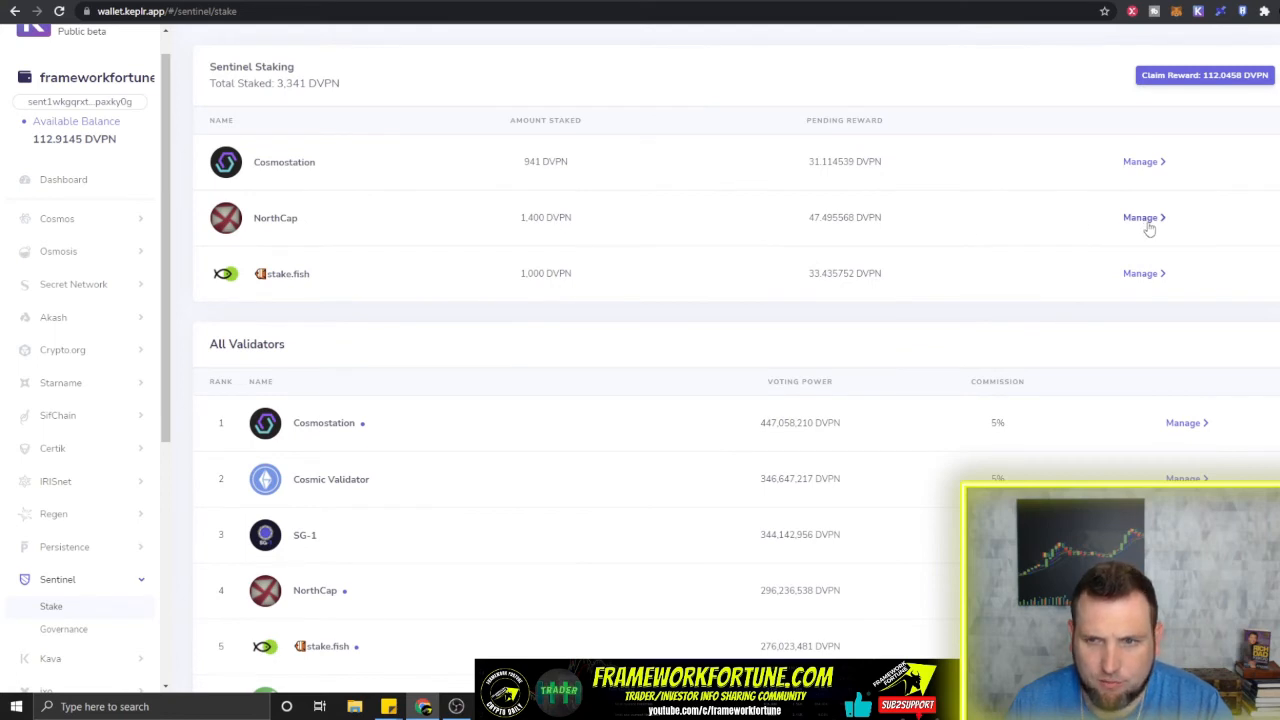
pyautogui.click(1140, 217)
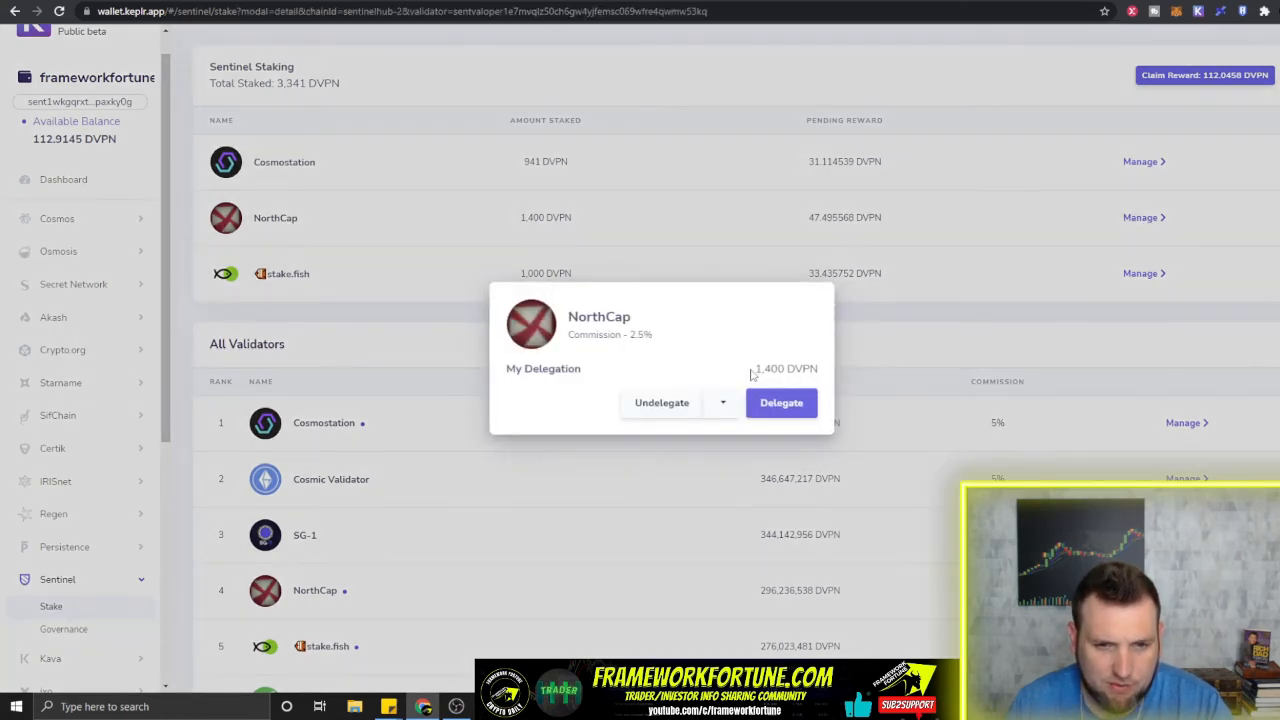
pyautogui.click(781, 402)
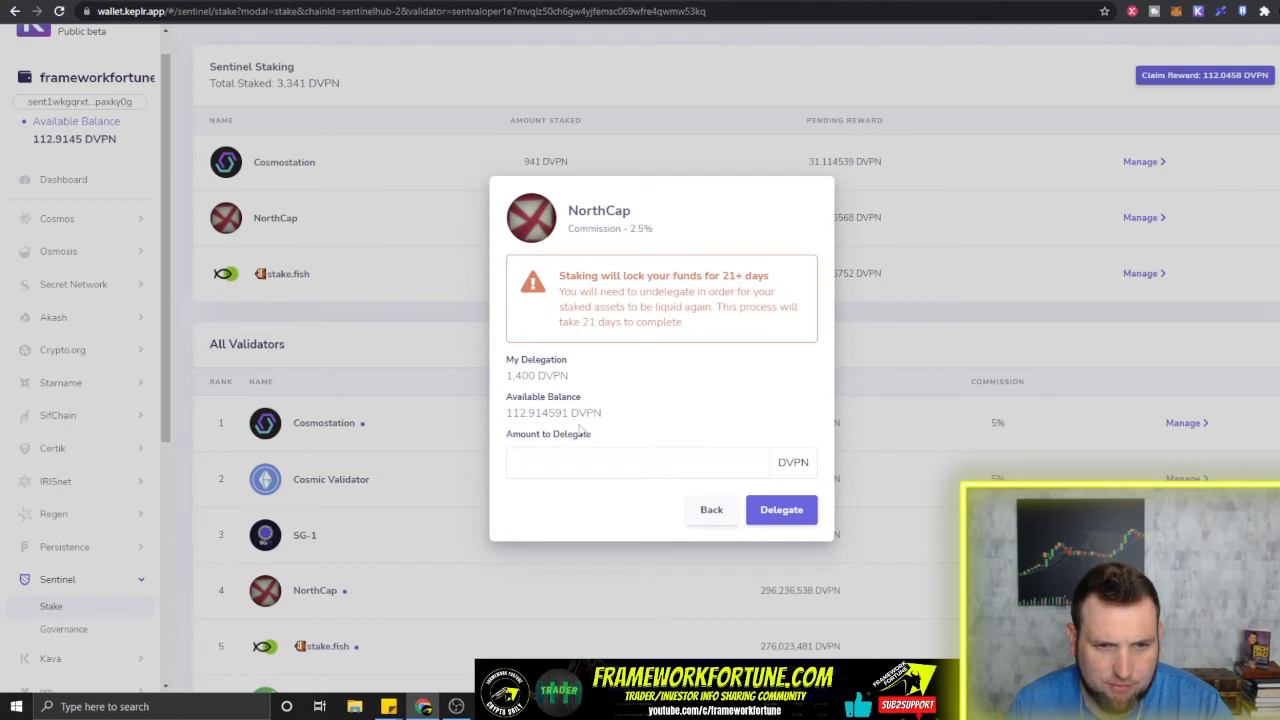
pyautogui.click(637, 462)
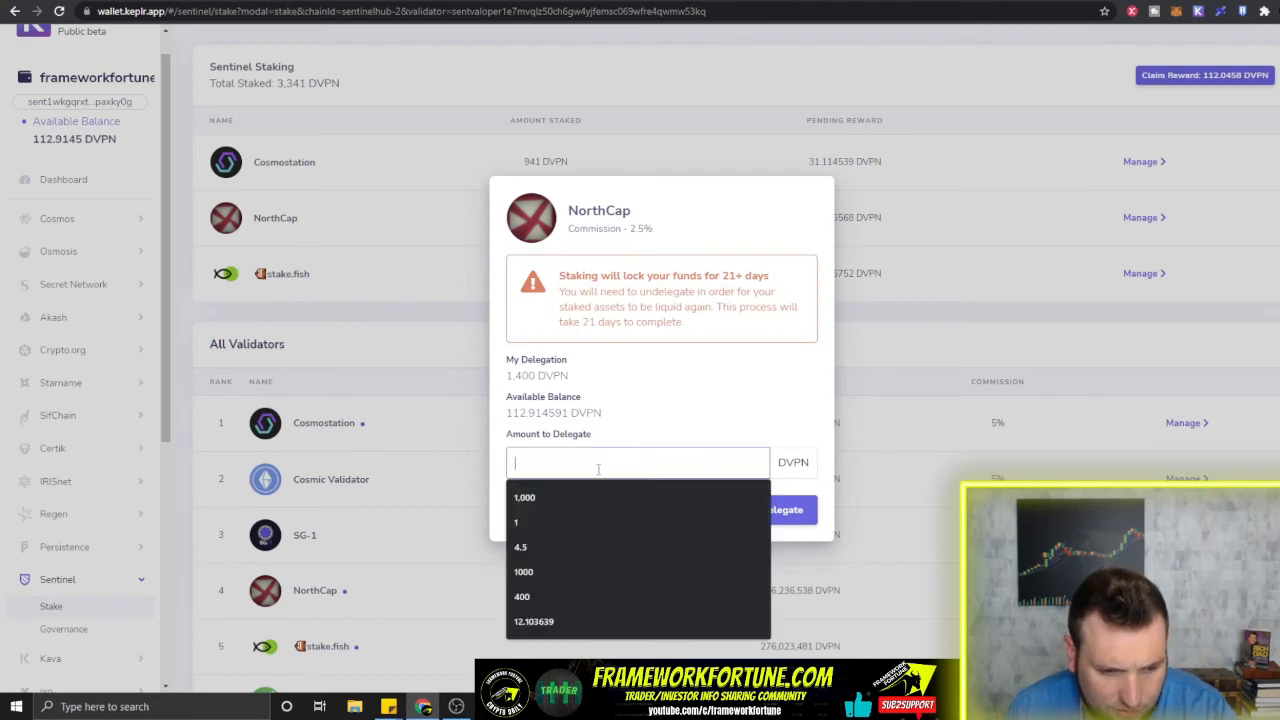
pyautogui.click(787, 509)
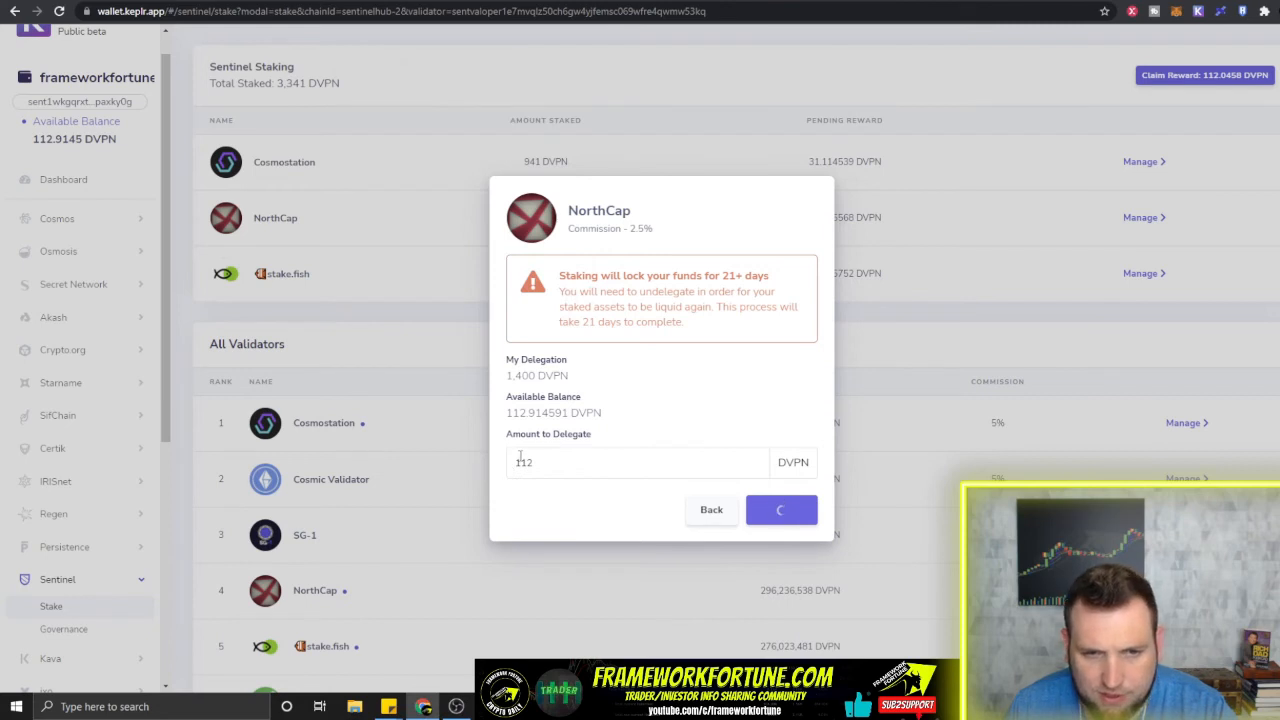
pyautogui.click(781, 510)
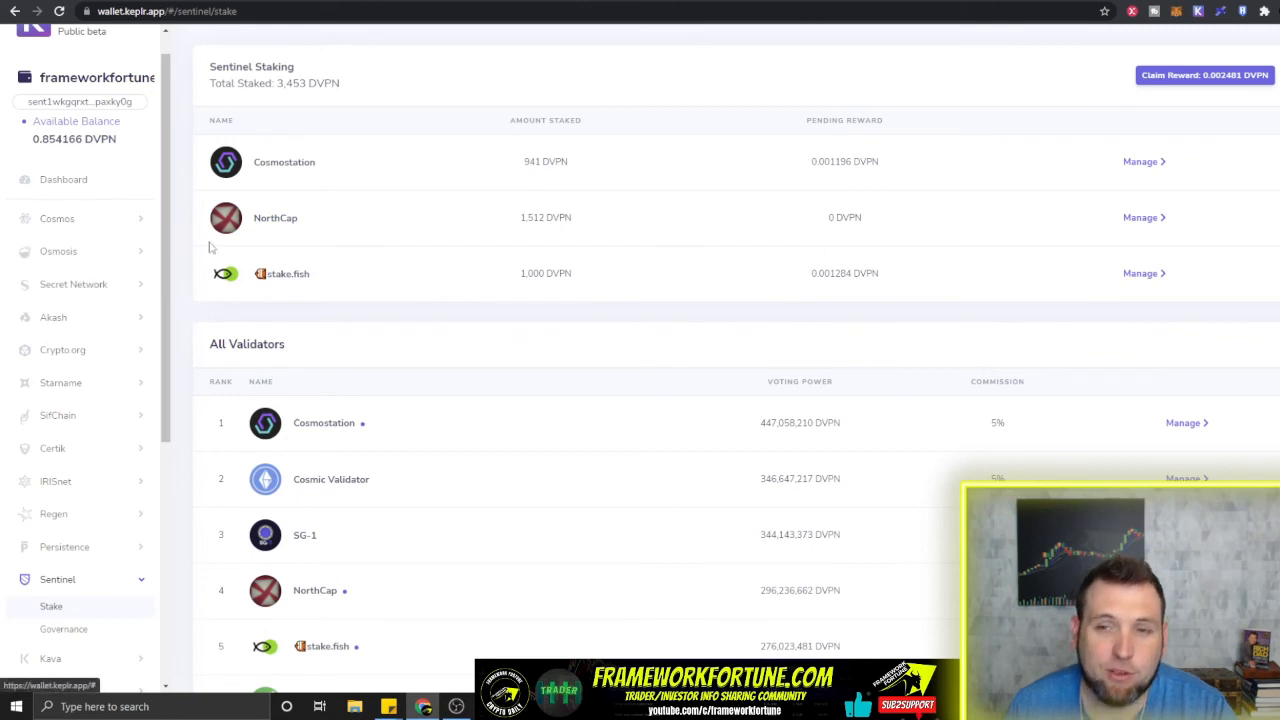
pyautogui.moveTo(743, 296)
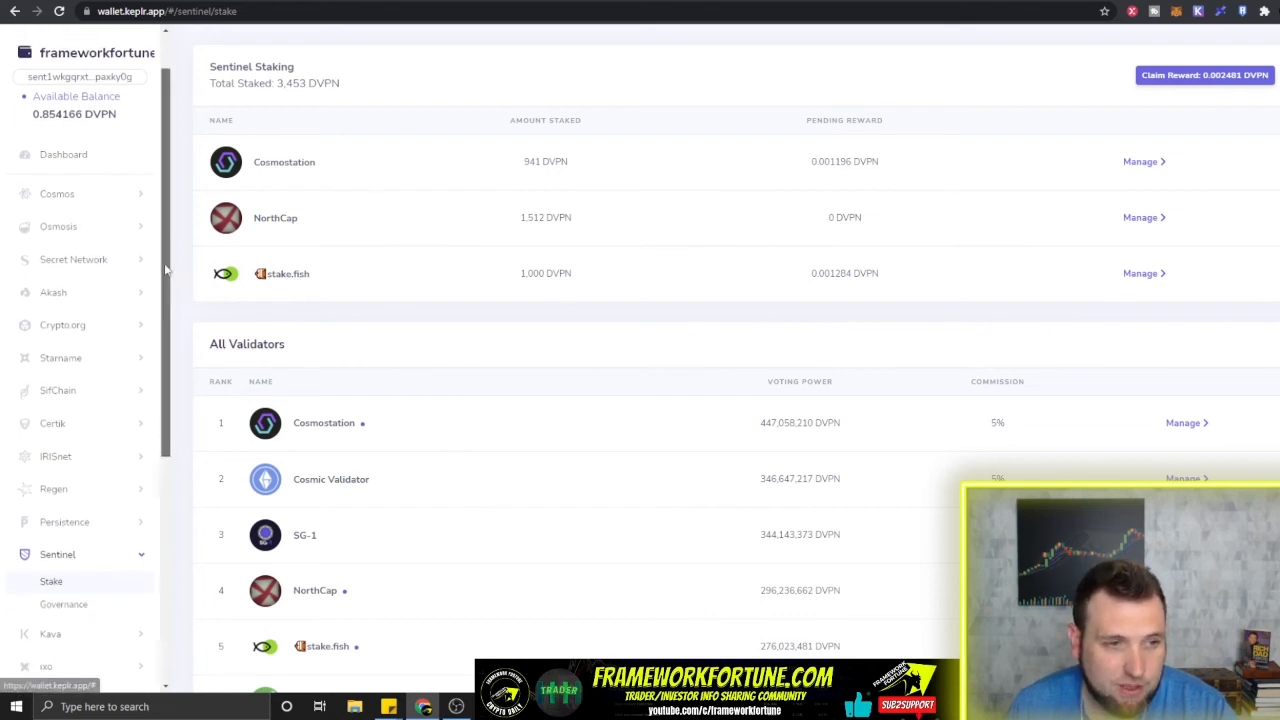
pyautogui.scroll(-3)
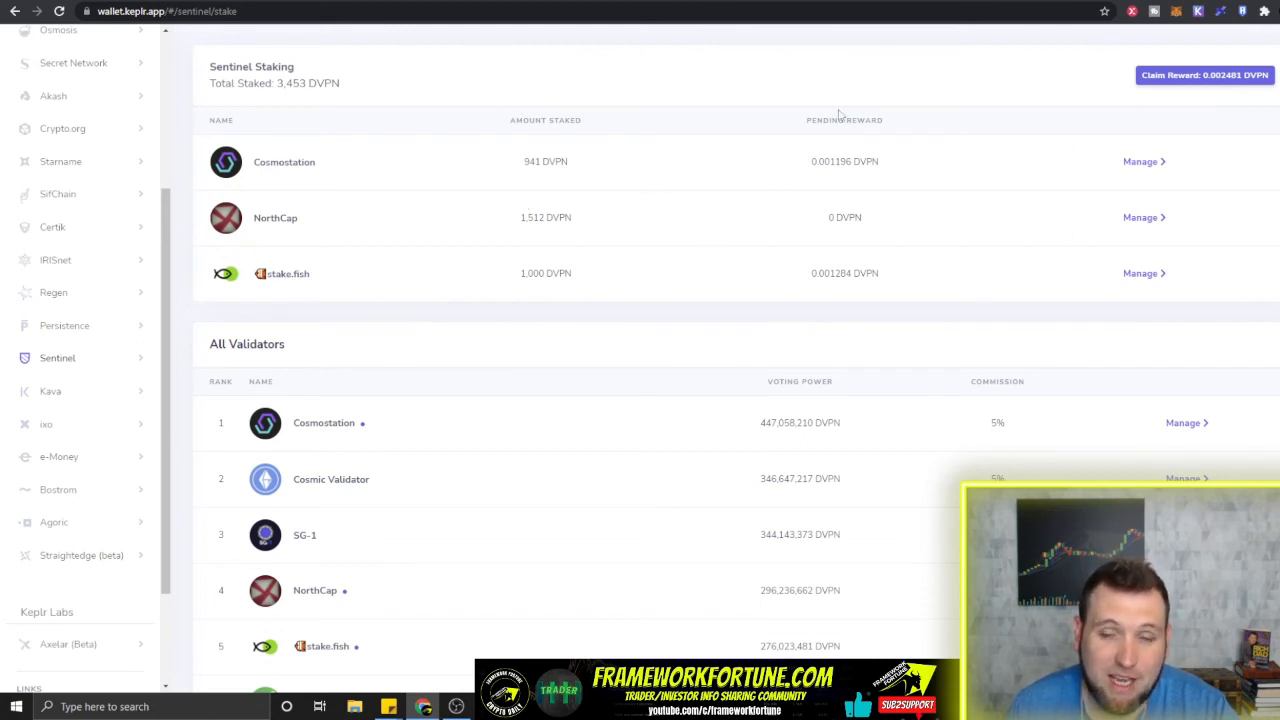
pyautogui.moveTo(548, 98)
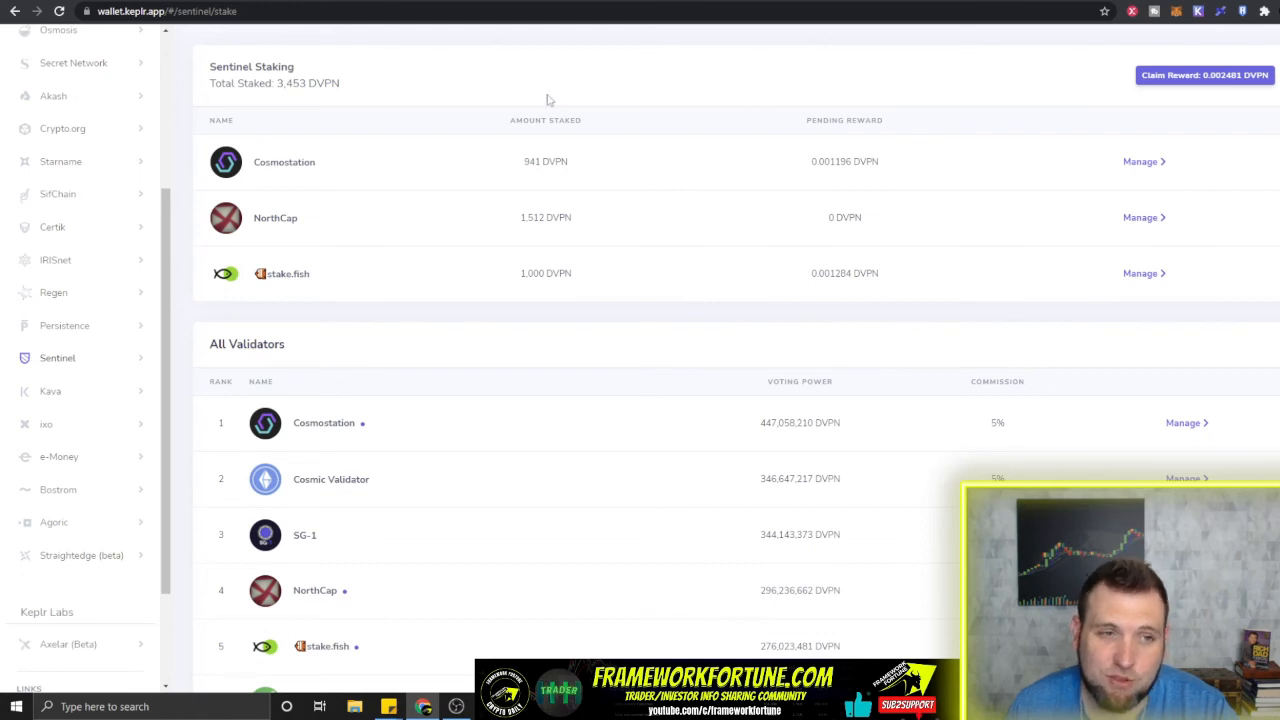
pyautogui.moveTo(684, 90)
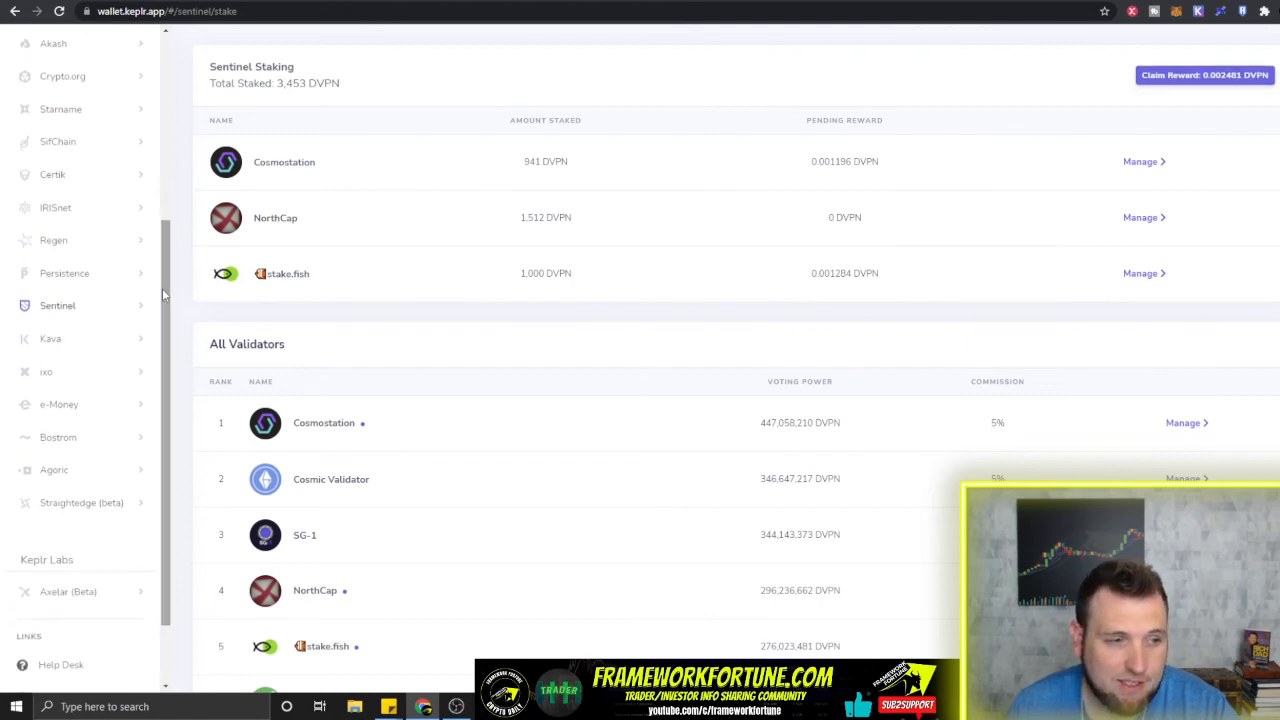
# Step: Move through the Kava and Regen staking pages to the IRISnet staking overview
pyautogui.click(50, 338)
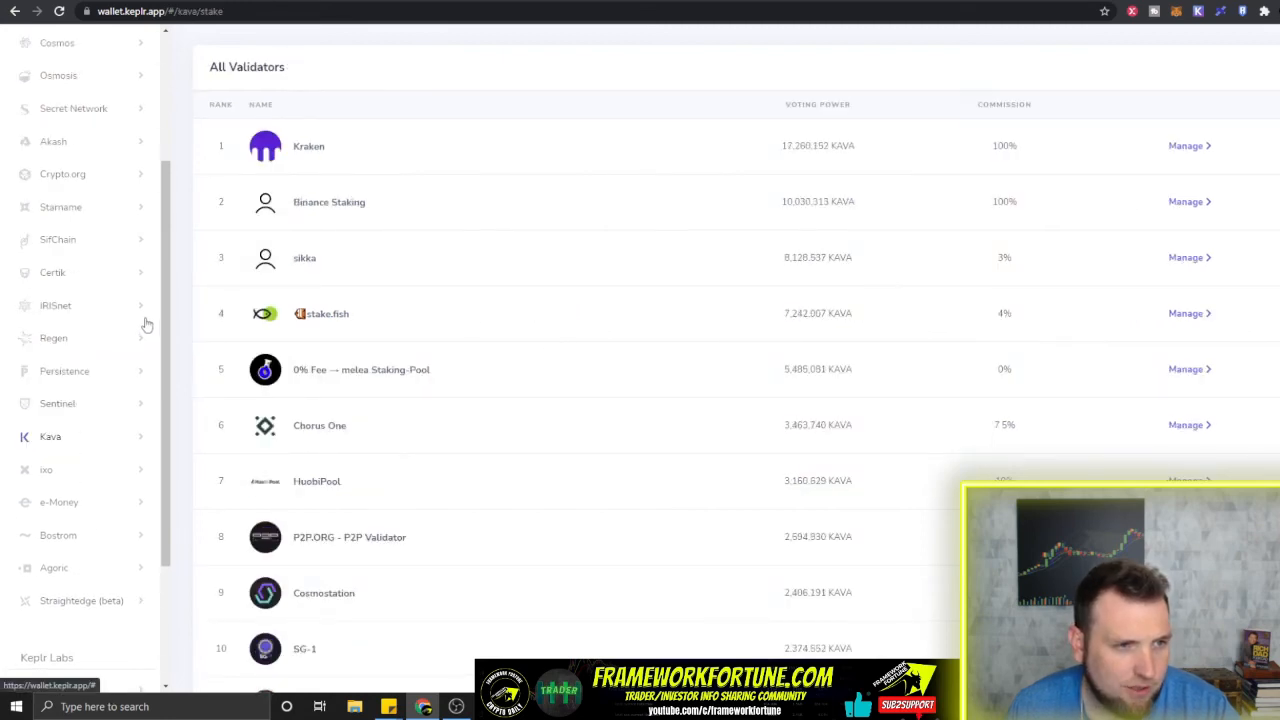
pyautogui.moveTo(173, 398)
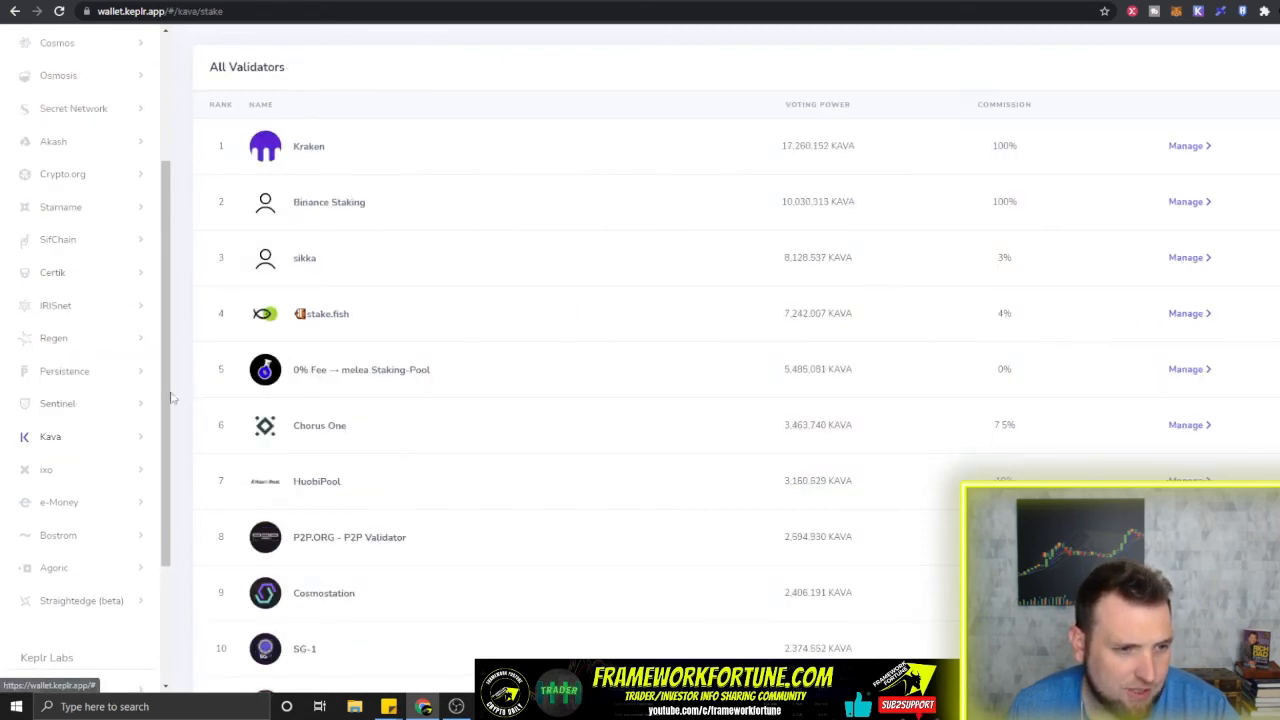
pyautogui.moveTo(118, 403)
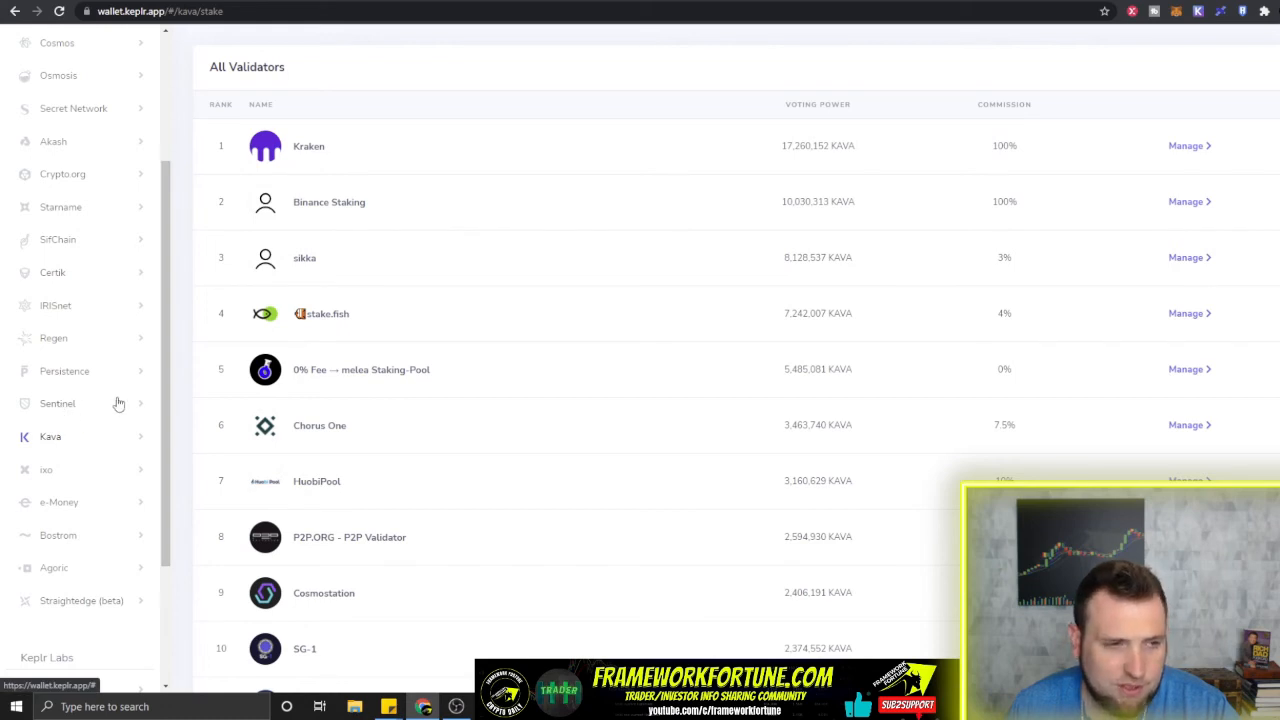
pyautogui.moveTo(68, 403)
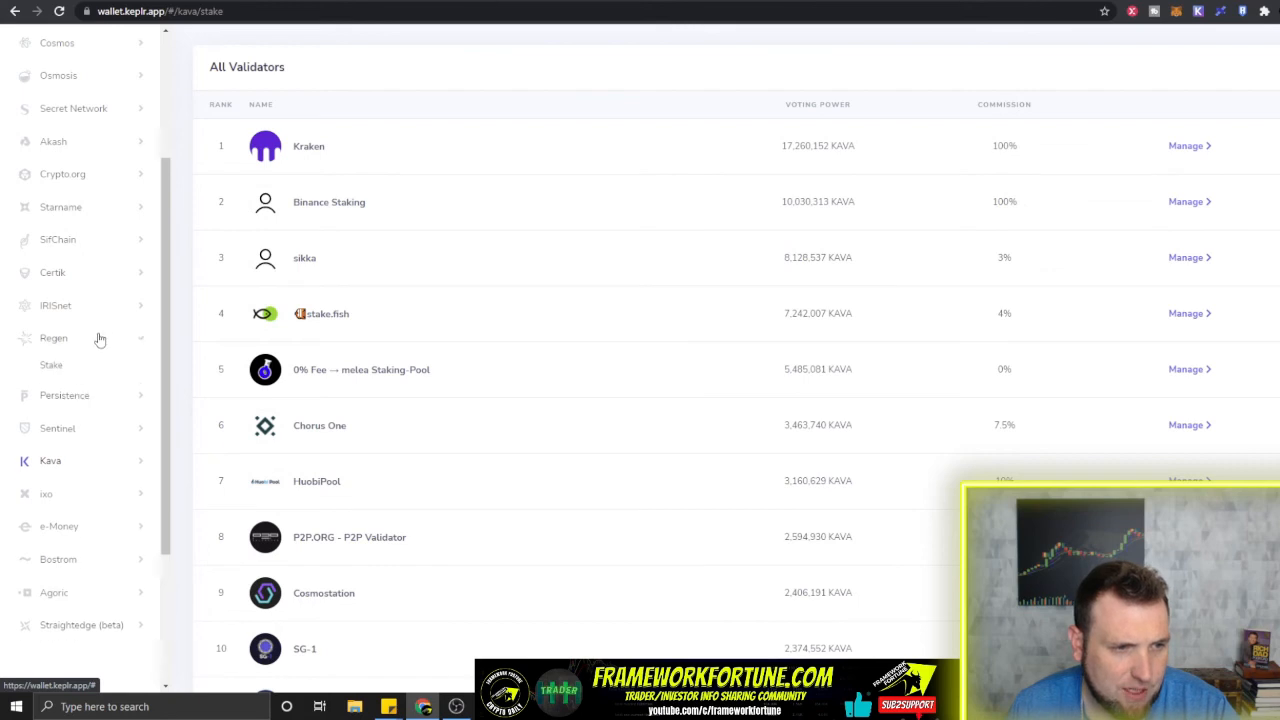
pyautogui.click(53, 338)
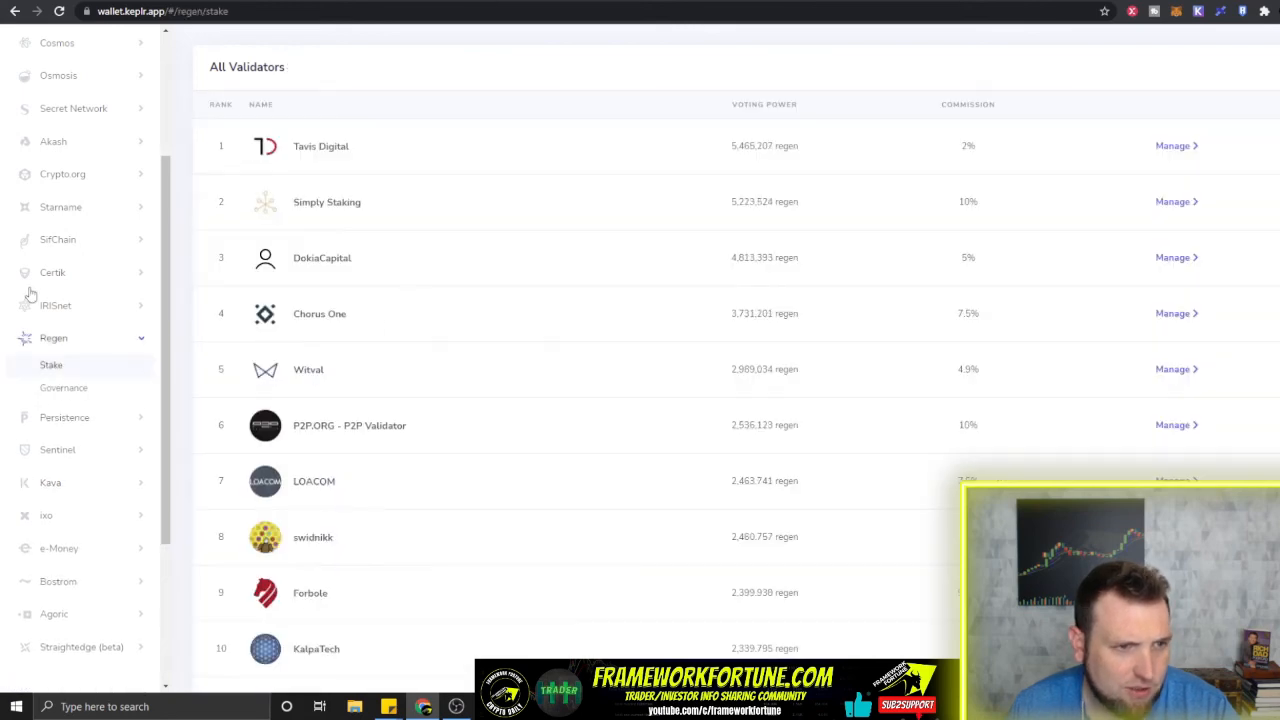
pyautogui.click(56, 305)
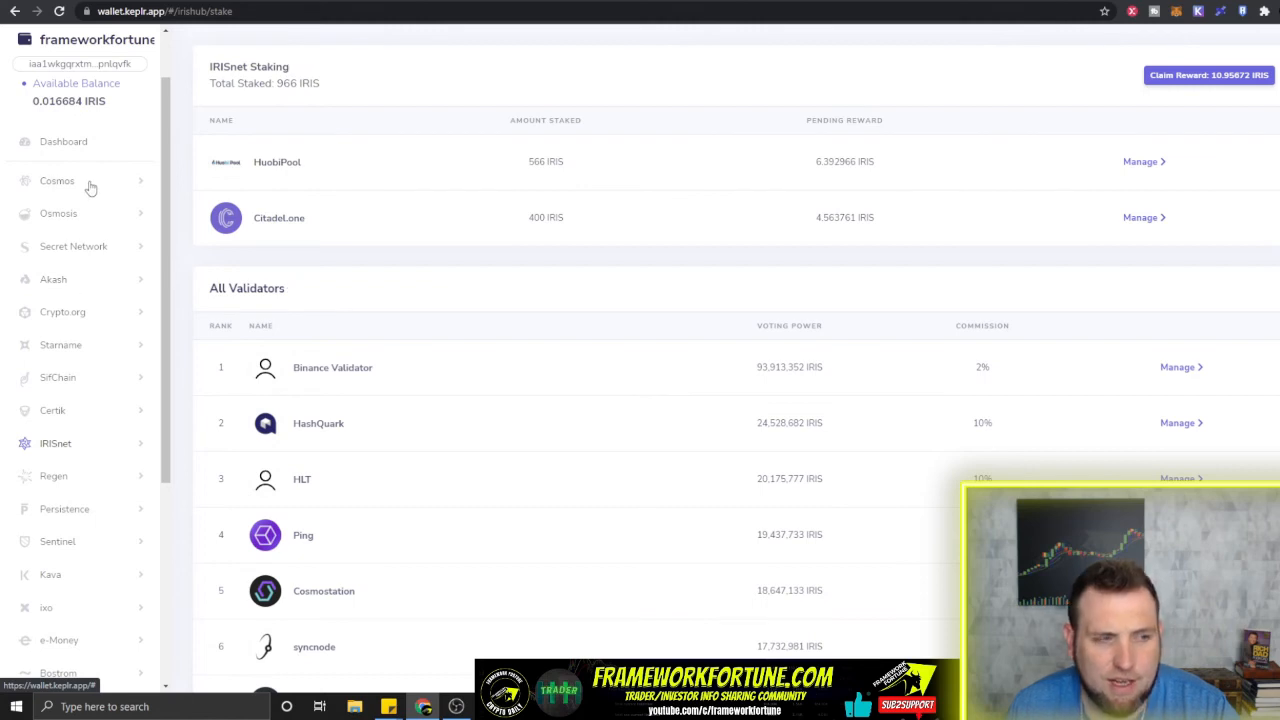
pyautogui.moveTo(105, 224)
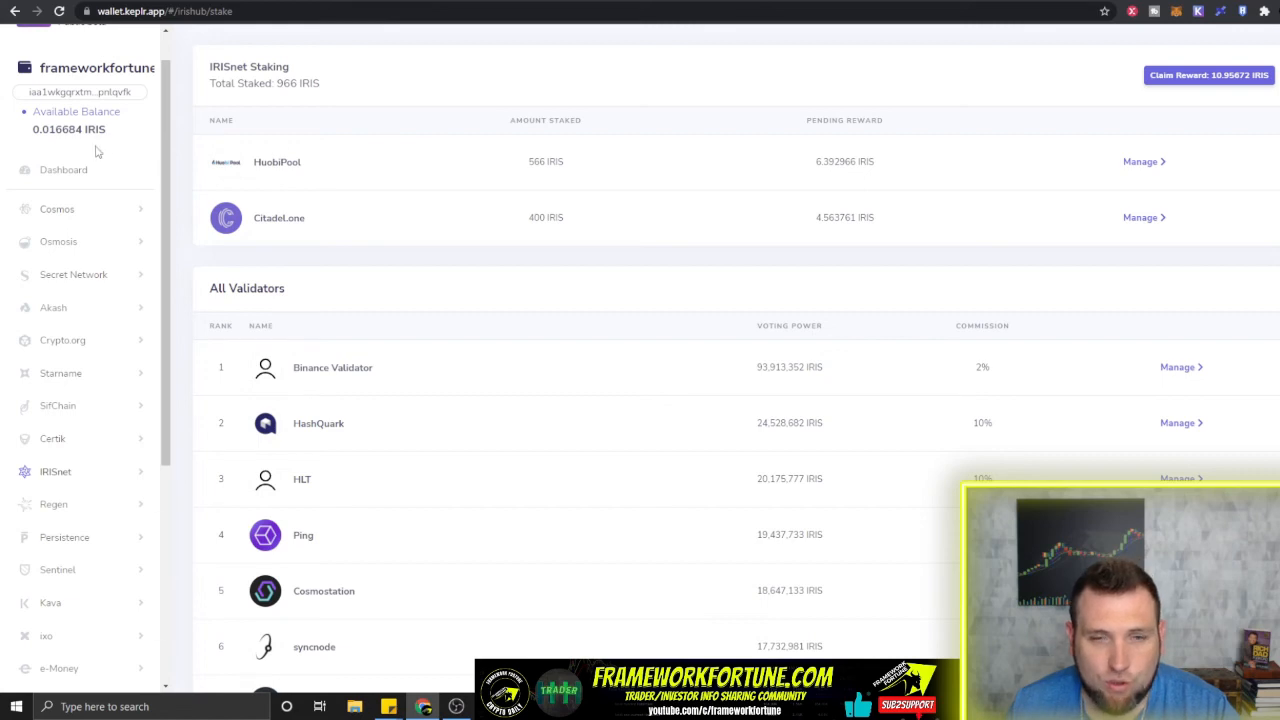
pyautogui.moveTo(146, 134)
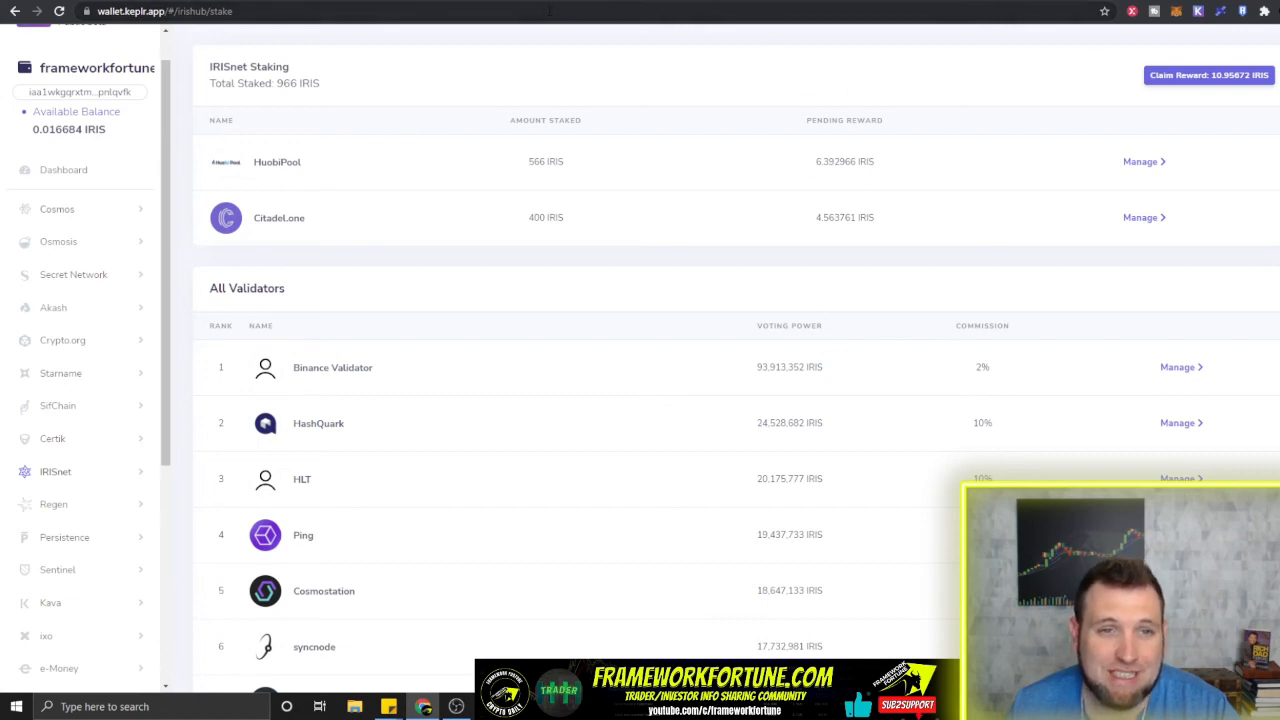
pyautogui.moveTo(606, 6)
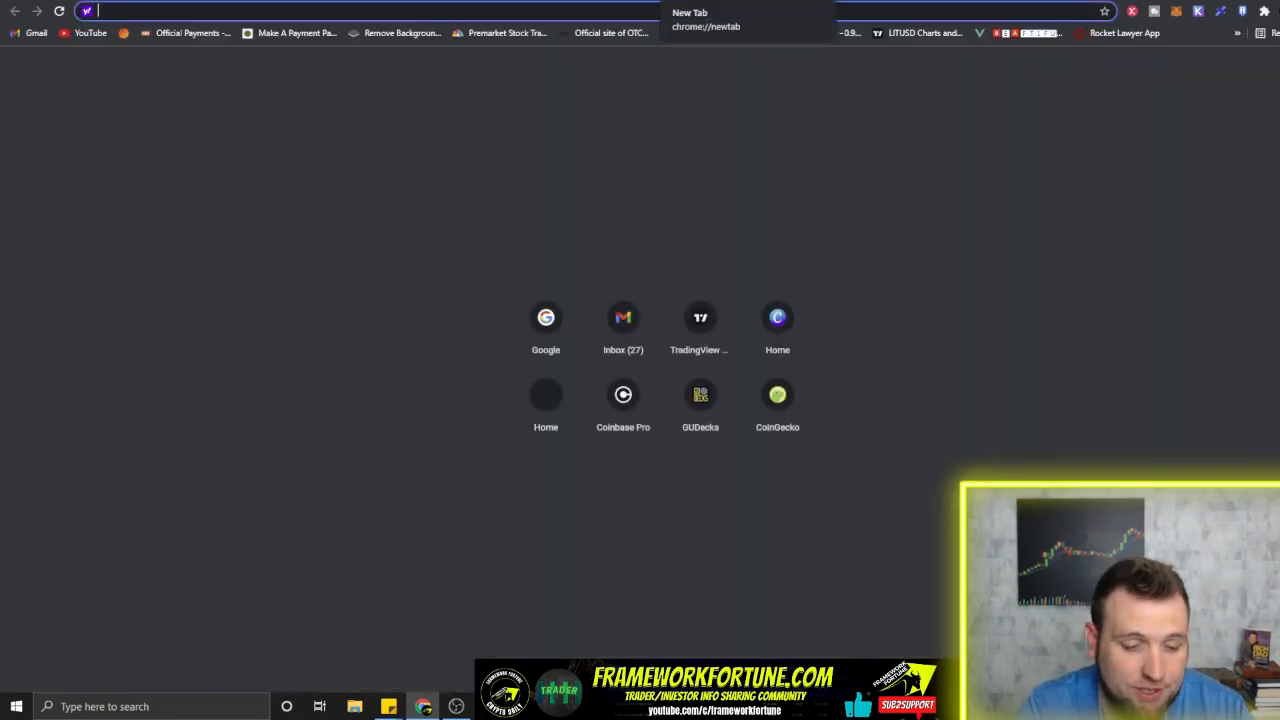
# Step: Go to cosmos.network/gravity-dex and bring up the Connect wallet prompt
pyautogui.write('cosmos.network/gravity-dex')
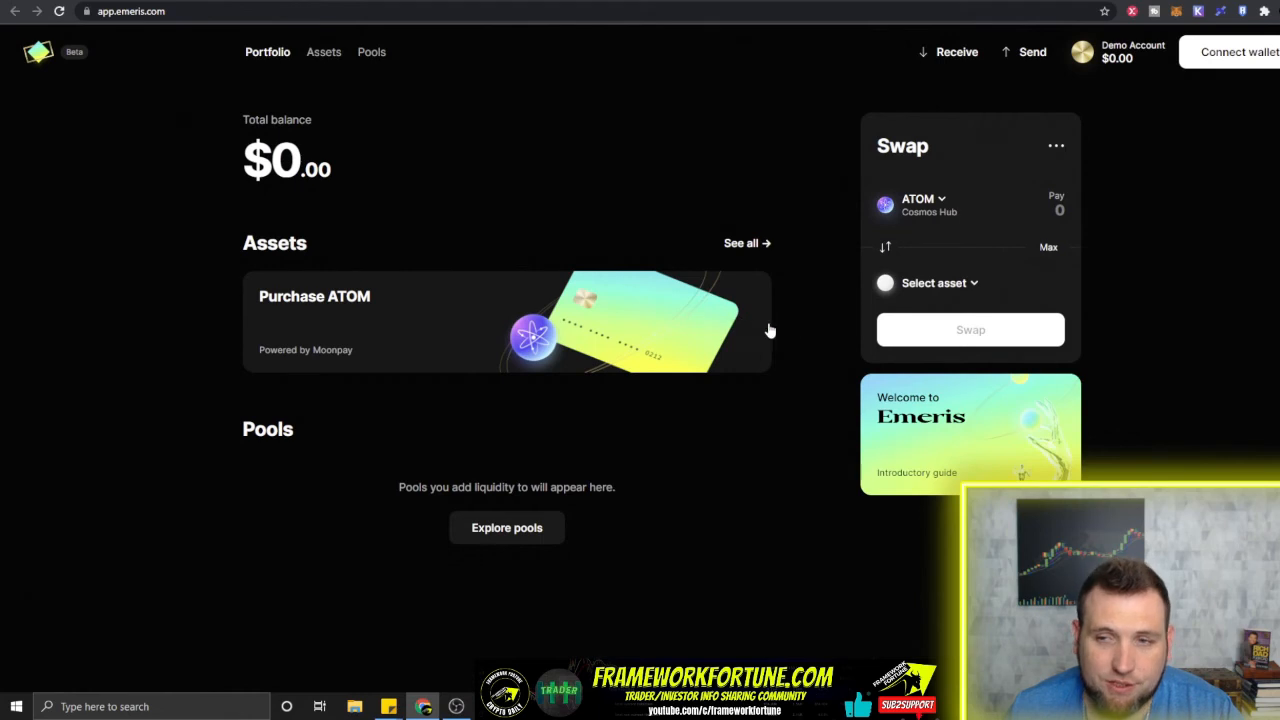
pyautogui.click(1228, 51)
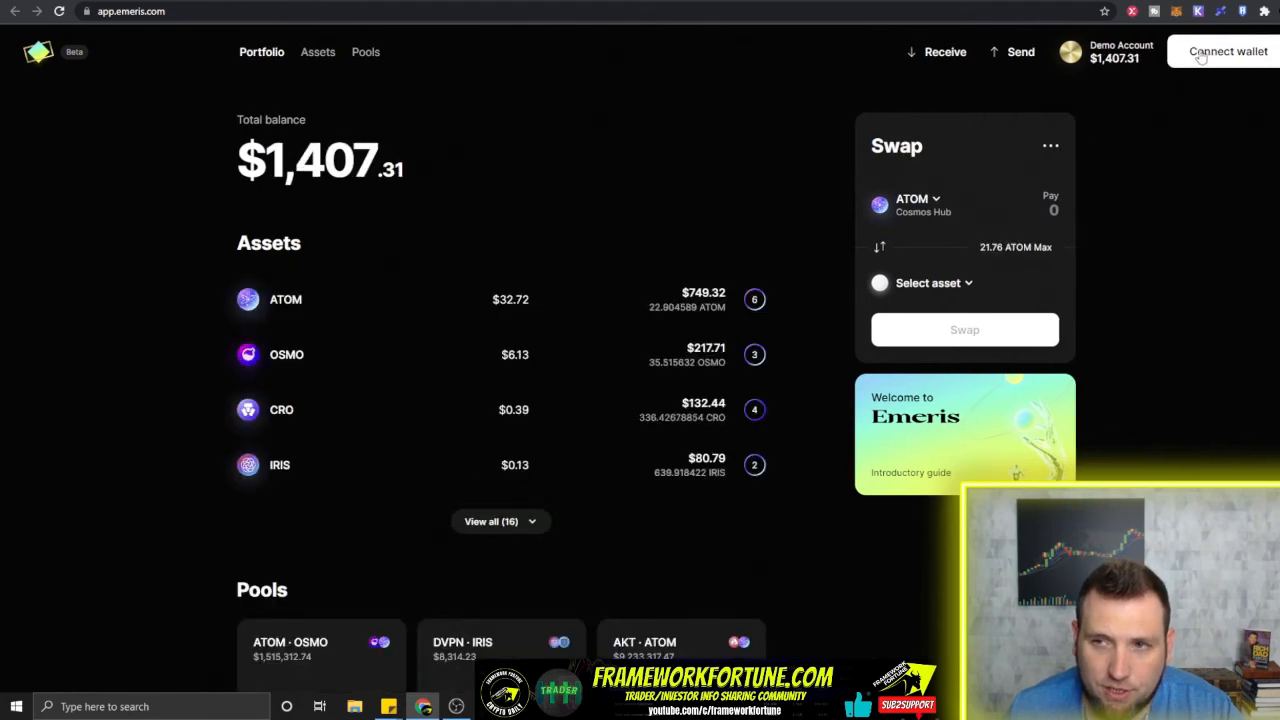
pyautogui.click(1228, 51)
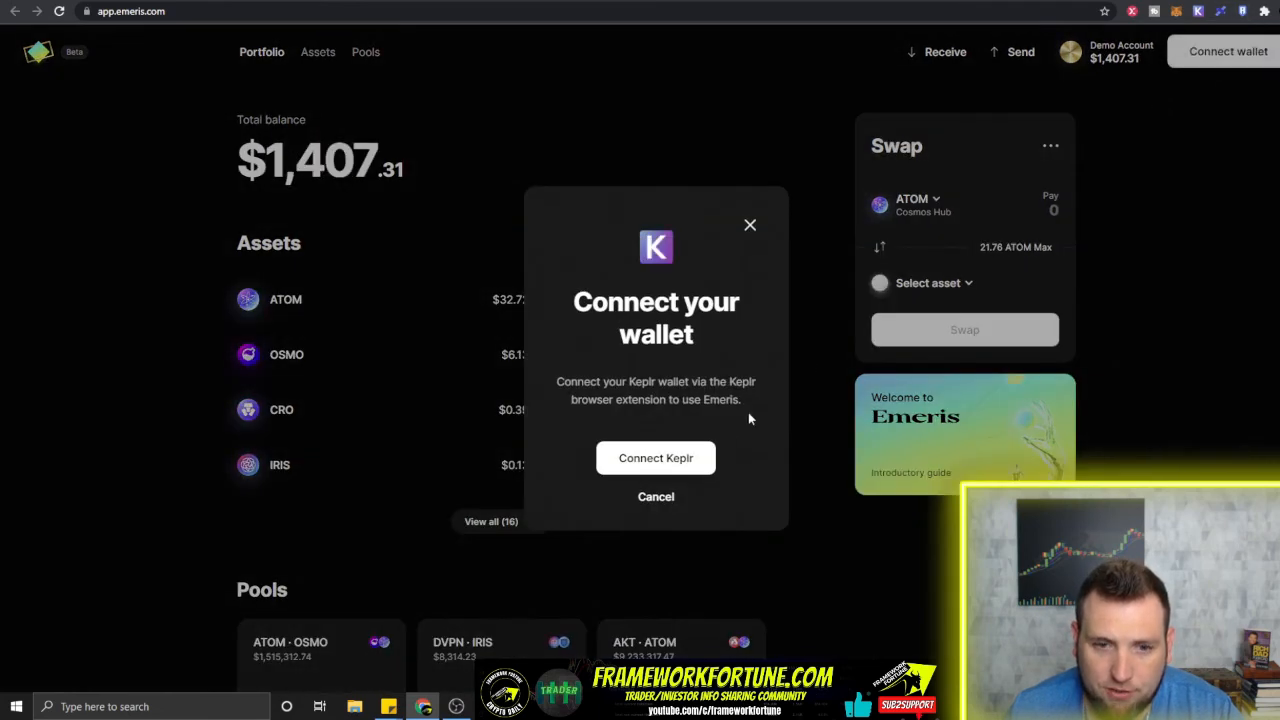
# Step: Connect Keplr to Emeris, showing a $664.88 balance across 5 assets
pyautogui.click(655, 457)
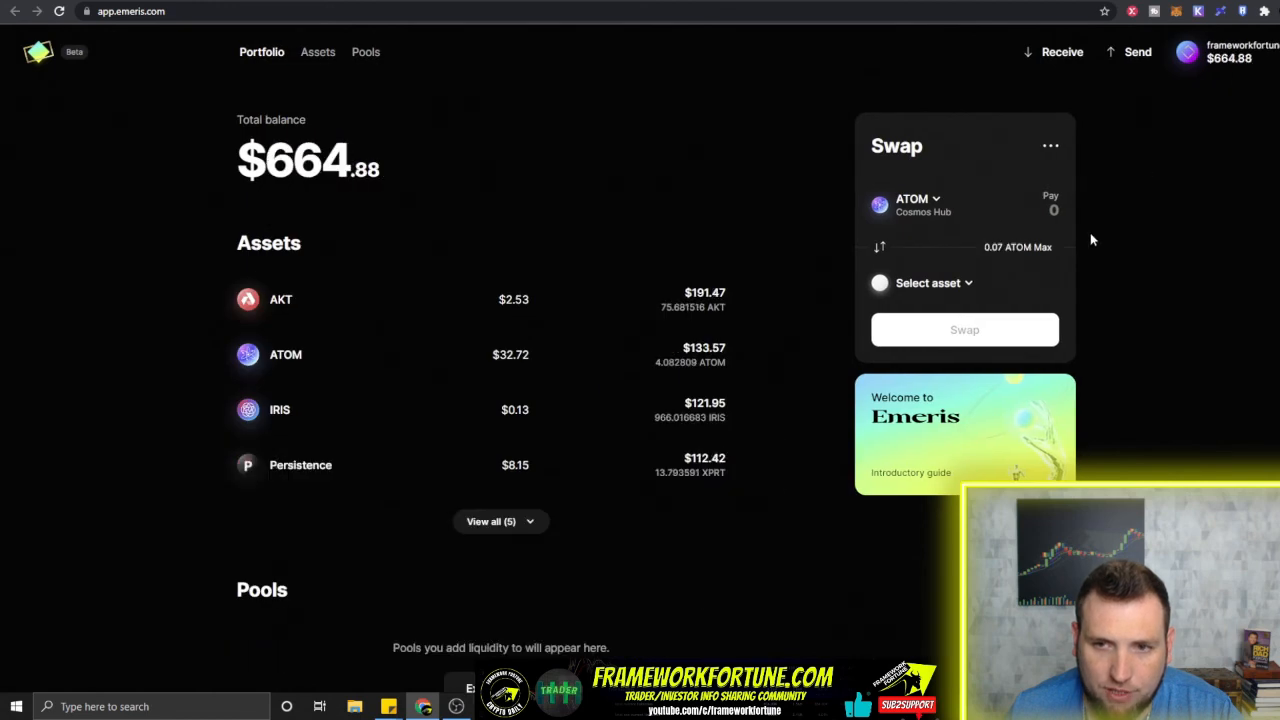
pyautogui.moveTo(300, 465)
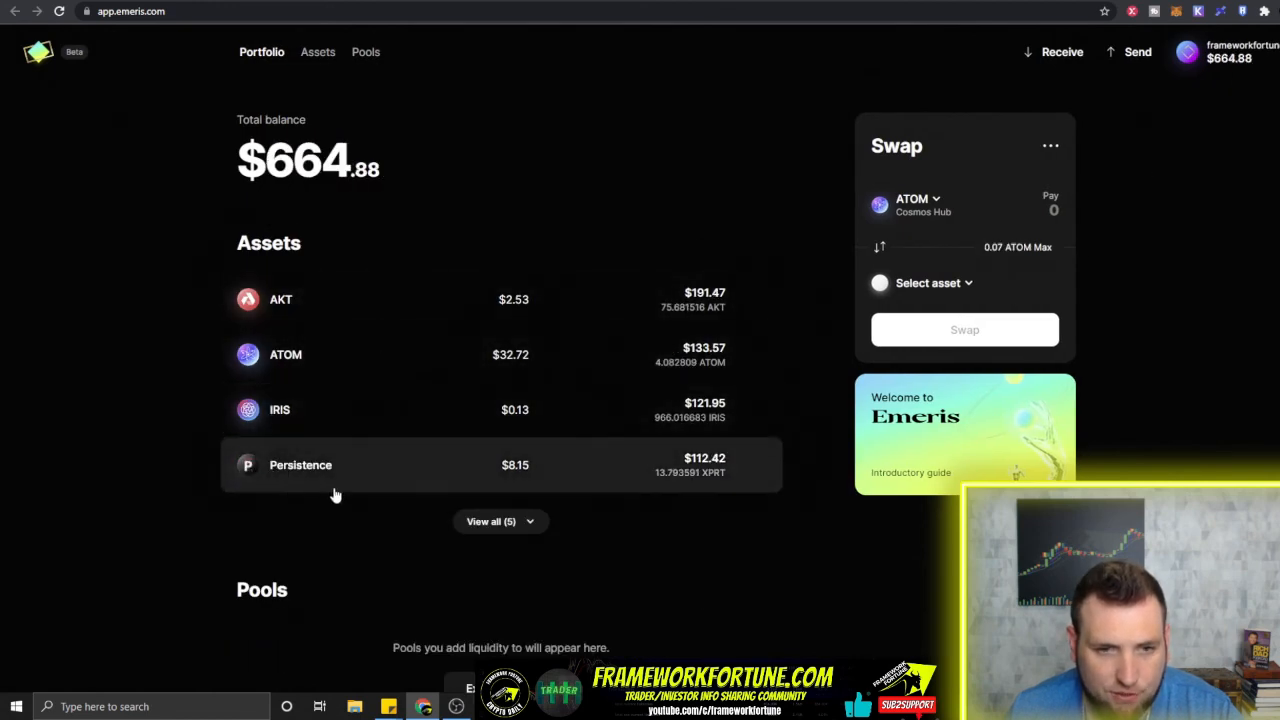
pyautogui.moveTo(335, 495)
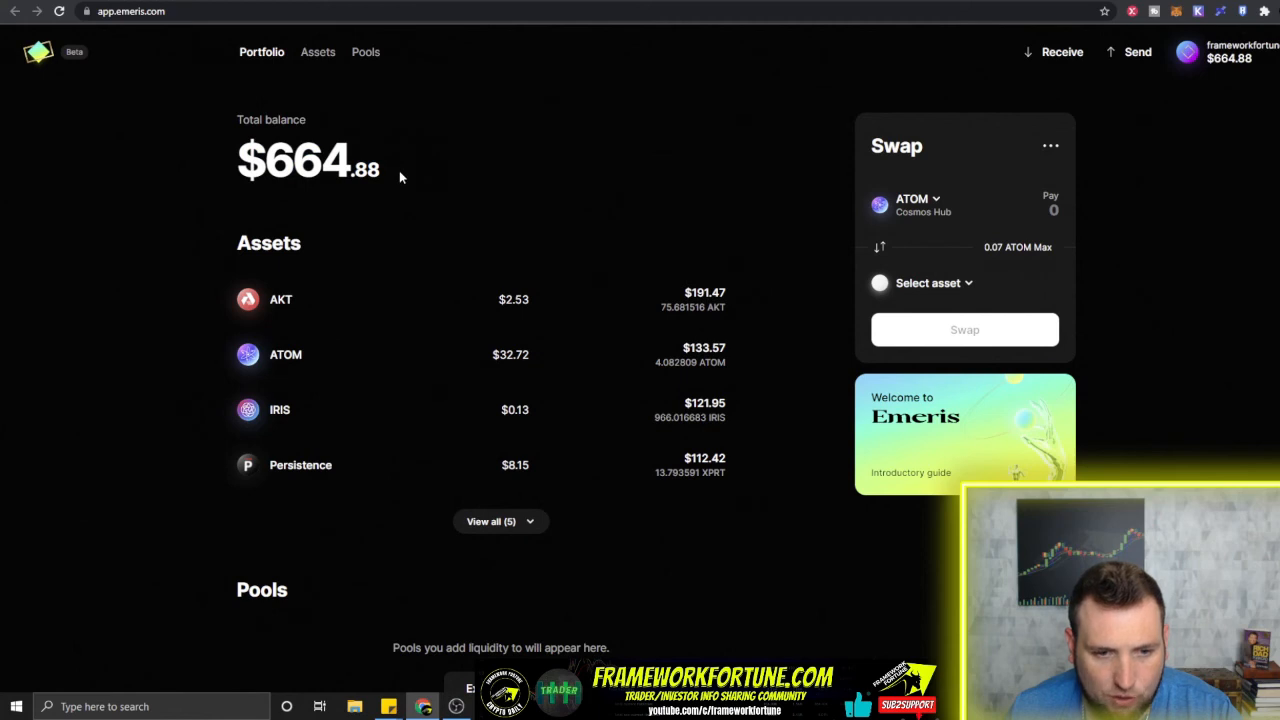
pyautogui.moveTo(595, 415)
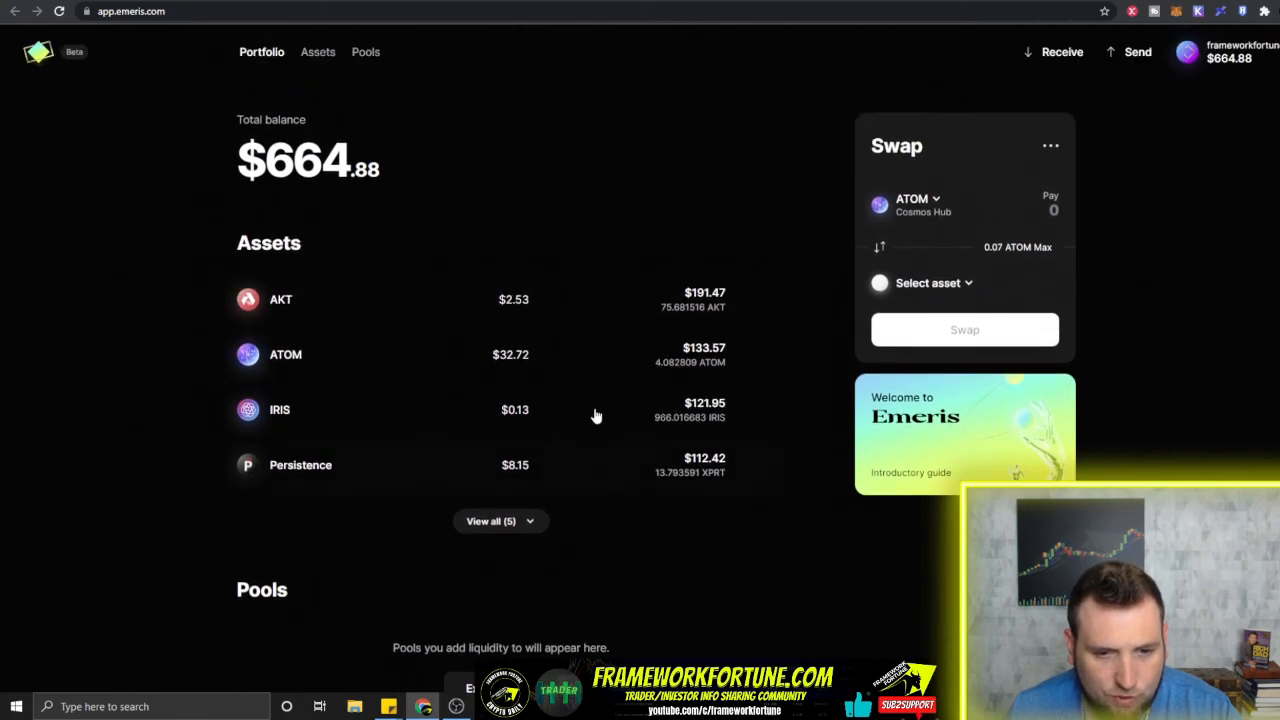
pyautogui.moveTo(934, 173)
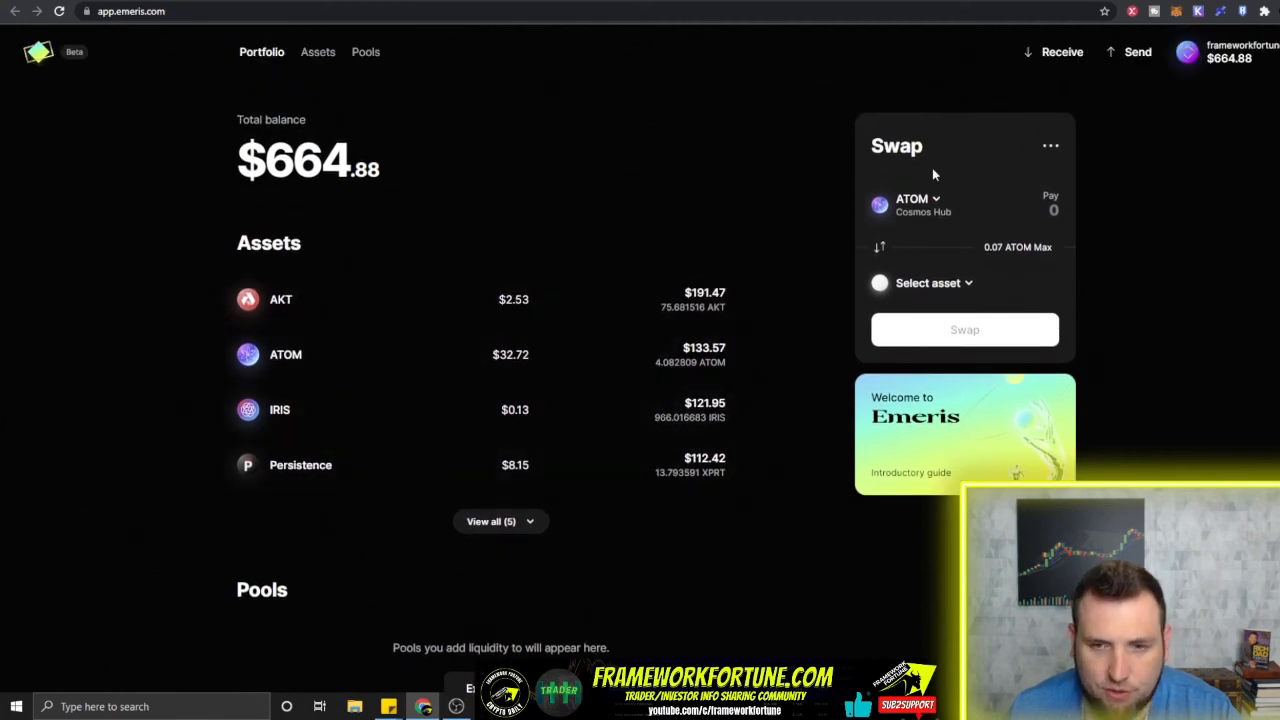
# Step: Pick NGM from the Receive asset list for the ATOM swap in Emeris
pyautogui.click(1062, 52)
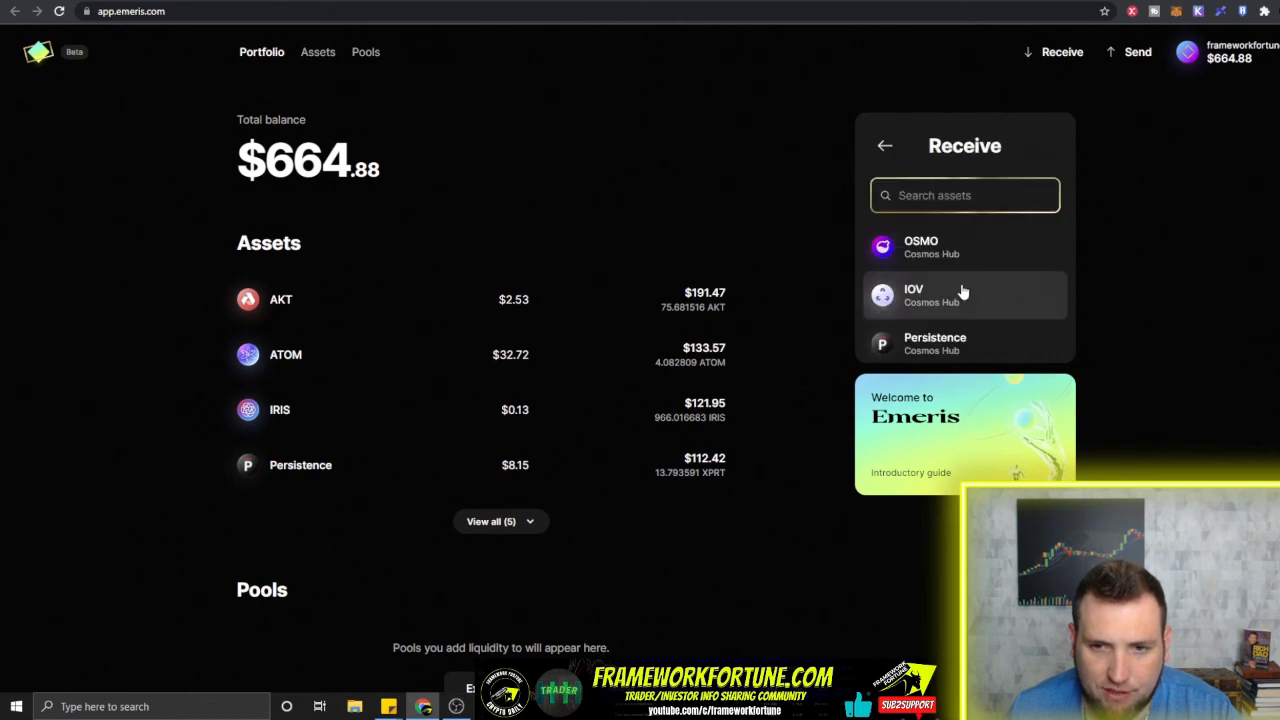
pyautogui.moveTo(938, 308)
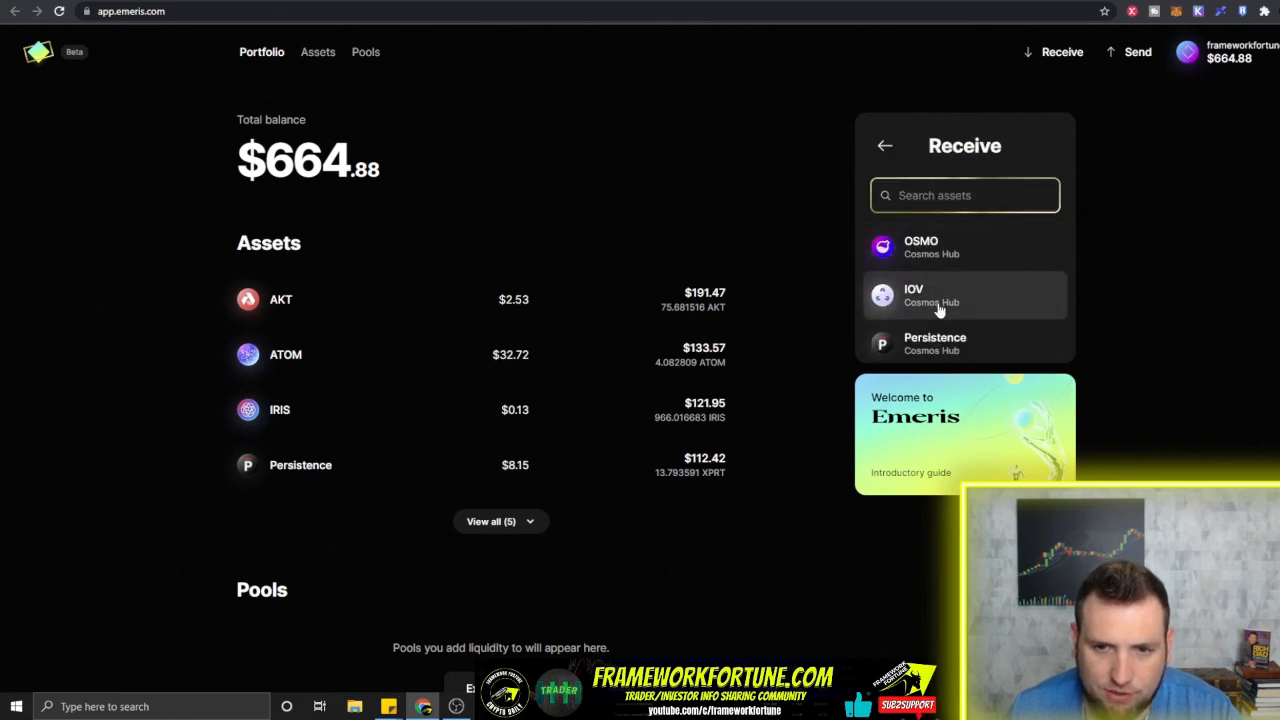
pyautogui.scroll(-3)
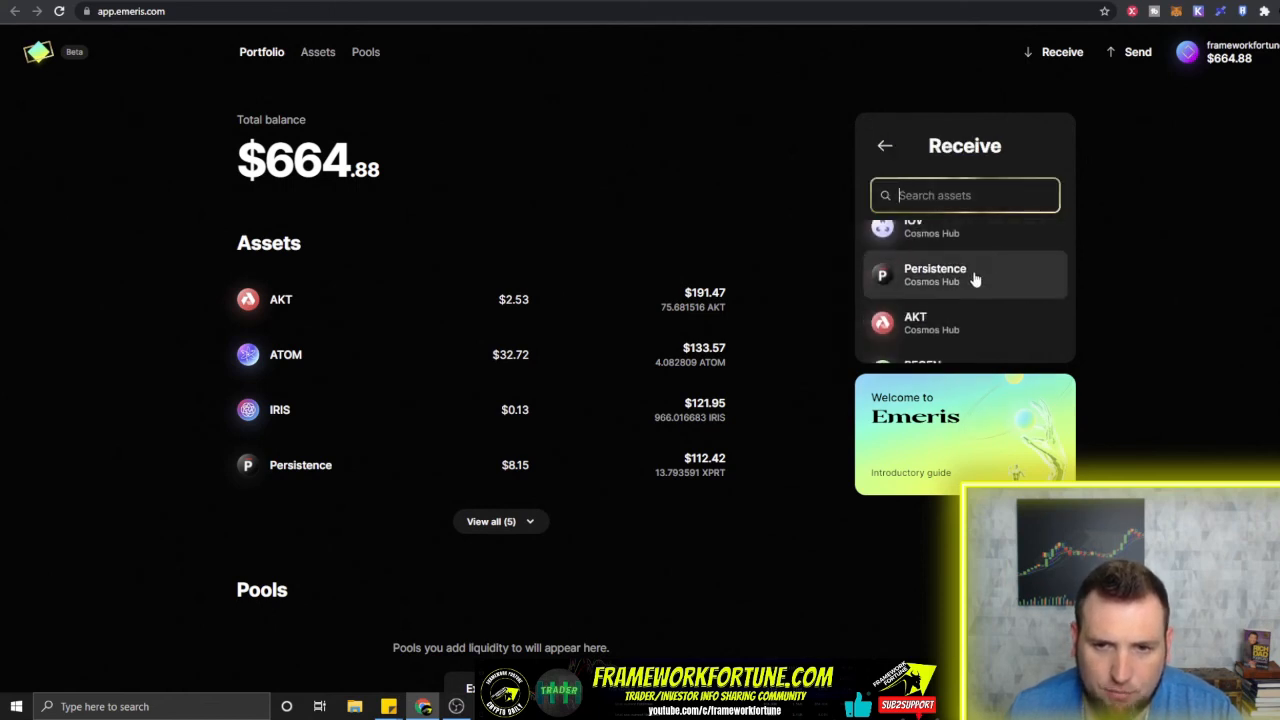
pyautogui.scroll(-3)
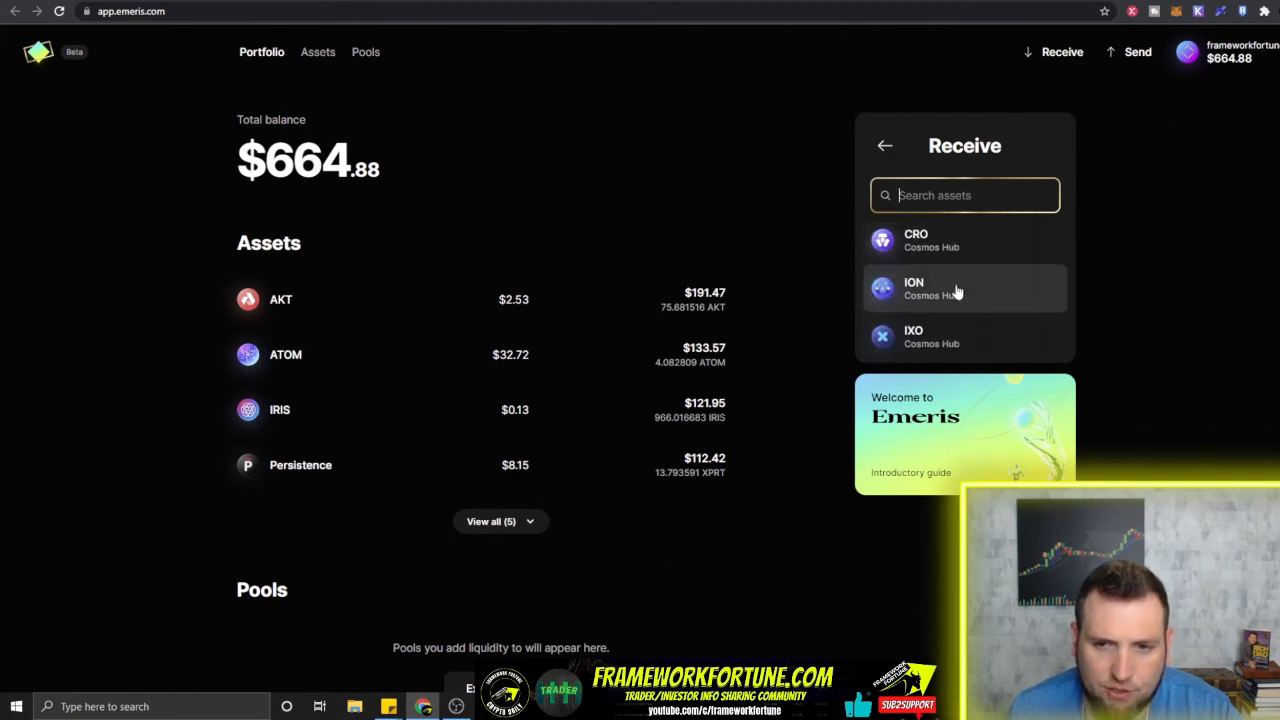
pyautogui.scroll(-3)
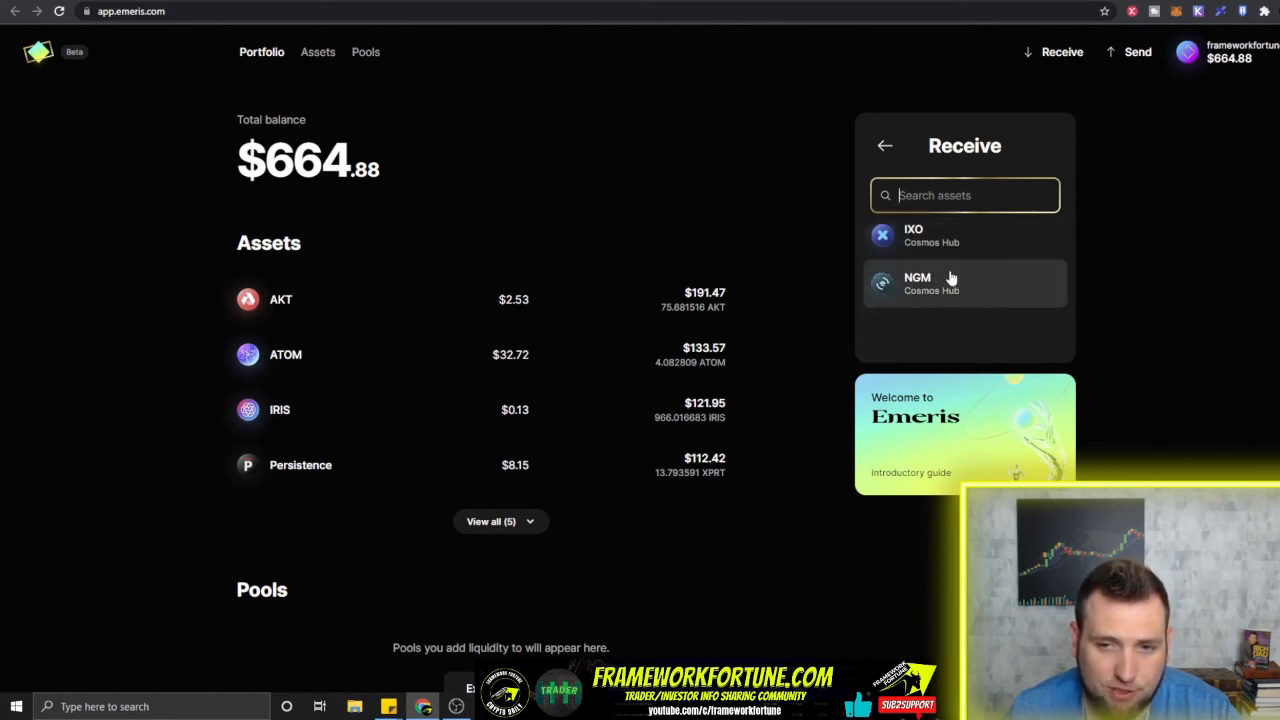
pyautogui.moveTo(988, 290)
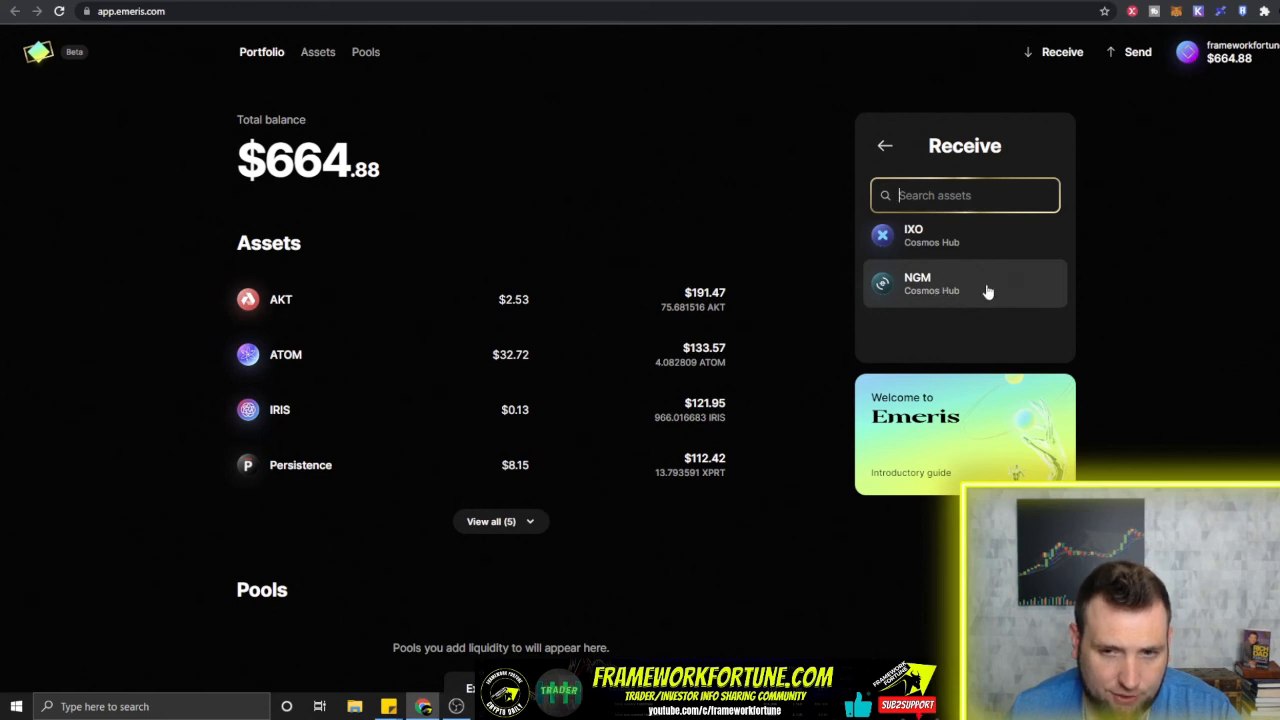
pyautogui.moveTo(945, 303)
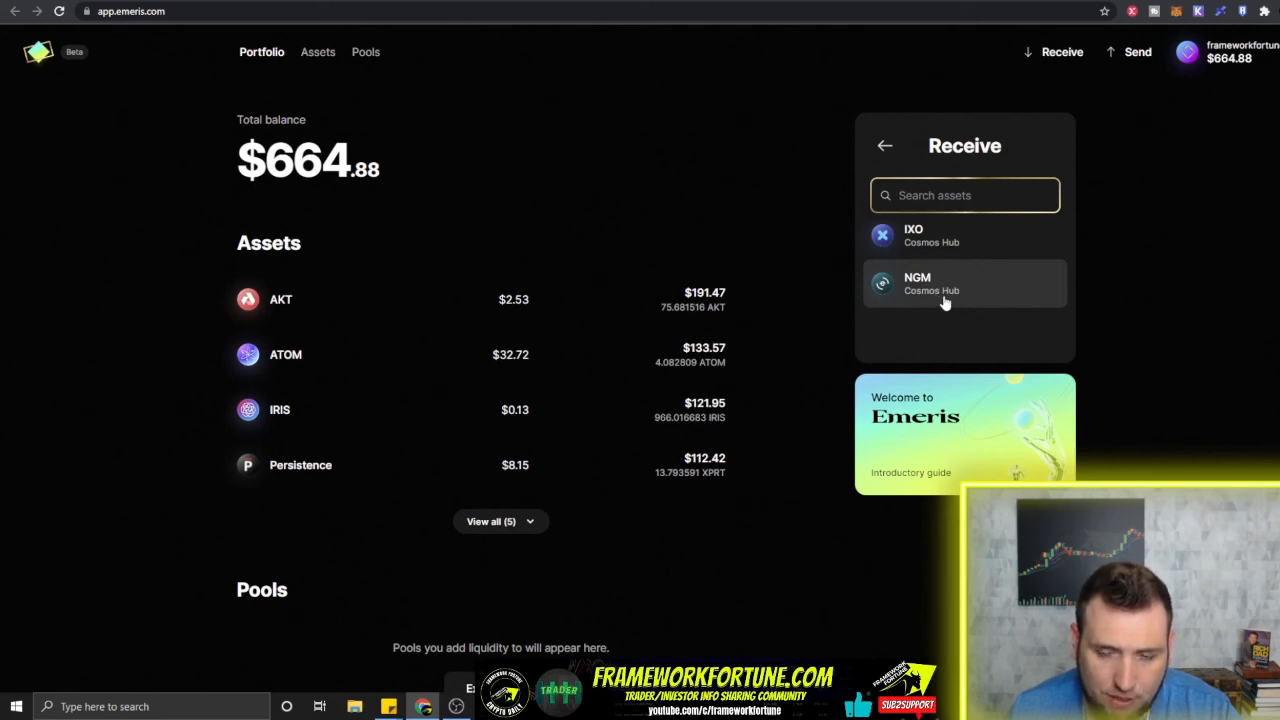
pyautogui.click(945, 283)
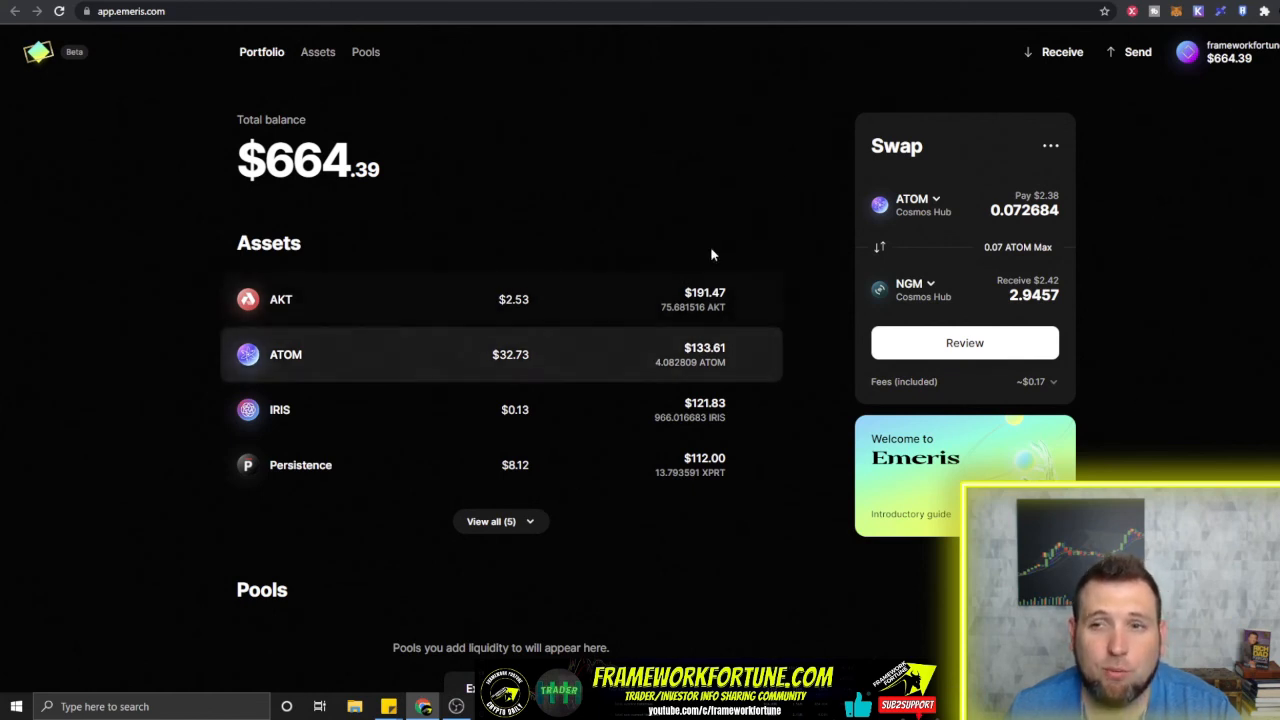
pyautogui.moveTo(884, 217)
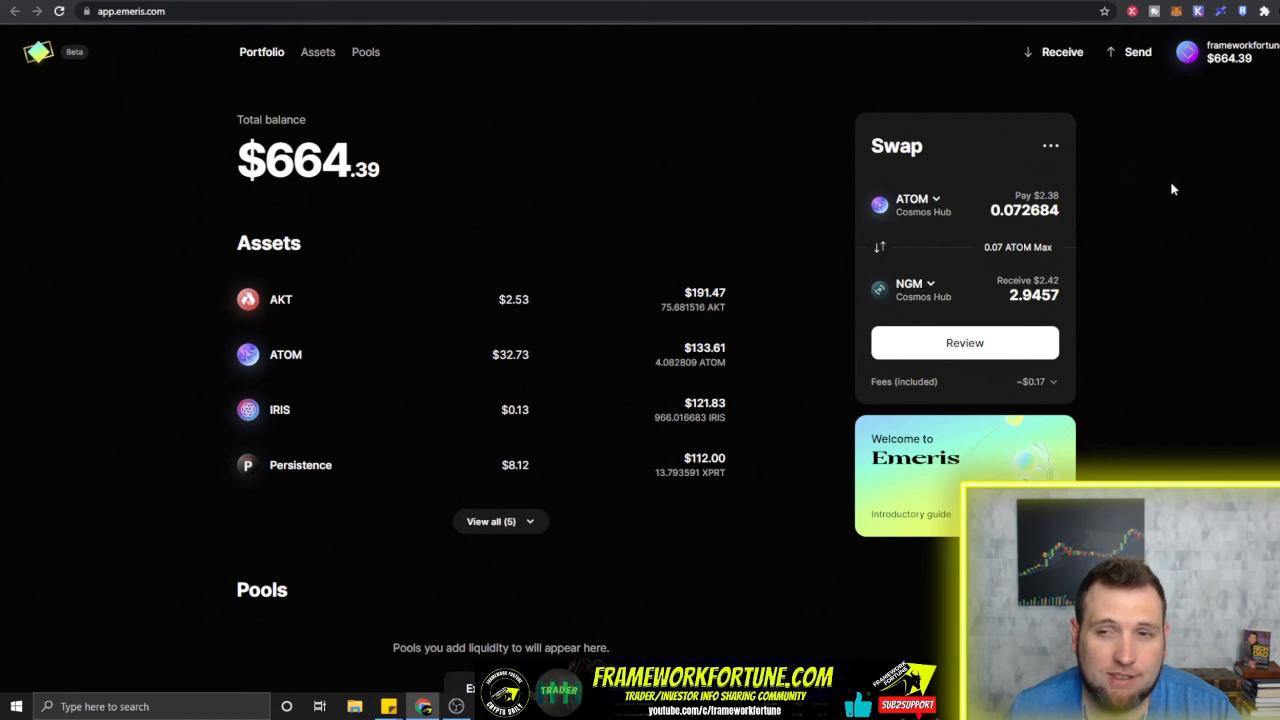
pyautogui.moveTo(1107, 154)
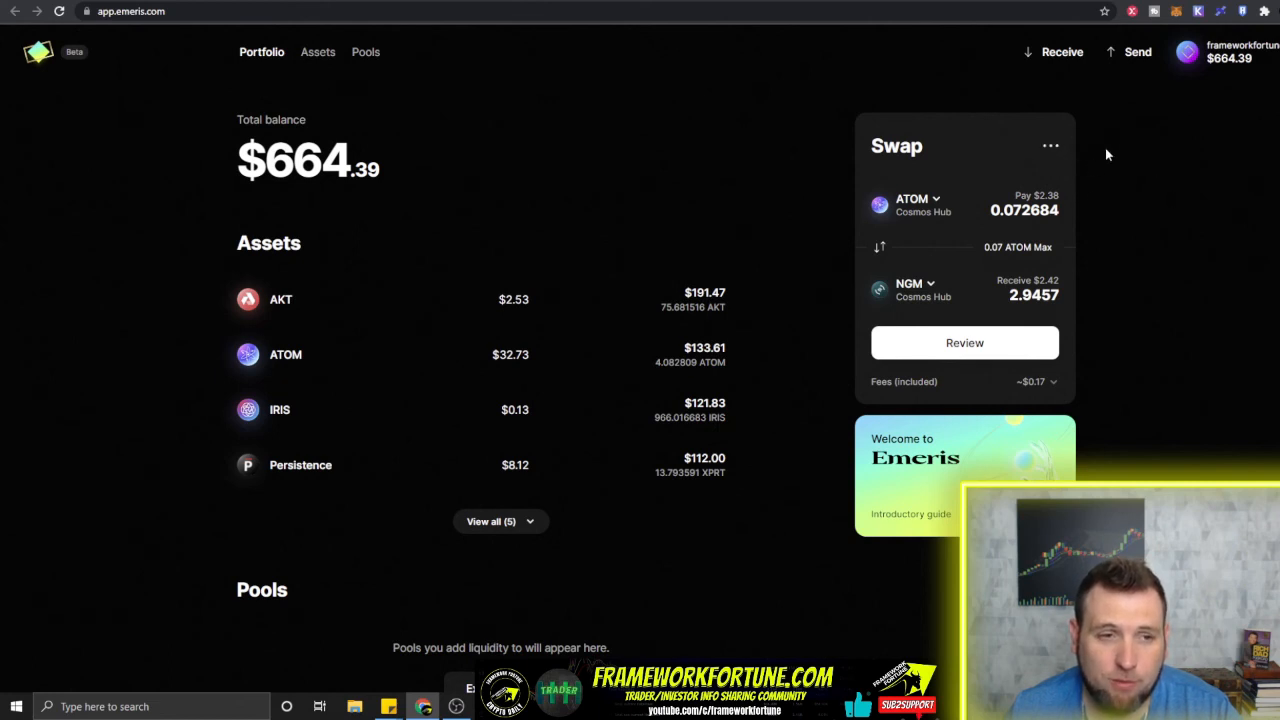
pyautogui.moveTo(715, 148)
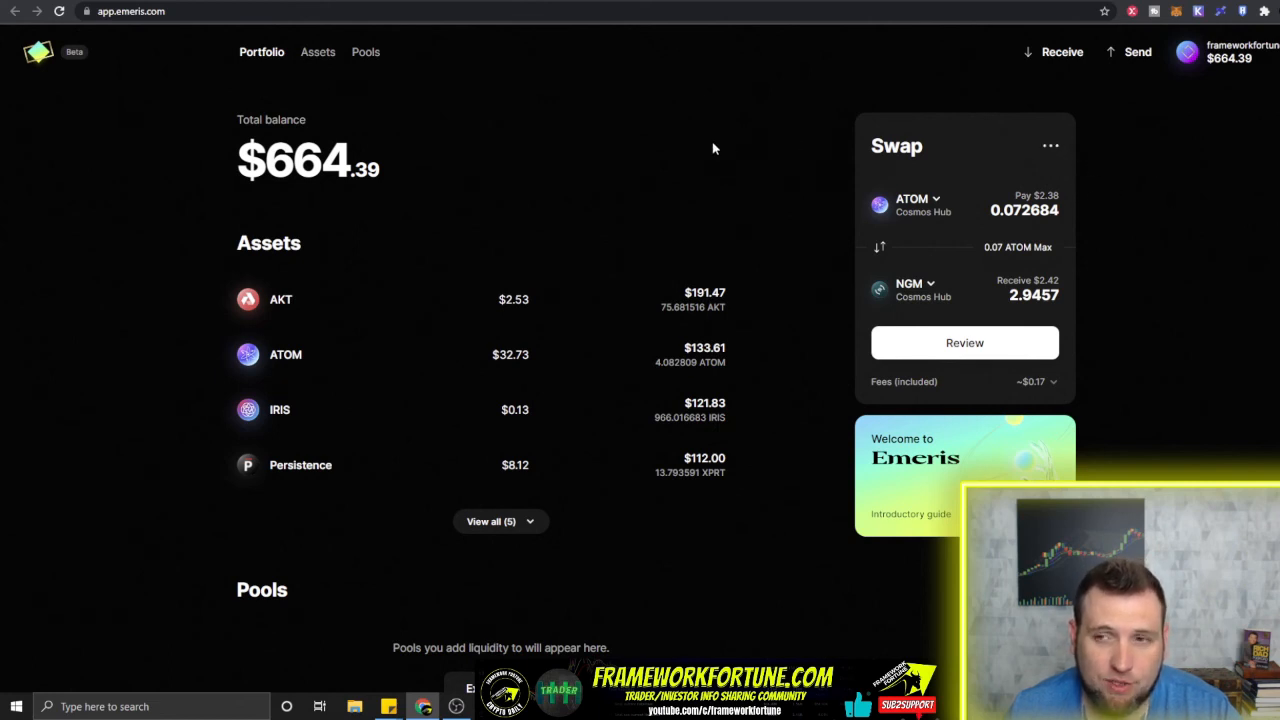
pyautogui.moveTo(540, 193)
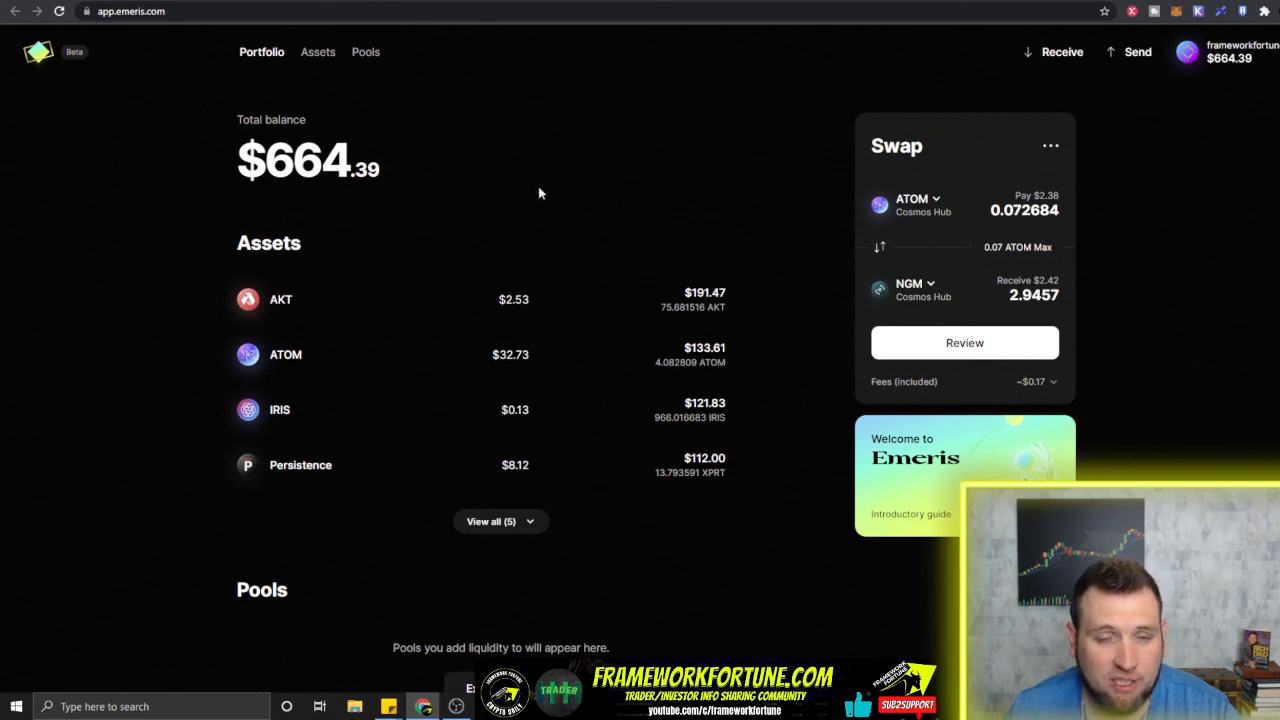
pyautogui.moveTo(700, 218)
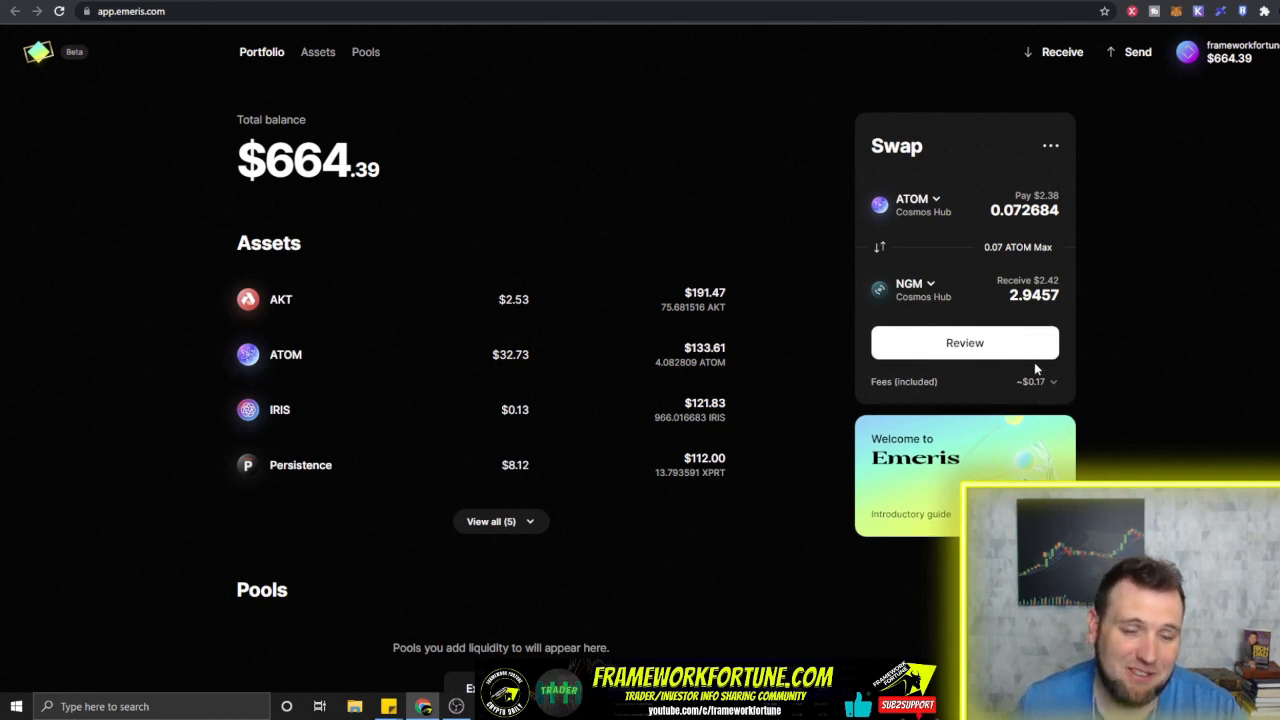
pyautogui.moveTo(976, 42)
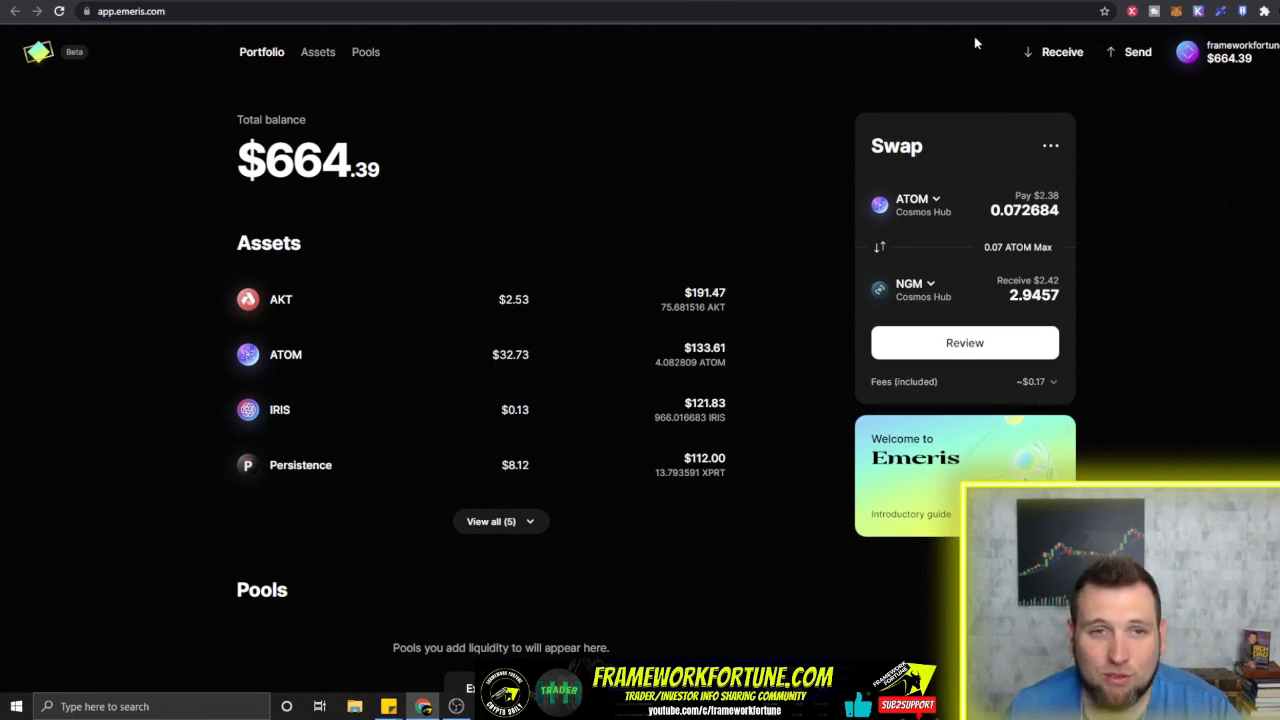
pyautogui.moveTo(864, 84)
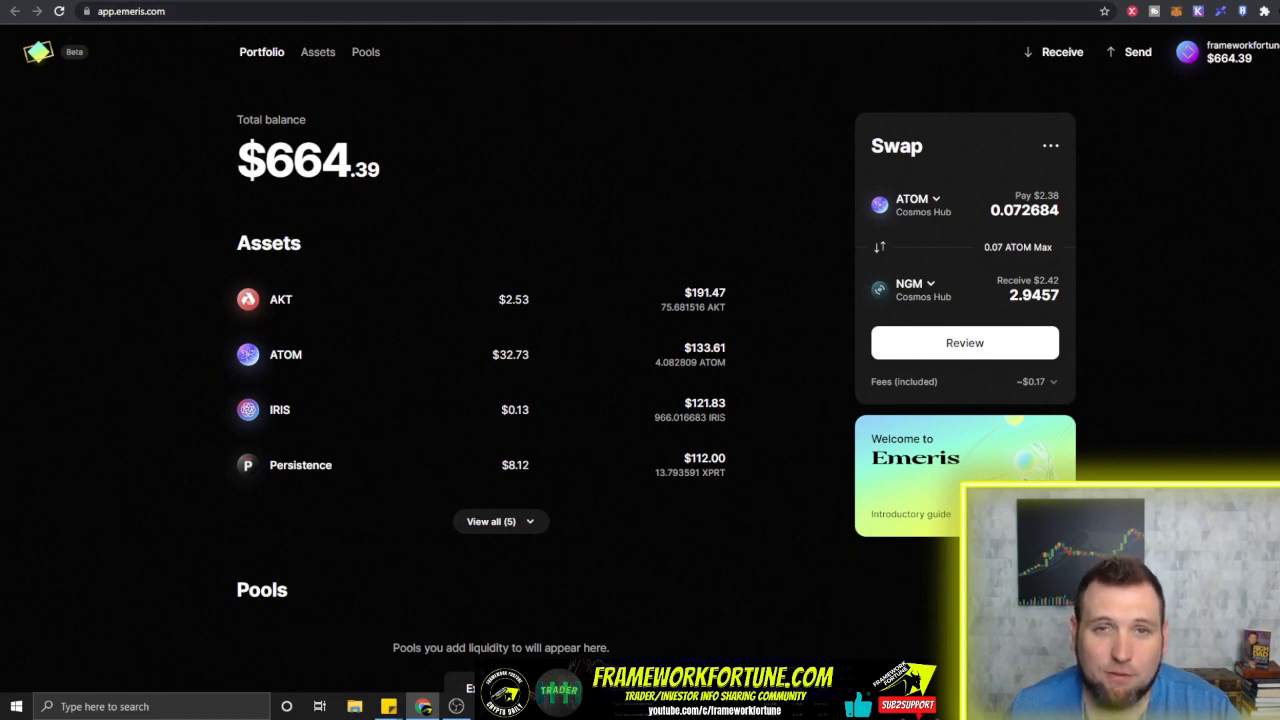
pyautogui.moveTo(1193, 211)
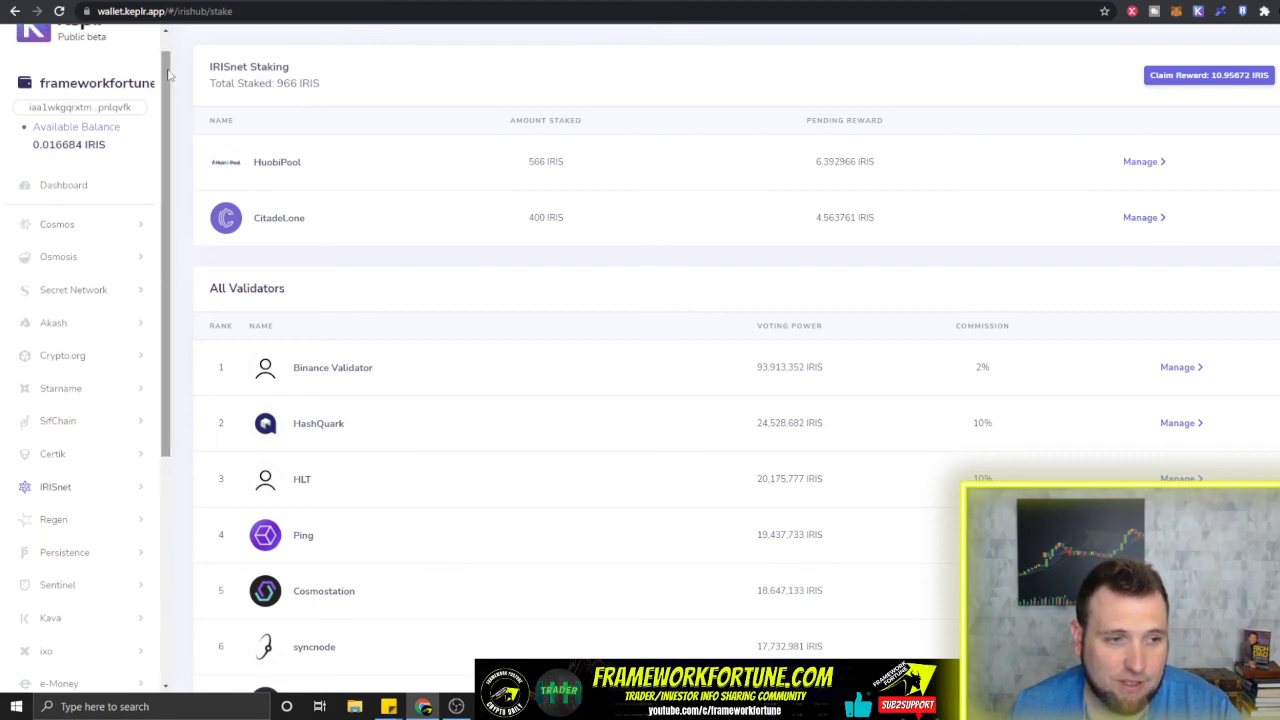
# Step: Expand Crypto.org's stake and governance options in the Keplr sidebar
pyautogui.click(62, 355)
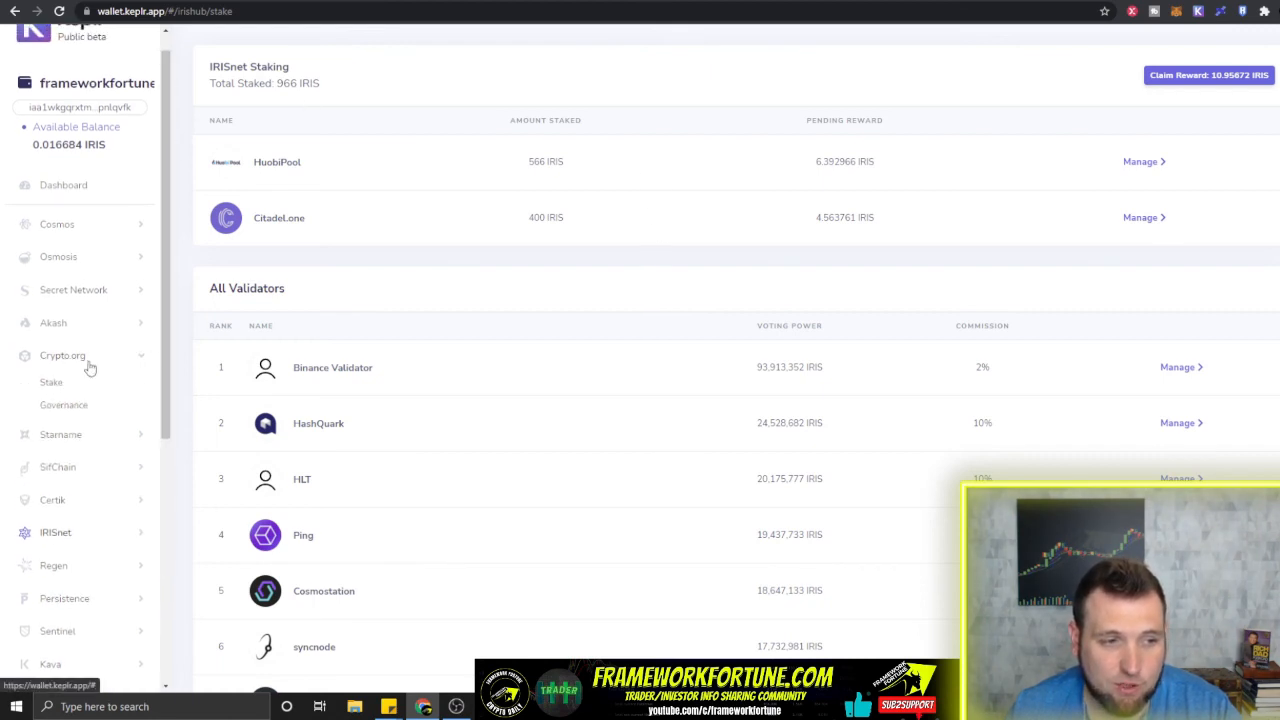